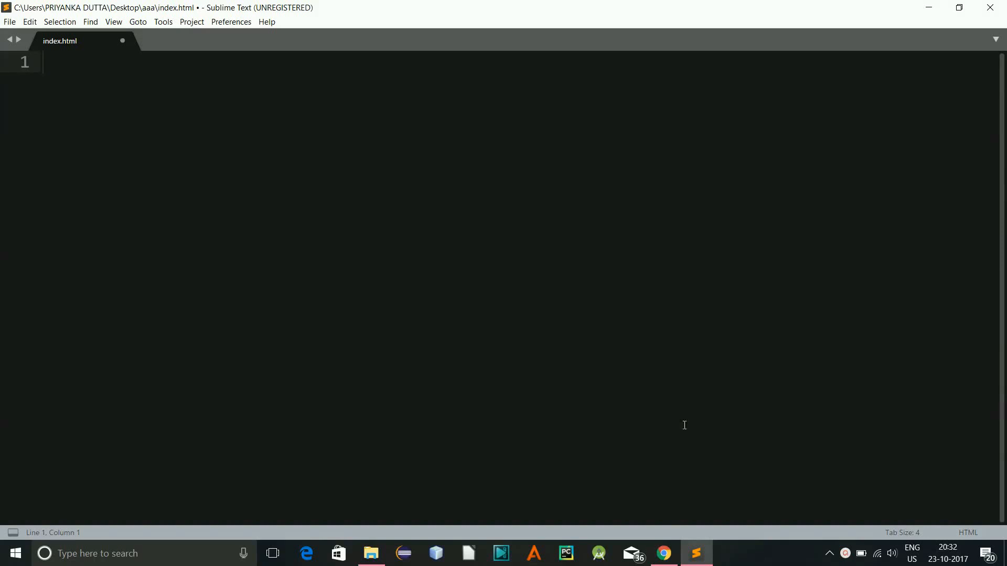
{"action": "mouse_move", "coordinate": [717, 497]}
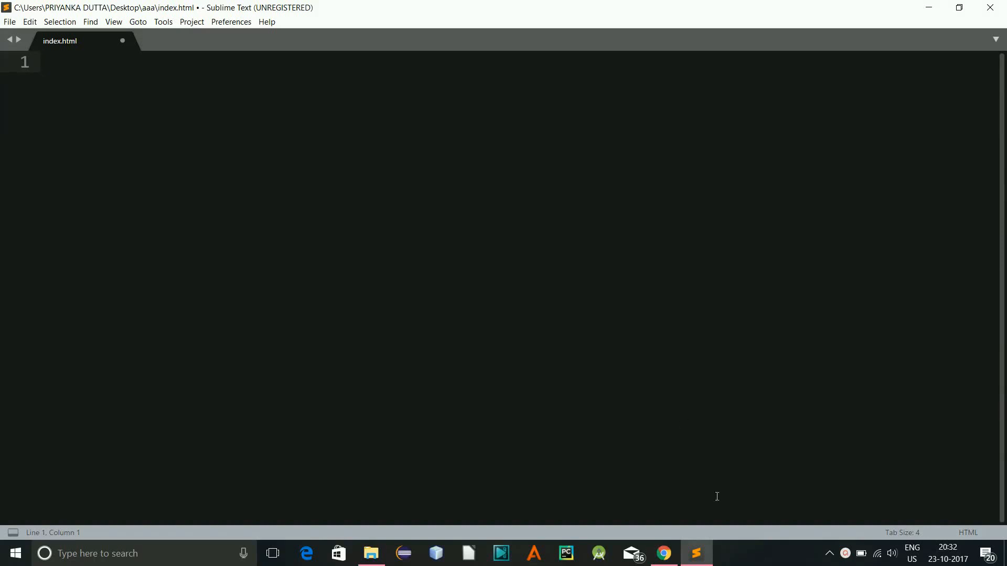
{"action": "mouse_move", "coordinate": [666, 539]}
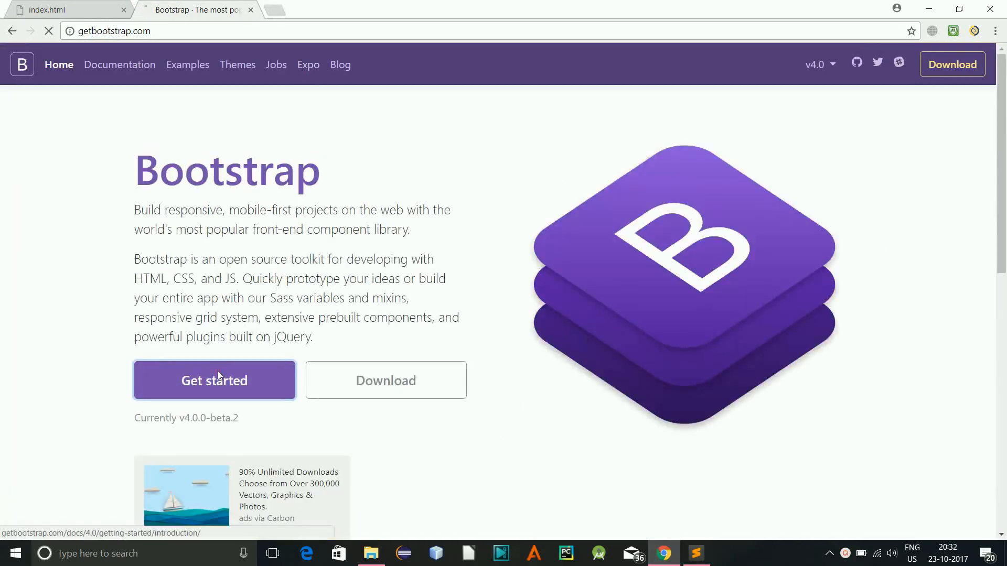
From Get started, scroll to the Starter template and select all of its code to copy.
{"action": "left_click", "coordinate": [214, 380]}
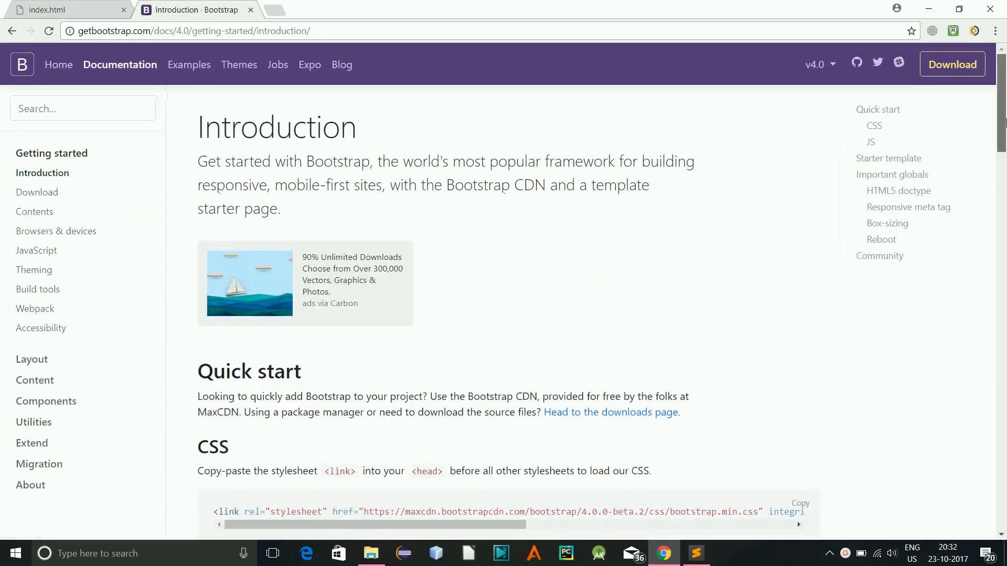
{"action": "scroll", "scroll_direction": "down", "scroll_amount": 3}
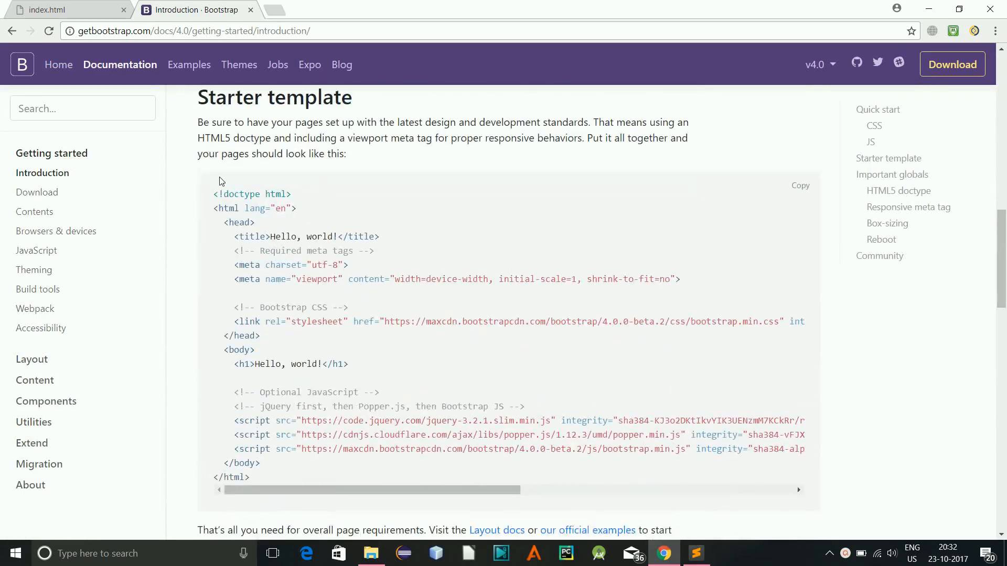
{"action": "left_click_drag", "start_coordinate": [218, 193], "coordinate": [287, 477]}
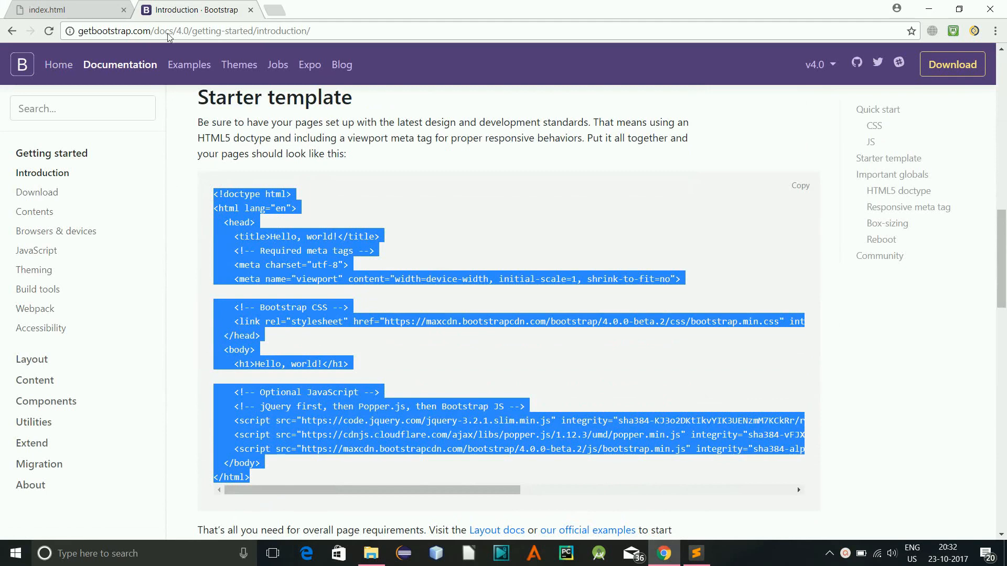
{"action": "left_click", "coordinate": [695, 552]}
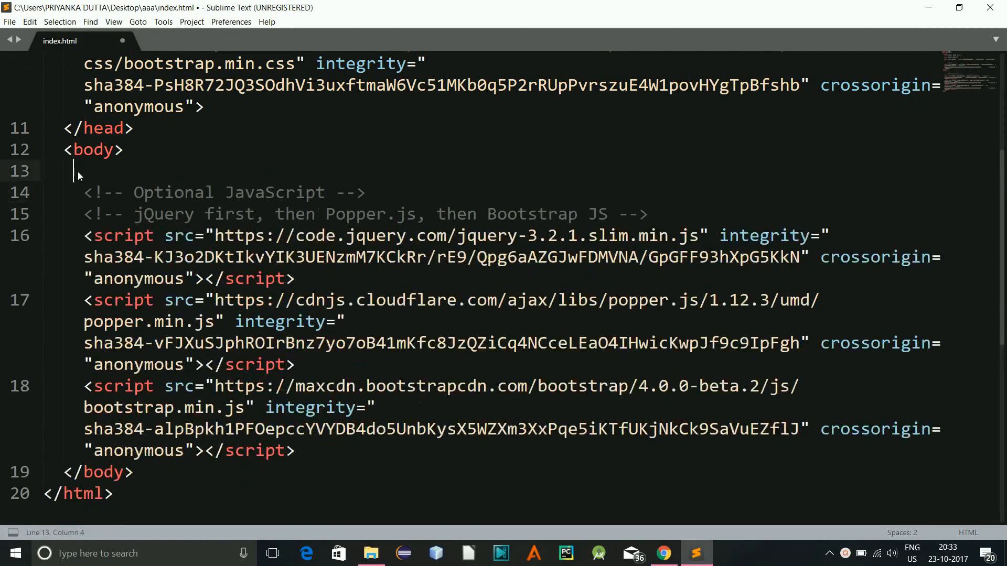
Save the pasted template and give the body tag an inline background:url('') style with an empty path.
{"action": "key", "text": "ctrl+s"}
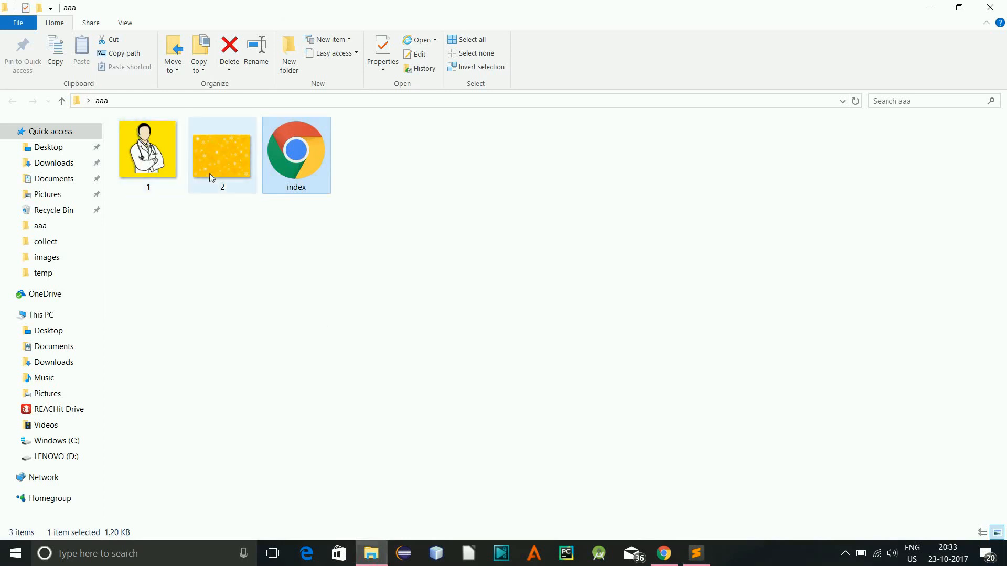
{"action": "double_click", "coordinate": [296, 155]}
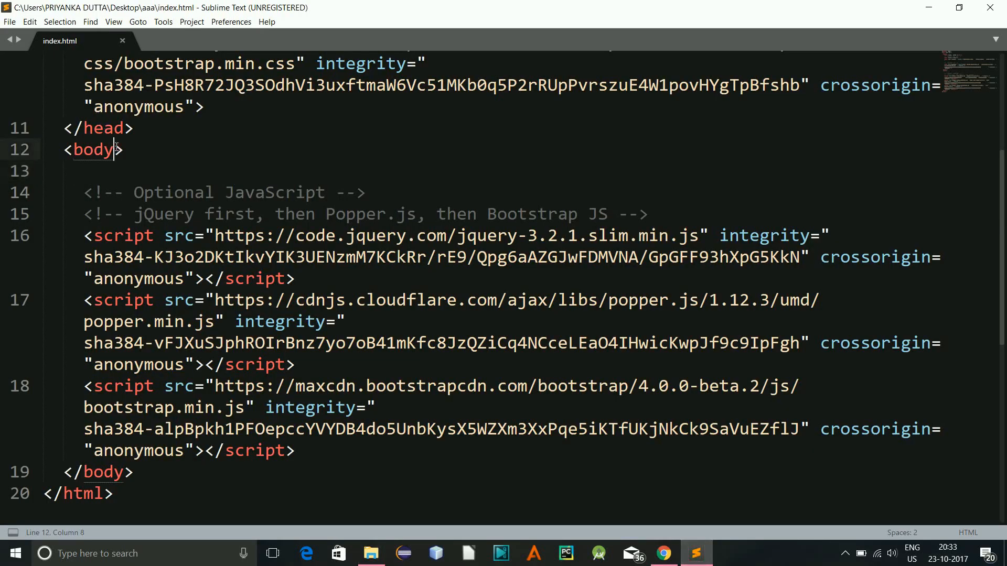
{"action": "type", "text": "\" \""}
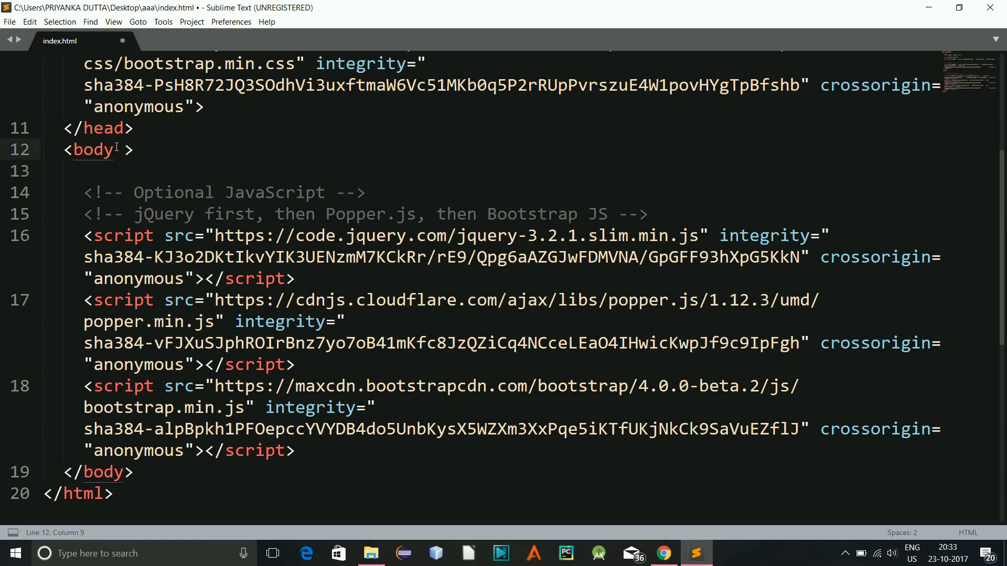
{"action": "type", "text": "style=\"back"}
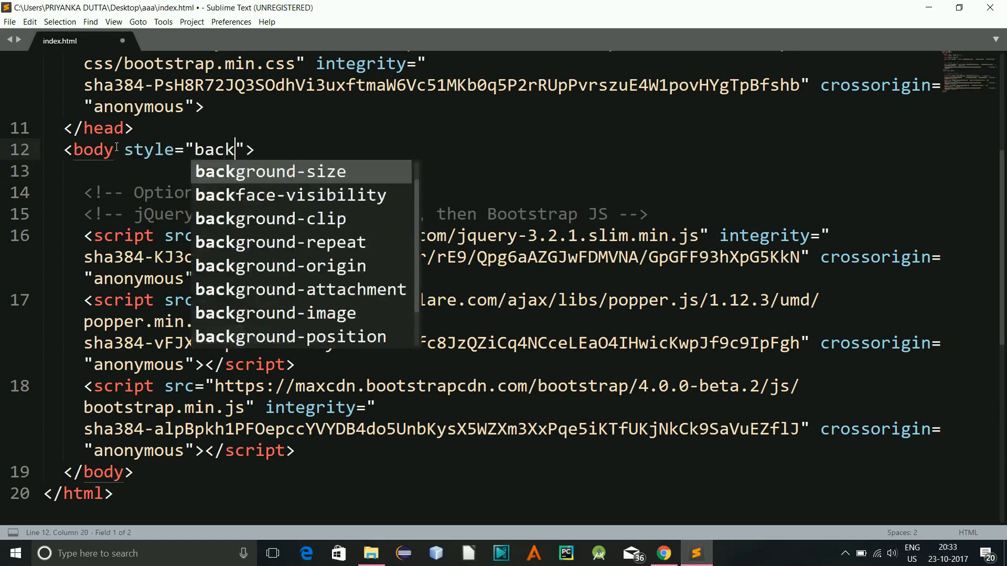
{"action": "type", "text": "ground"}
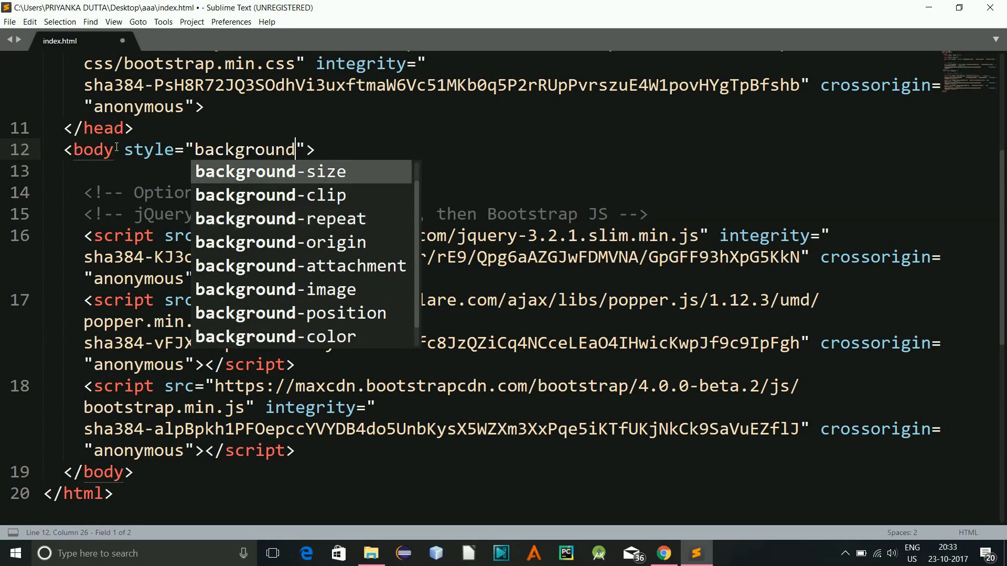
{"action": "type", "text": ":ut"}
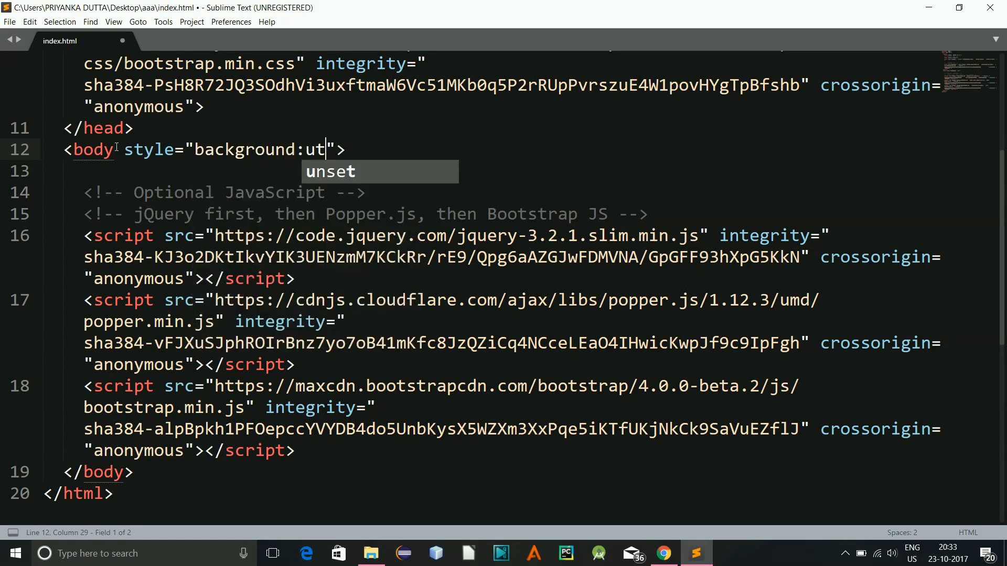
{"action": "type", "text": "rl('');"}
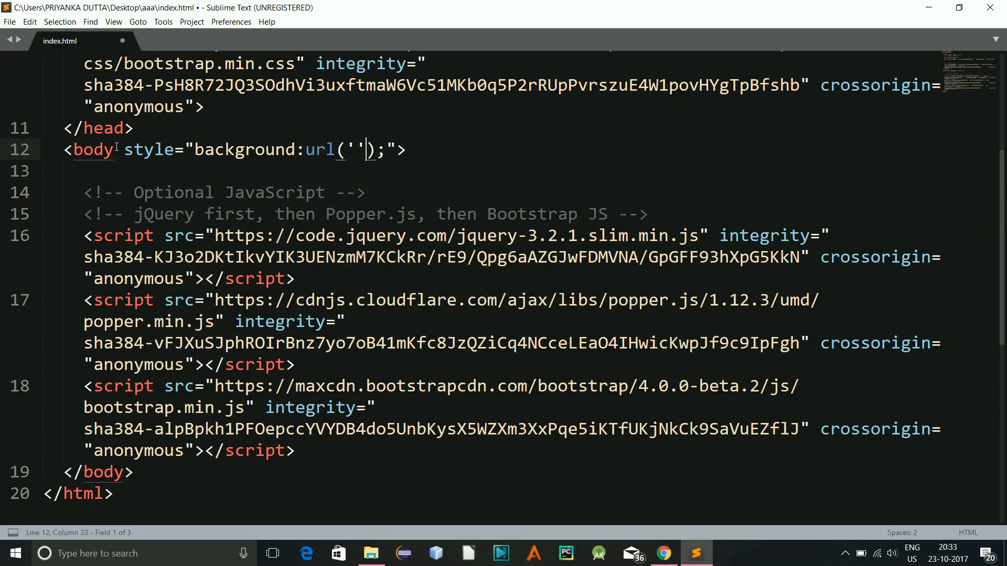
{"action": "type", "text": "ima"}
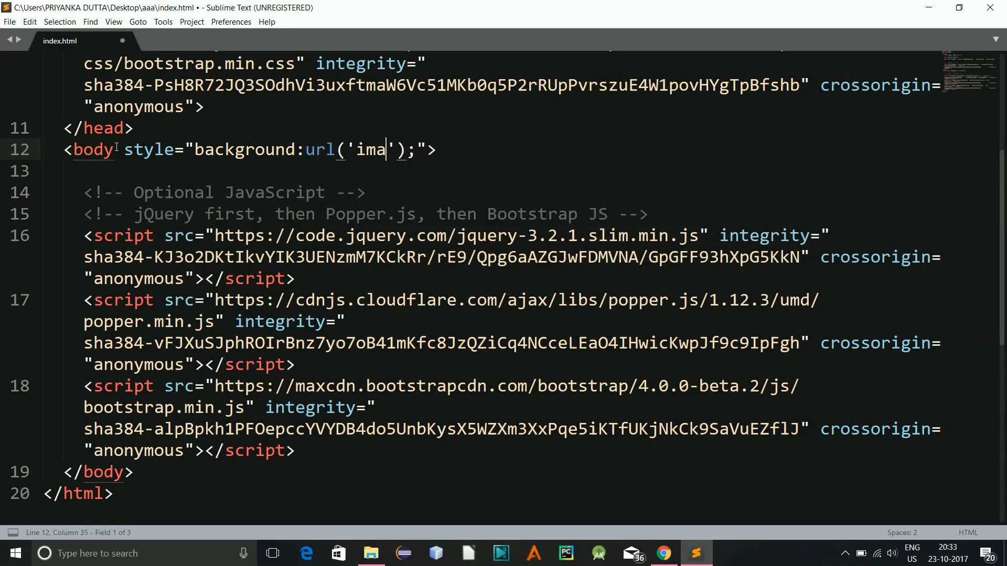
{"action": "key", "text": "BackSpace"}
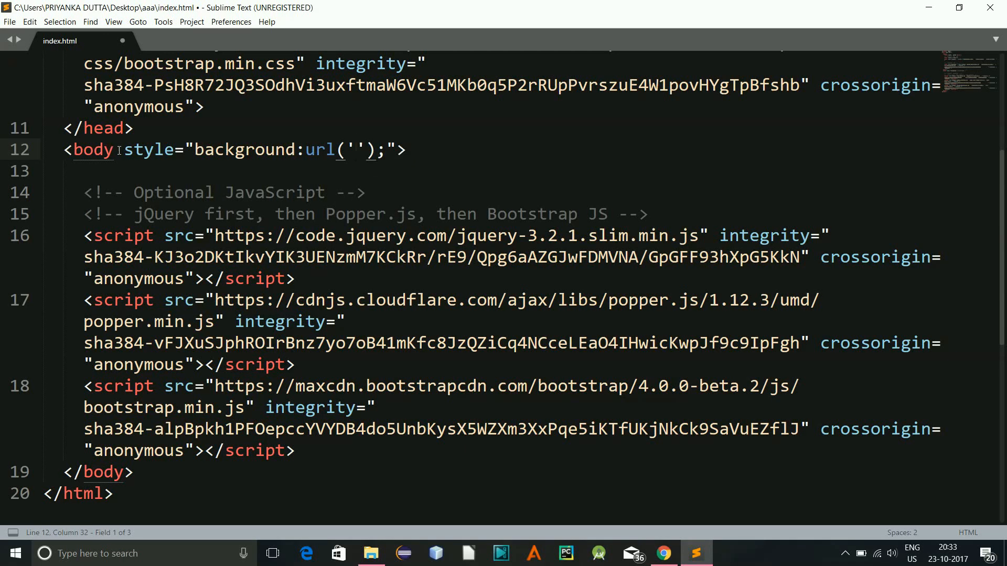
Check the file type of image 2 in the project's images folder.
{"action": "left_click", "coordinate": [371, 554]}
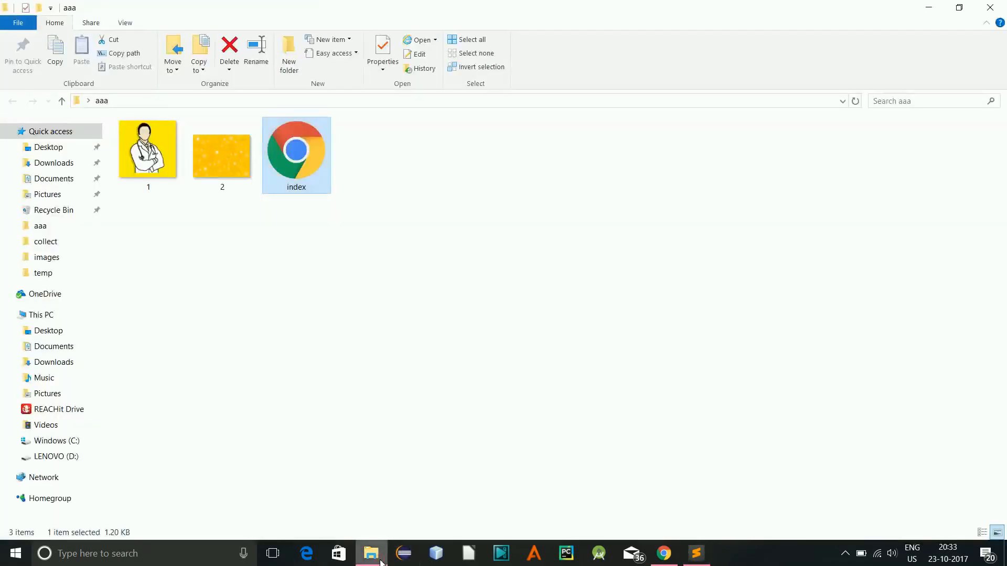
{"action": "left_click", "coordinate": [222, 155]}
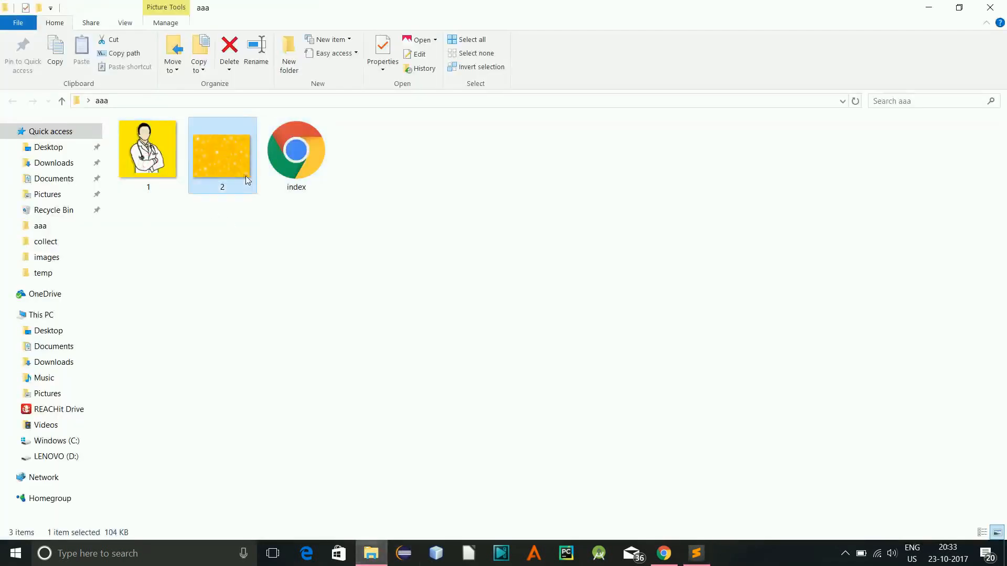
{"action": "mouse_move", "coordinate": [236, 190]}
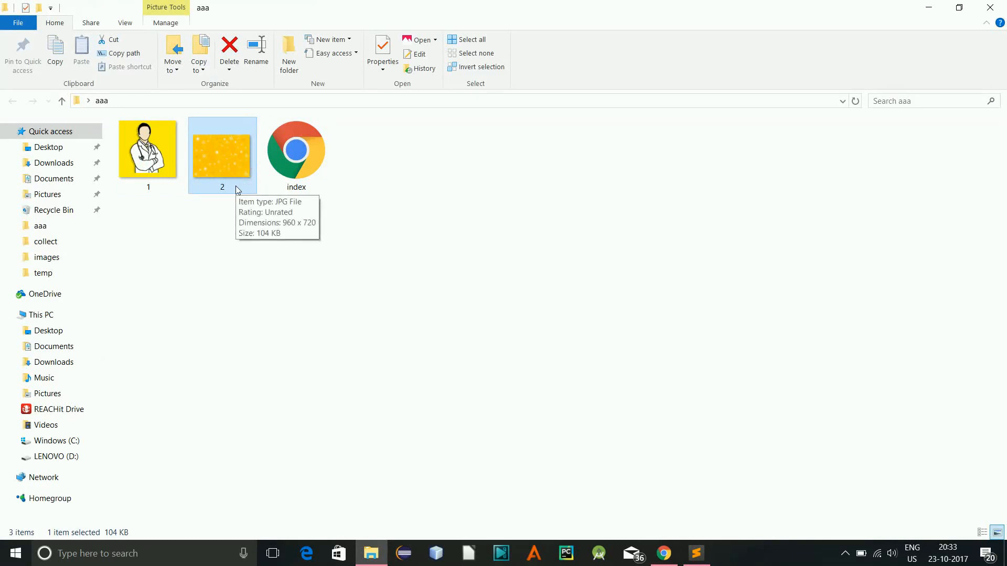
{"action": "mouse_move", "coordinate": [627, 508]}
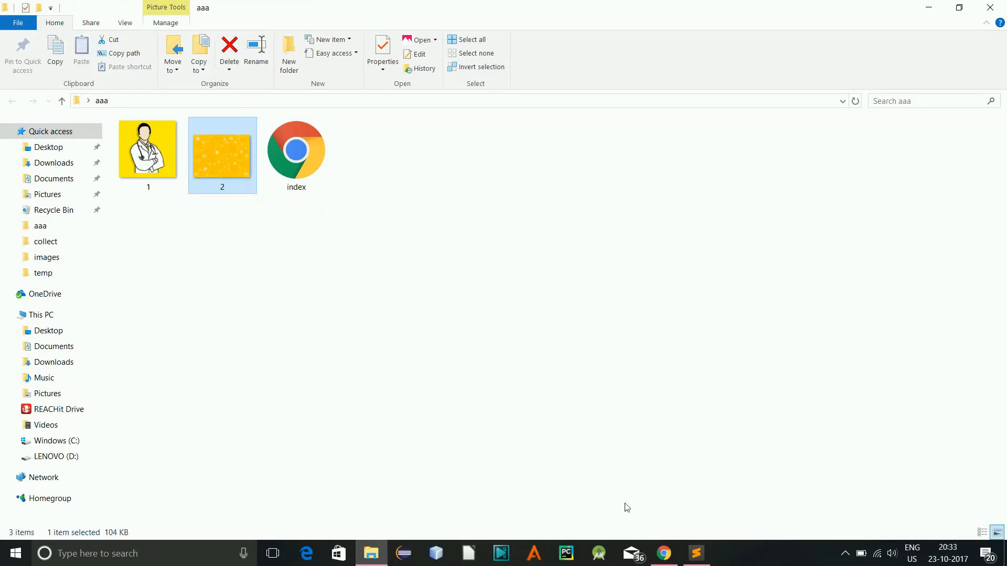
Point the body background url at 2.jpg and save the file.
{"action": "left_click", "coordinate": [696, 552]}
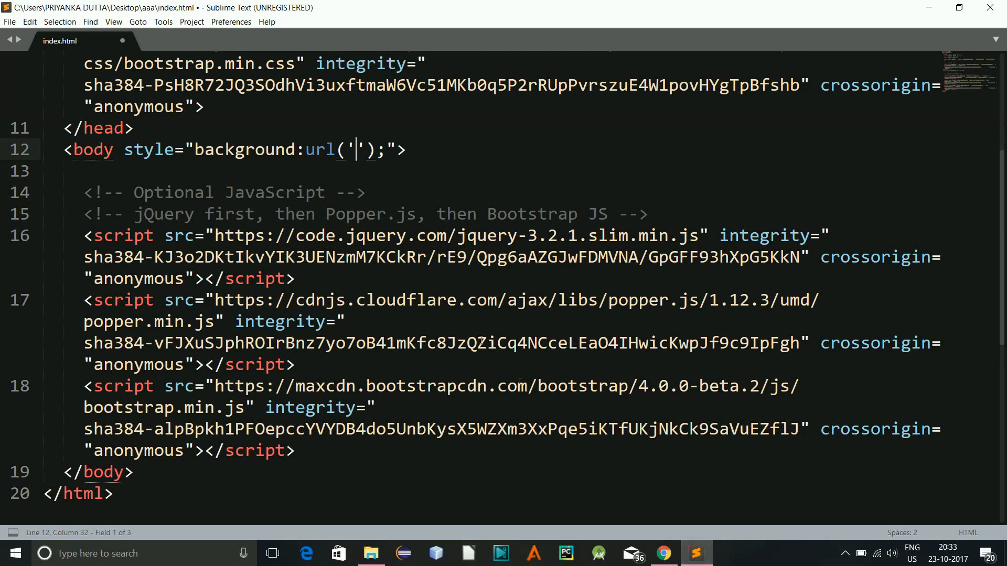
{"action": "type", "text": "2."}
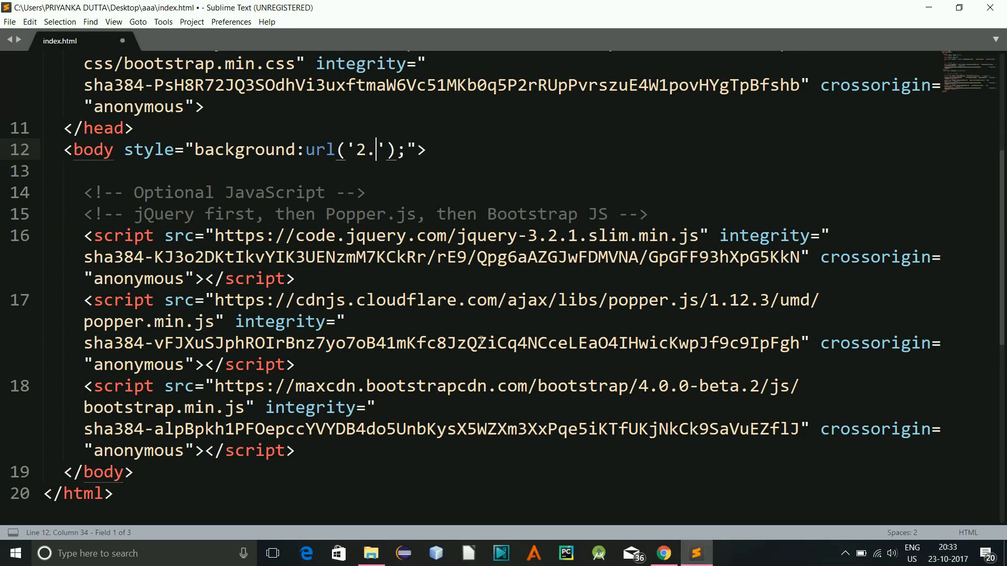
{"action": "type", "text": "jpg"}
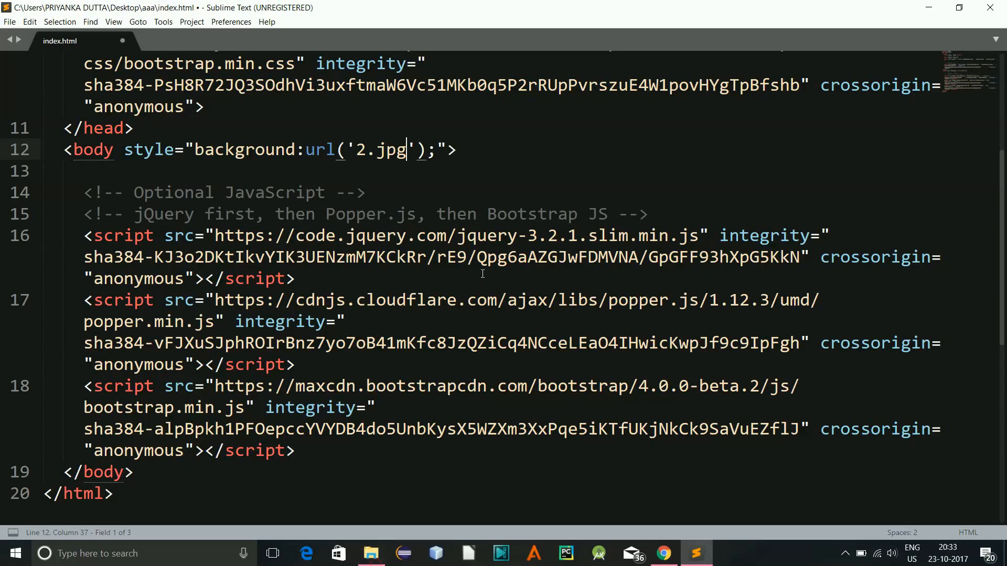
{"action": "key", "text": "ctrl+s"}
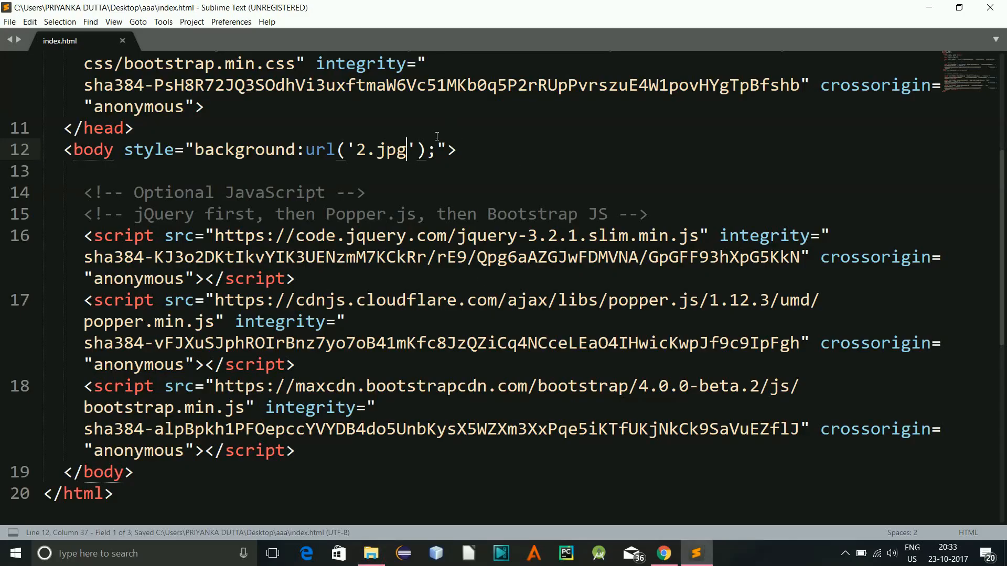
Add no-repeat and background-size:cover to the body background style.
{"action": "type", "text": "no-"}
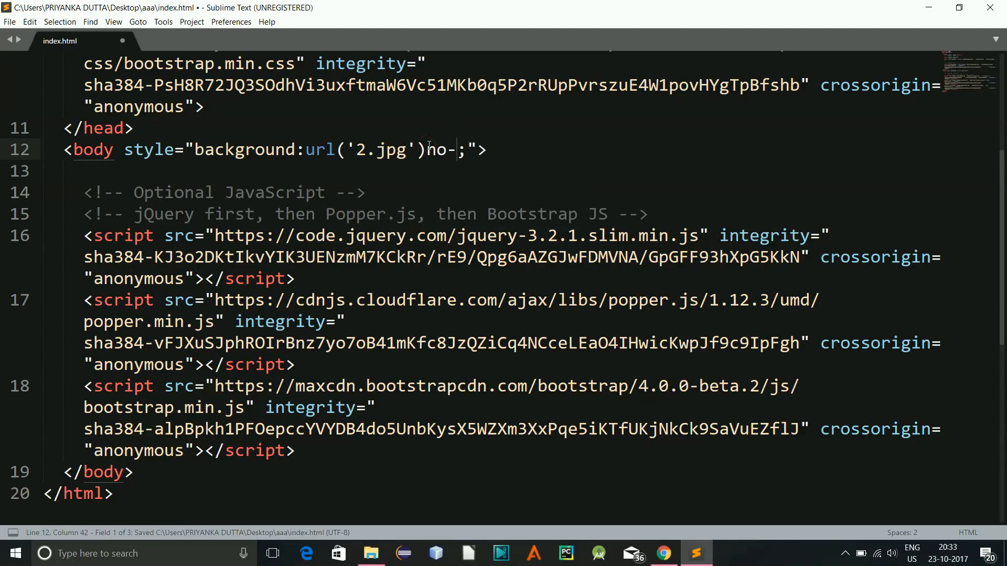
{"action": "type", "text": "repeat"}
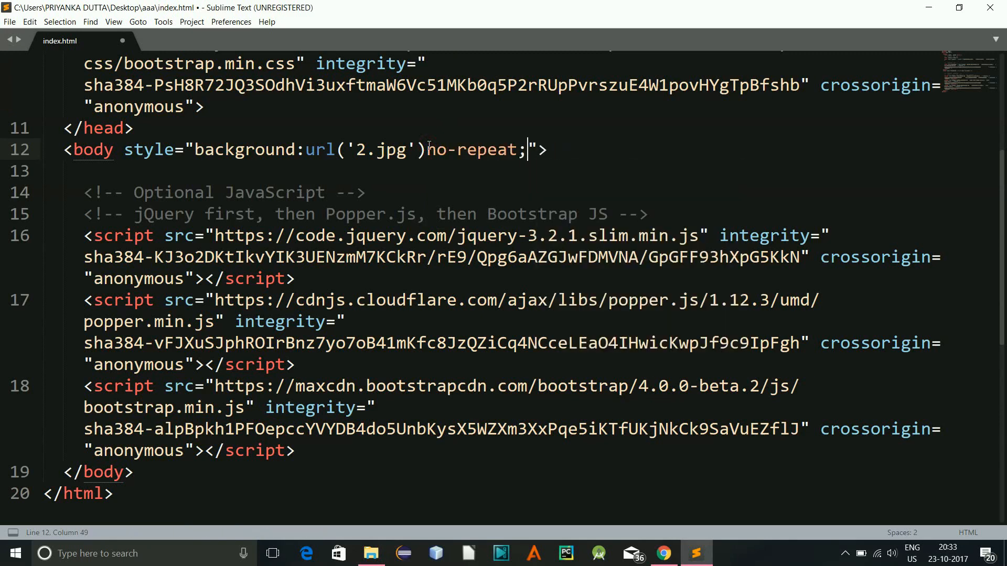
{"action": "type", "text": "bac"}
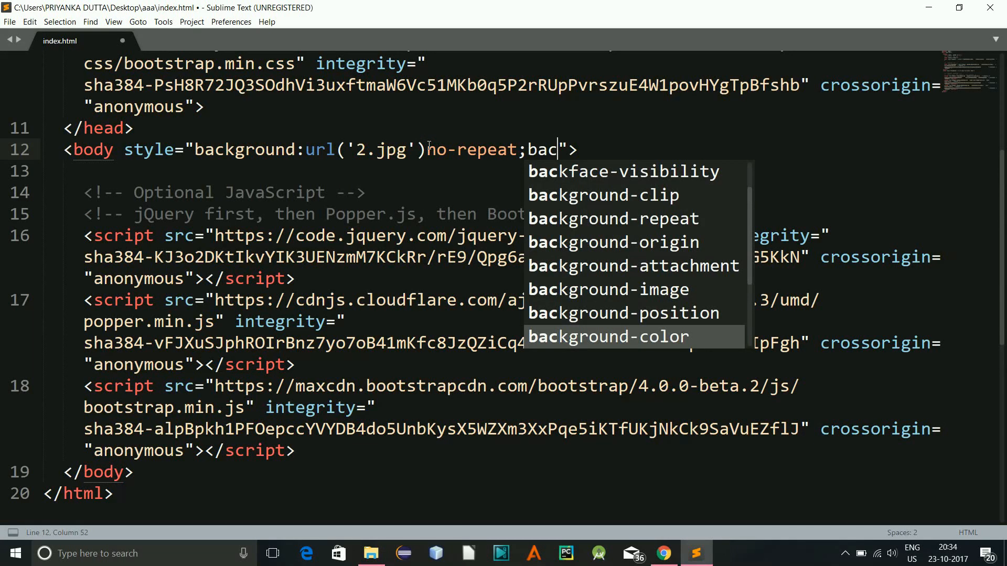
{"action": "type", "text": "kground-size:c"}
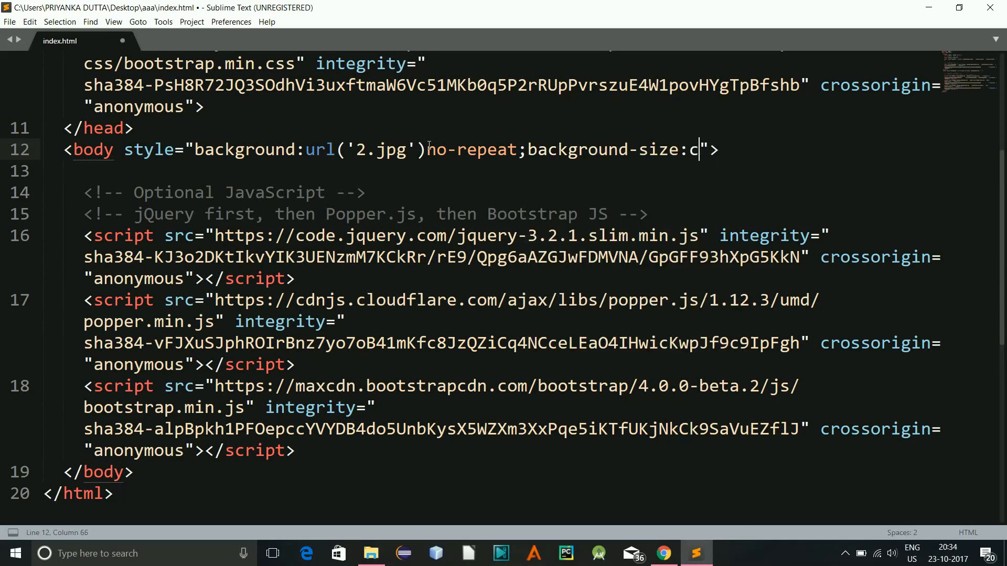
{"action": "type", "text": "over;"}
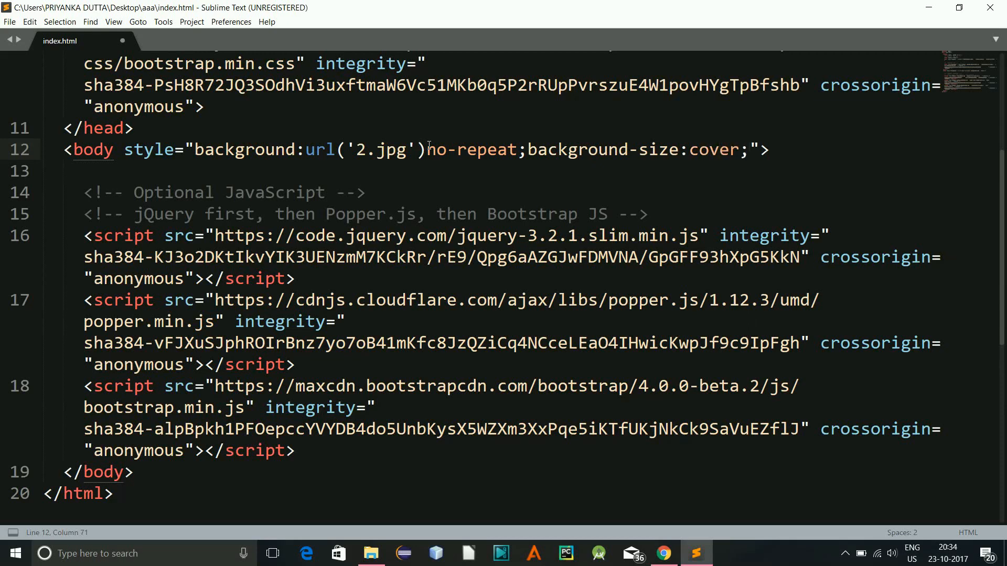
View index.html in Chrome with the starry background filling the page, then return to the editor.
{"action": "left_click", "coordinate": [666, 553]}
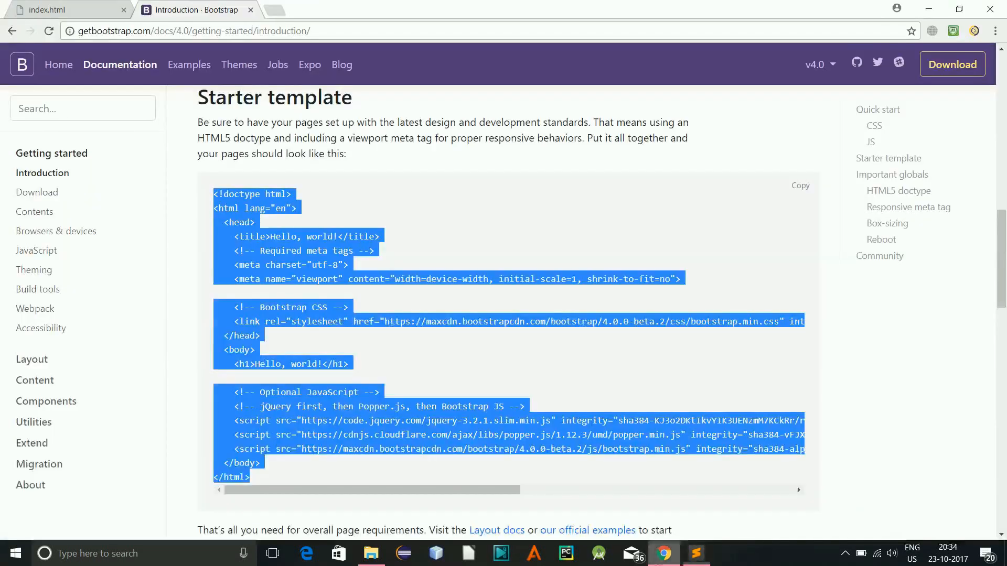
{"action": "left_click", "coordinate": [63, 10]}
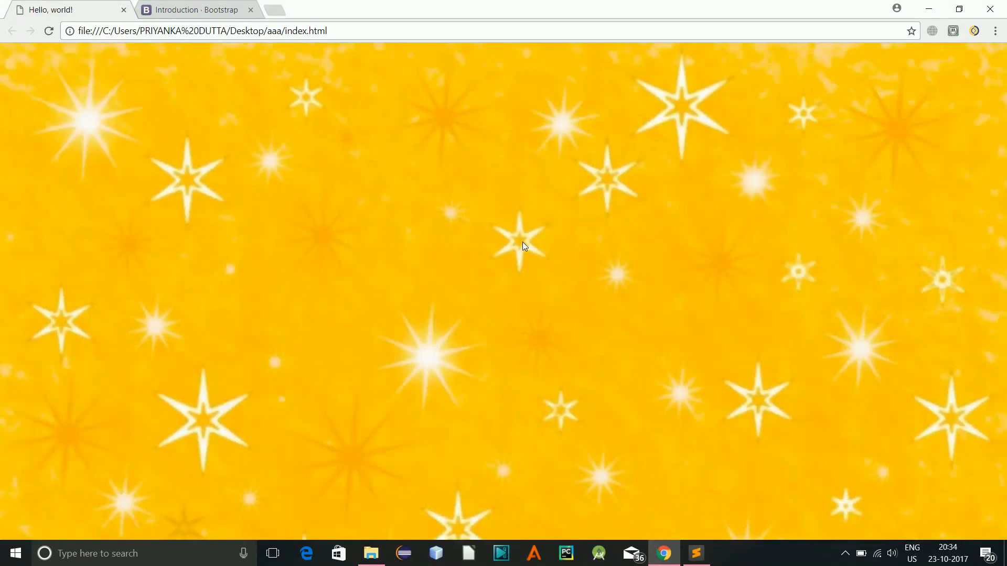
{"action": "mouse_move", "coordinate": [388, 260]}
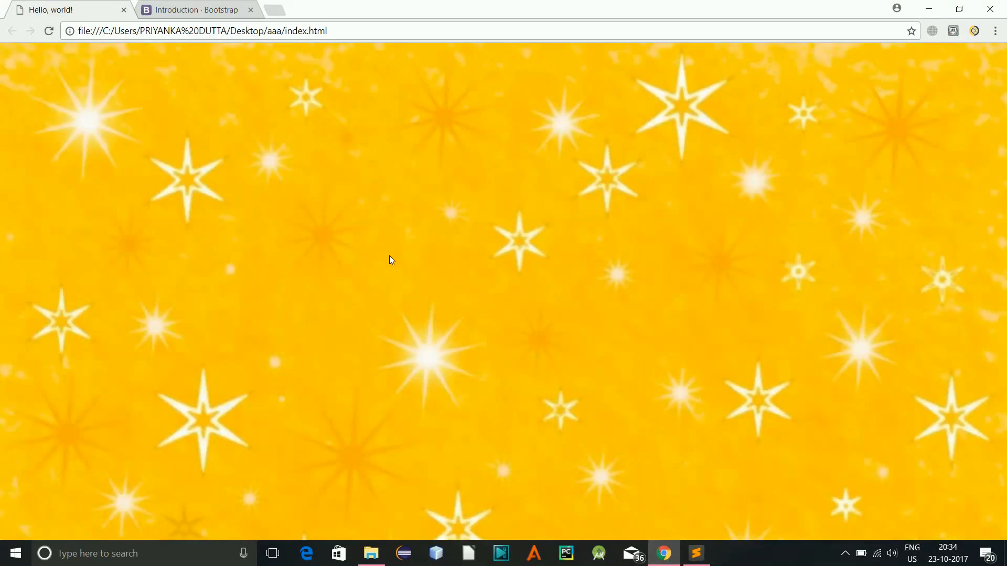
{"action": "left_click", "coordinate": [695, 554]}
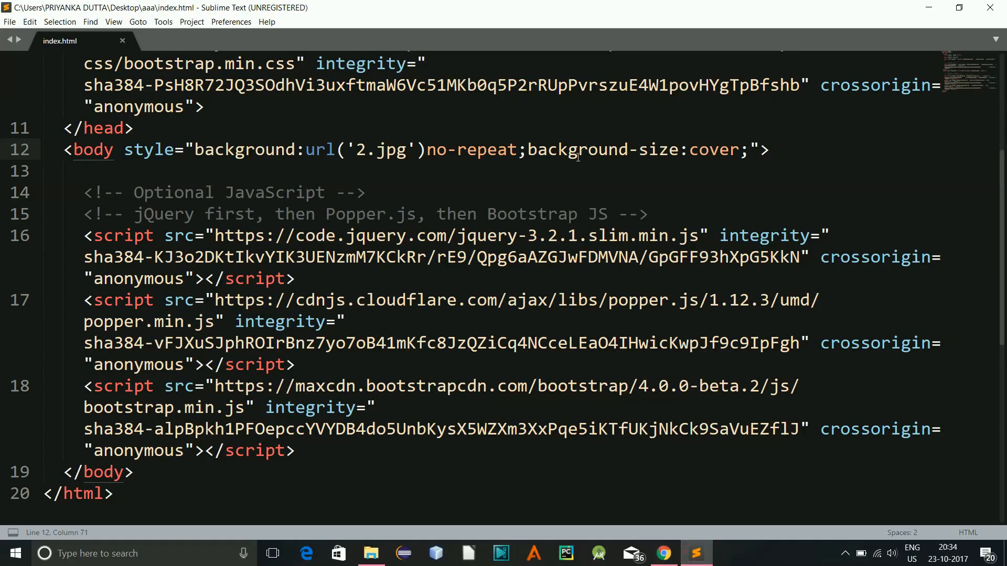
Add a div with class container and a white background-color inline style, and save.
{"action": "type", "text": "<"}
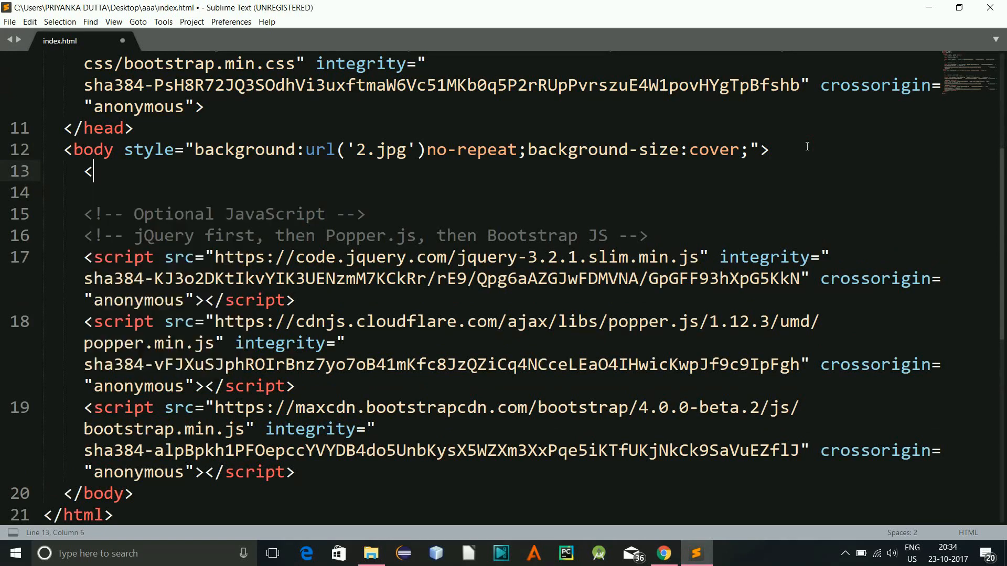
{"action": "type", "text": "div></div>"}
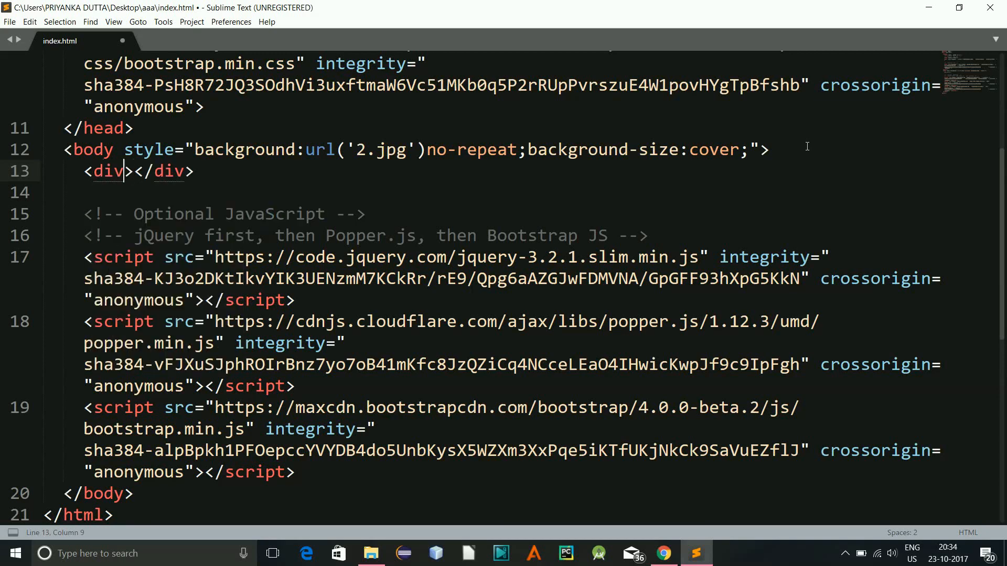
{"action": "type", "text": "class=\"container"}
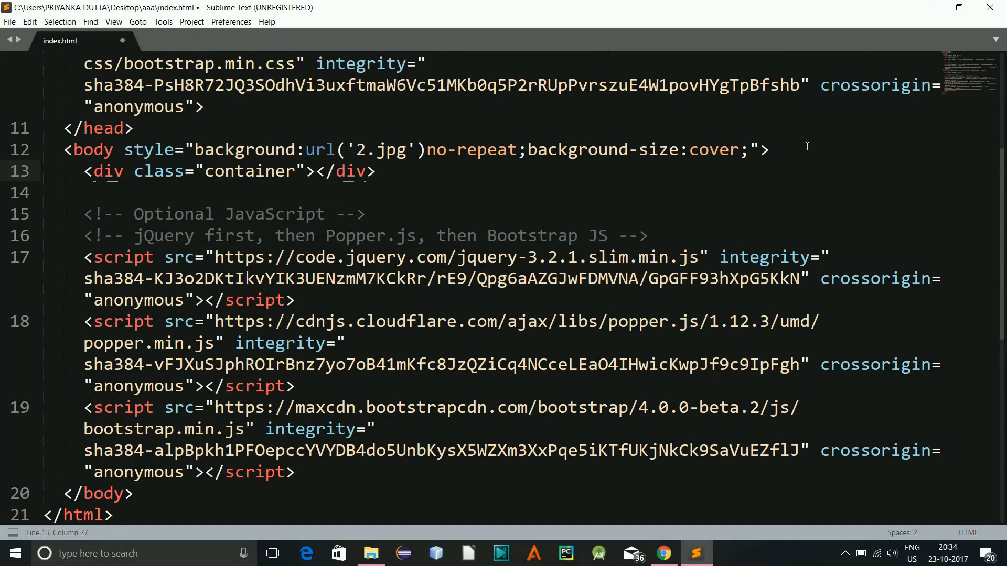
{"action": "type", "text": "style=\"\""}
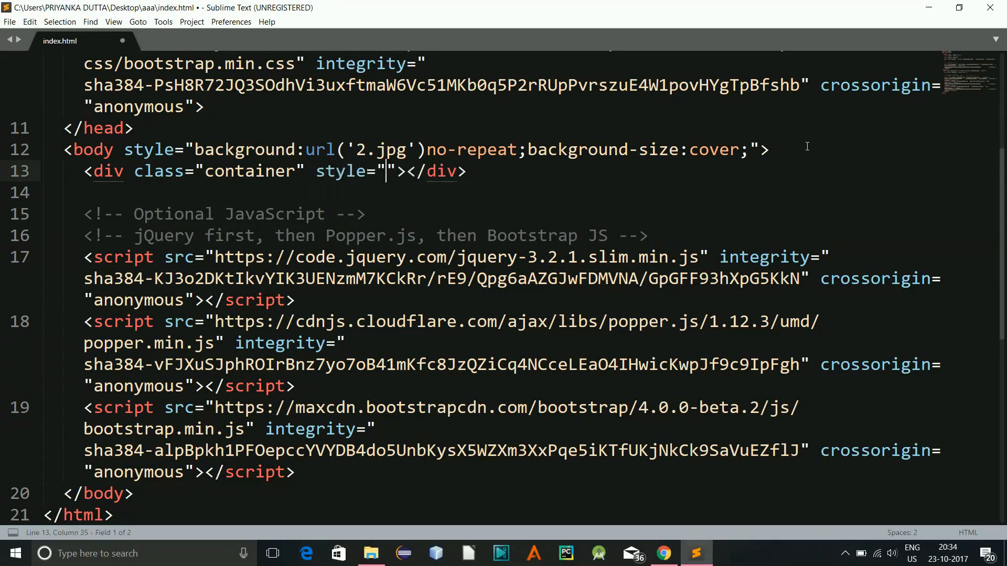
{"action": "type", "text": "background-color:"}
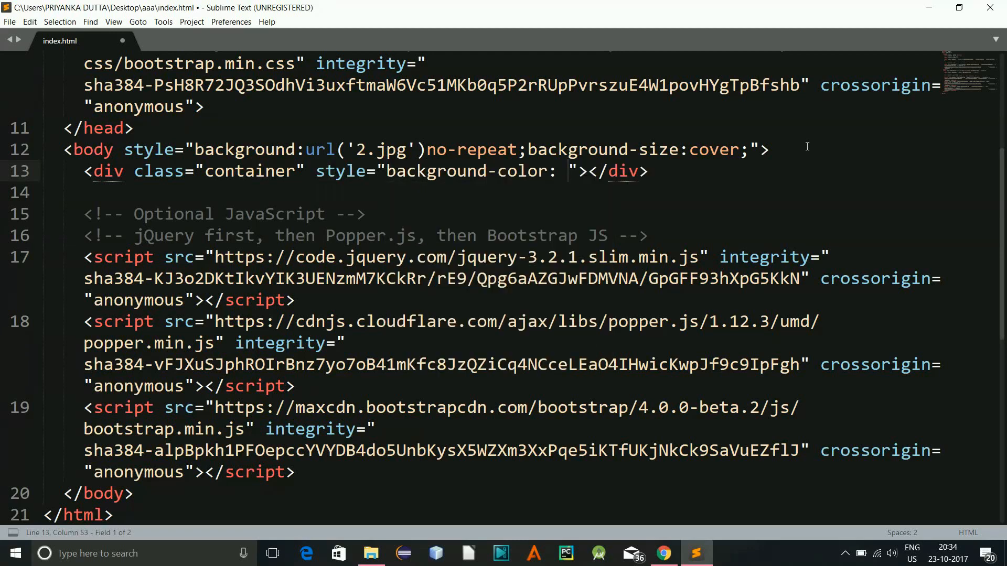
{"action": "type", "text": "whitel"}
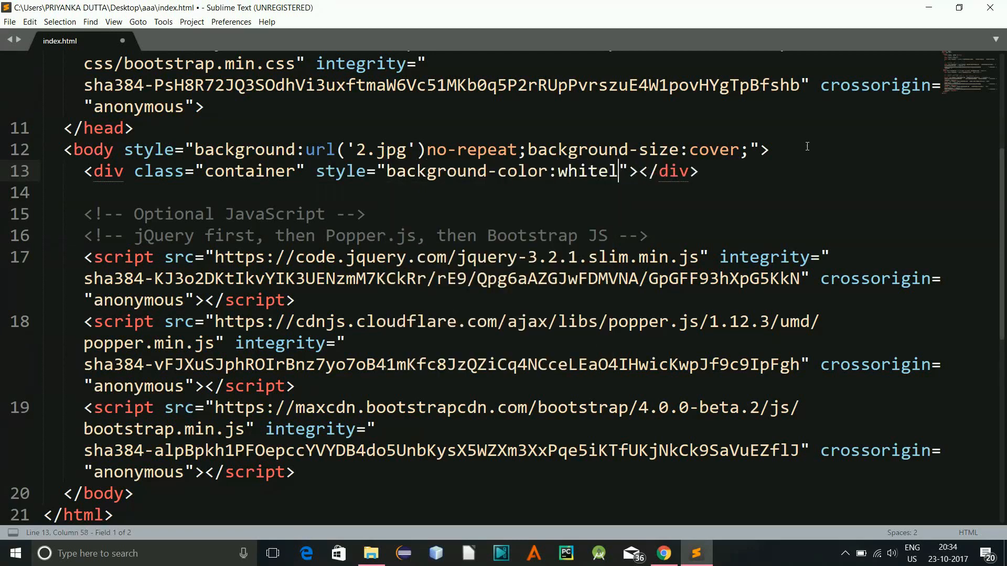
{"action": "key", "text": "ctrl+s"}
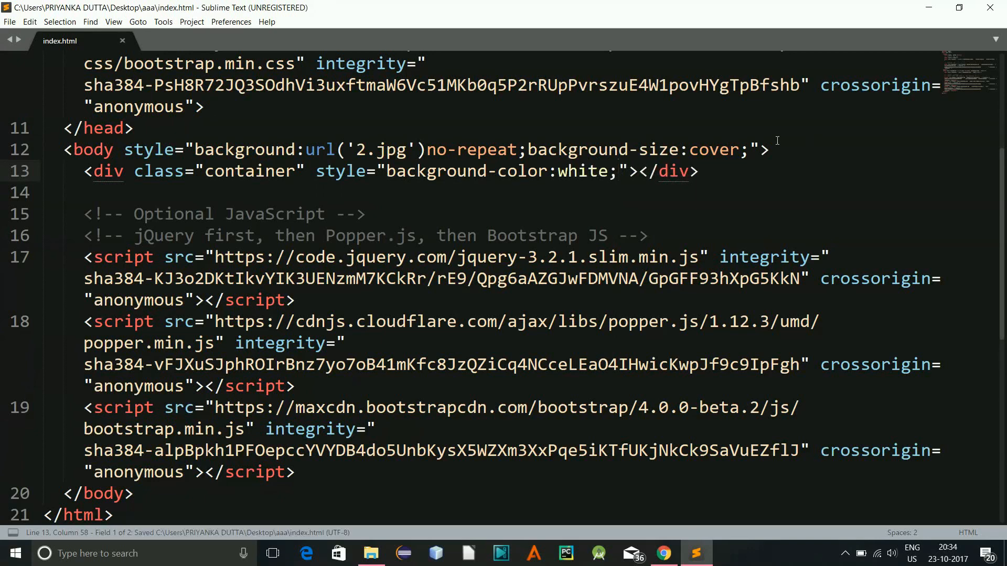
Give the container width 450px, height 500px, margin-top 50px and border-radius 20px.
{"action": "type", "text": "width:4"}
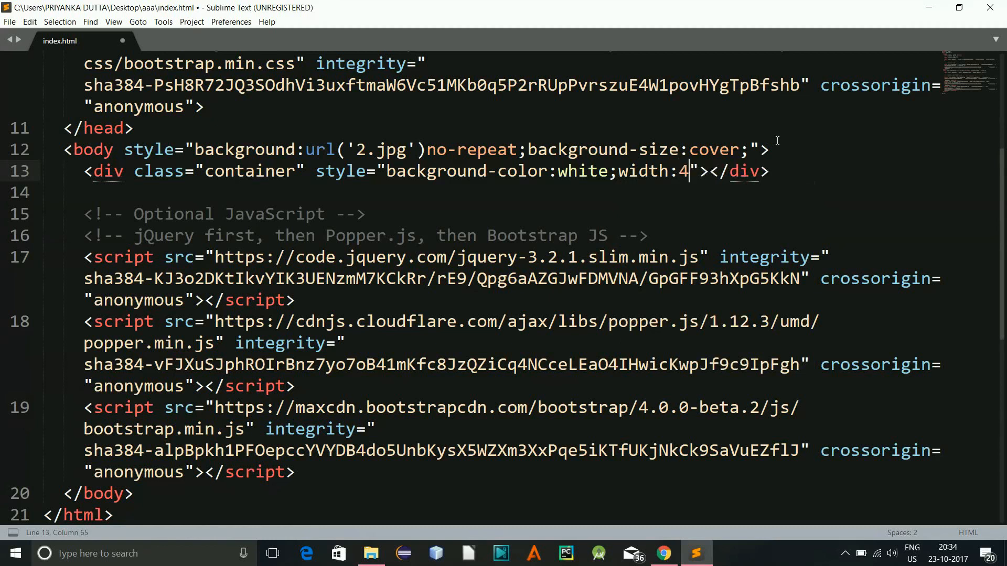
{"action": "type", "text": "50px;"}
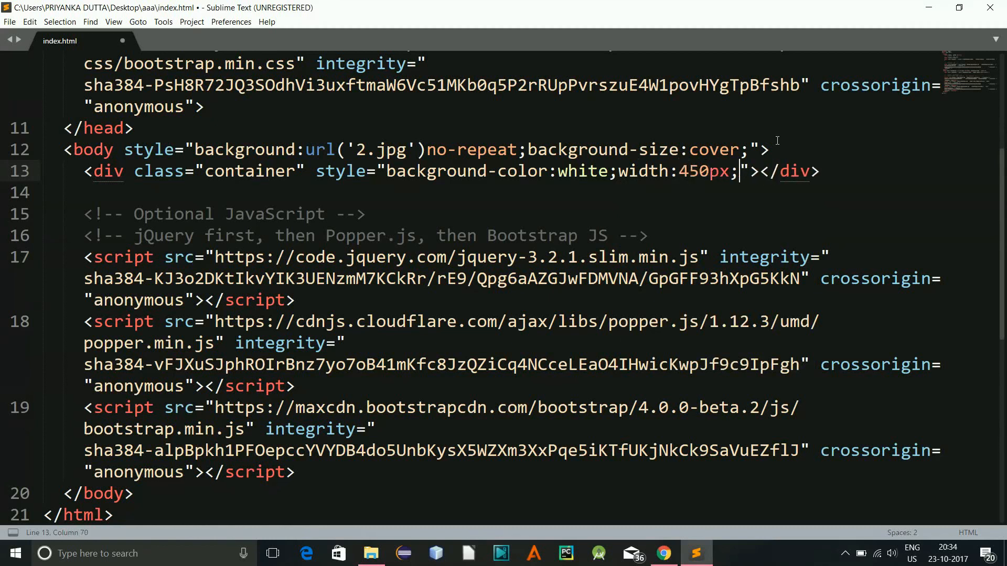
{"action": "type", "text": "height:"}
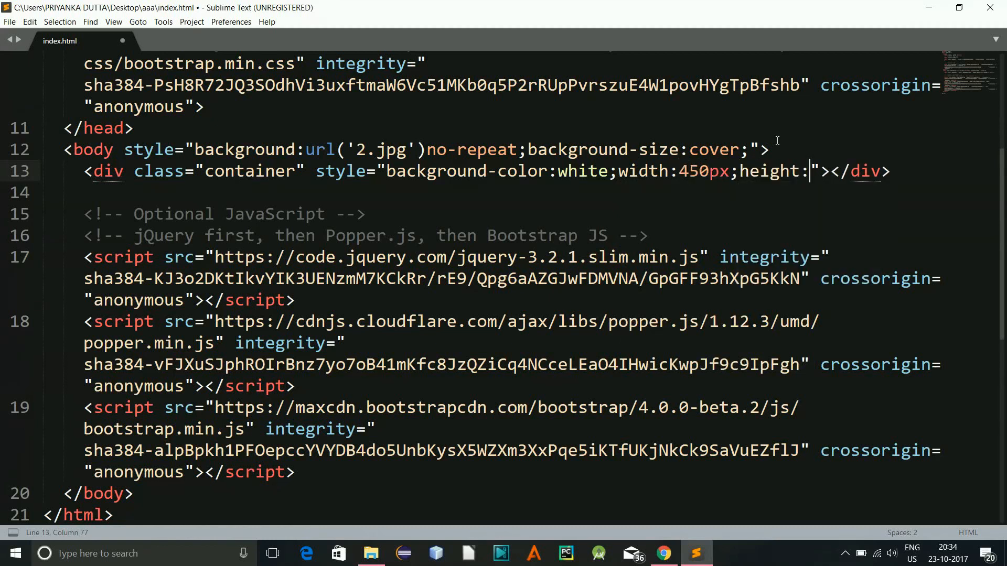
{"action": "type", "text": "500p"}
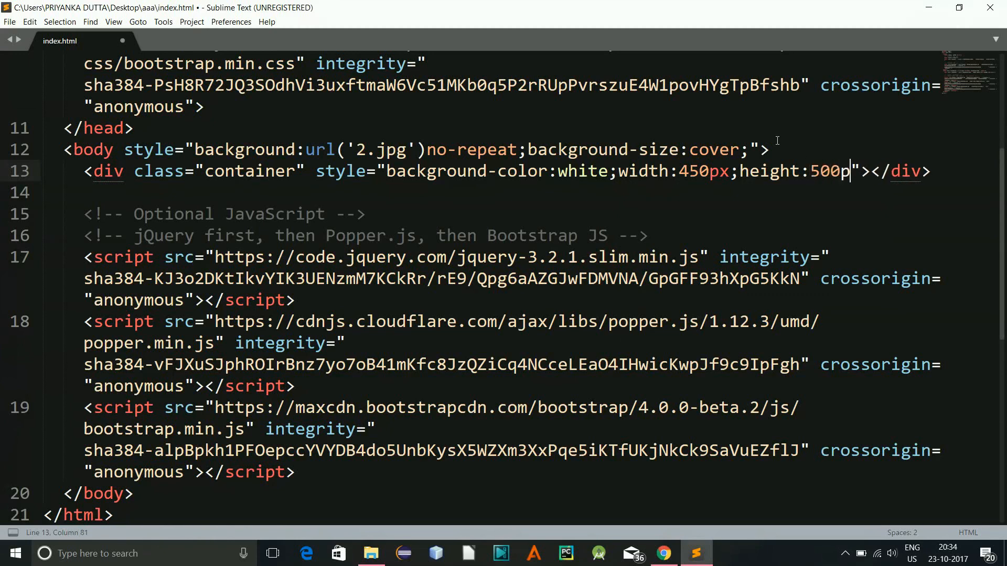
{"action": "type", "text": "x;"}
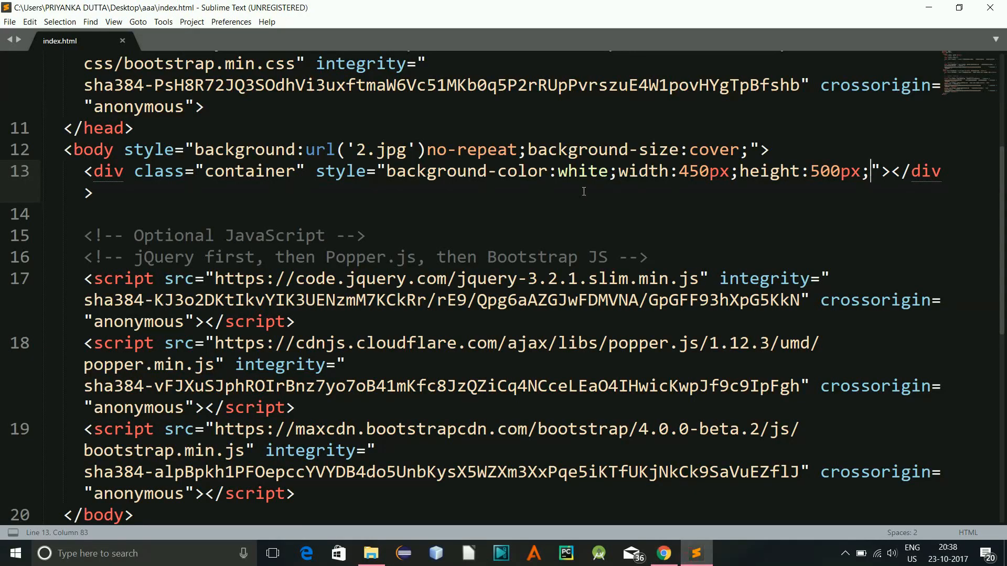
{"action": "type", "text": "ma"}
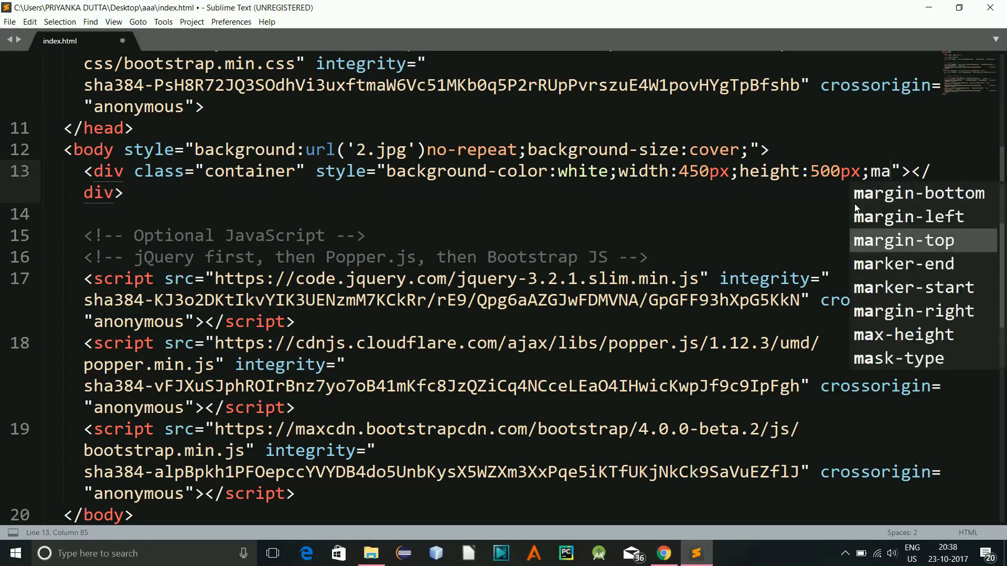
{"action": "left_click", "coordinate": [902, 240]}
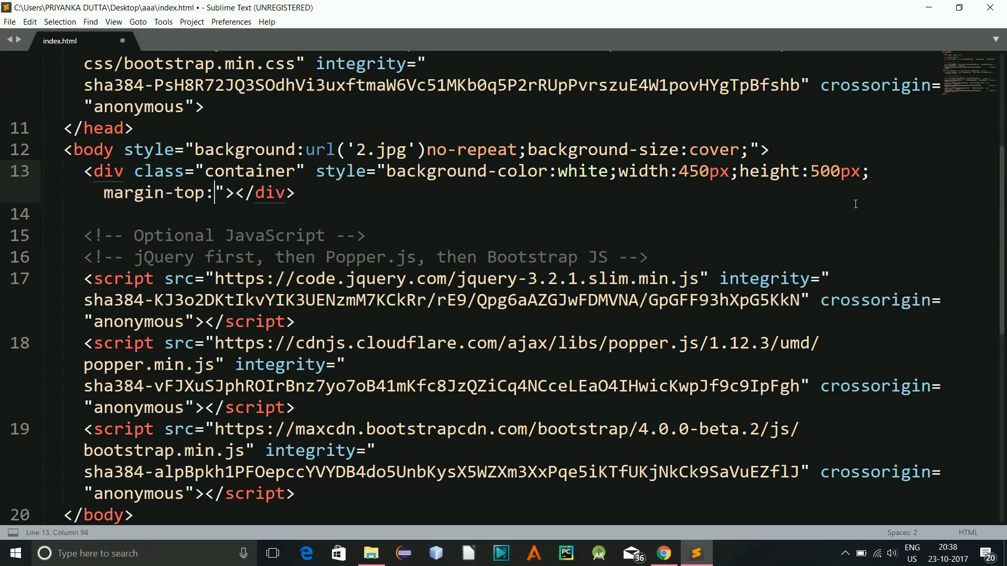
{"action": "type", "text": "50px;"}
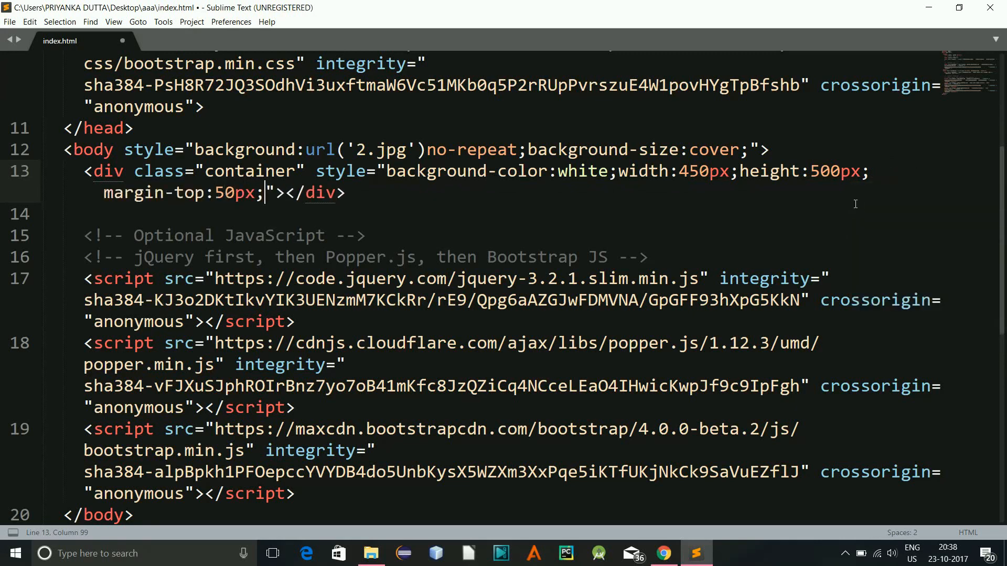
{"action": "type", "text": "border-radius:"}
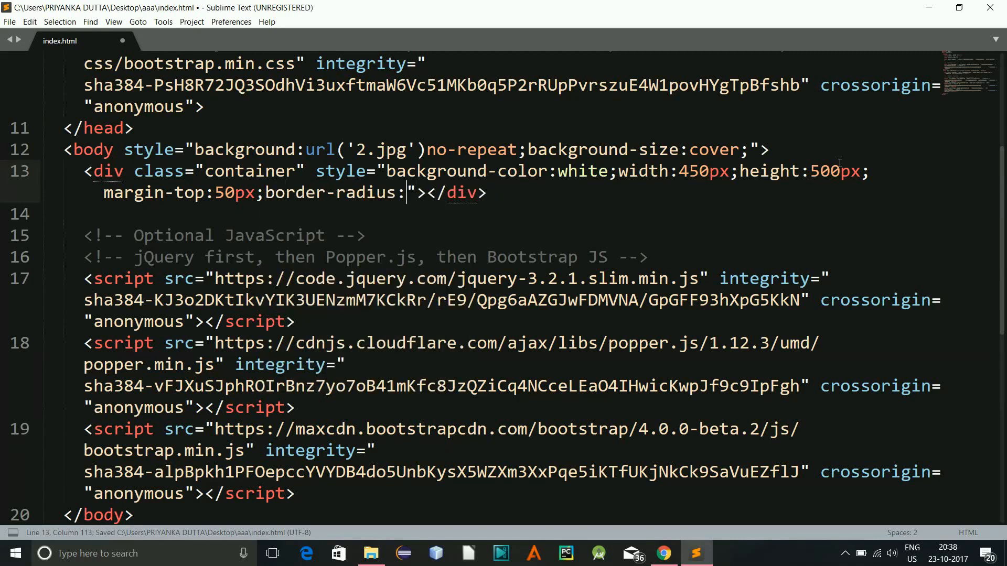
{"action": "type", "text": "20px;"}
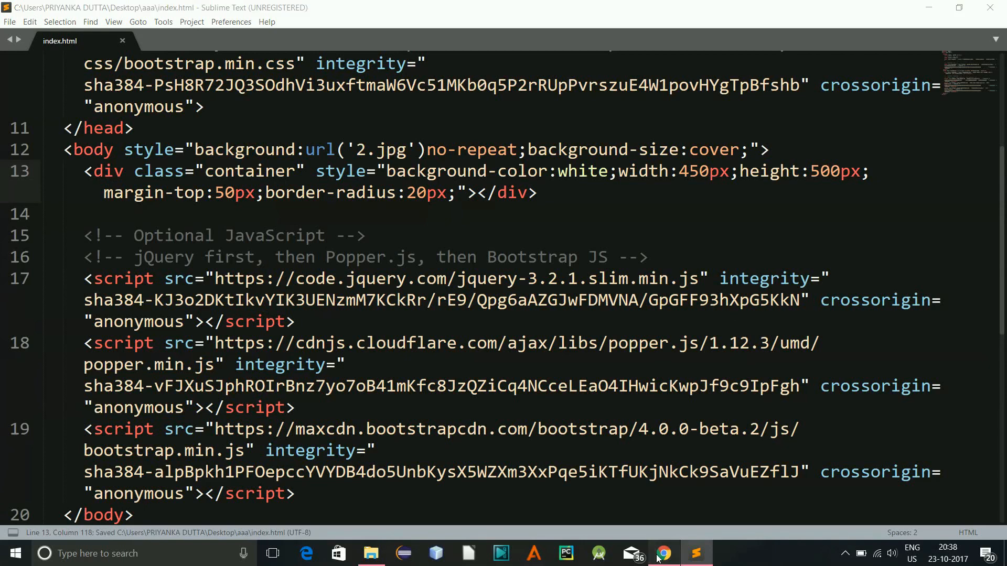
After previewing, change the container height from 500px to 600px.
{"action": "left_click", "coordinate": [455, 193]}
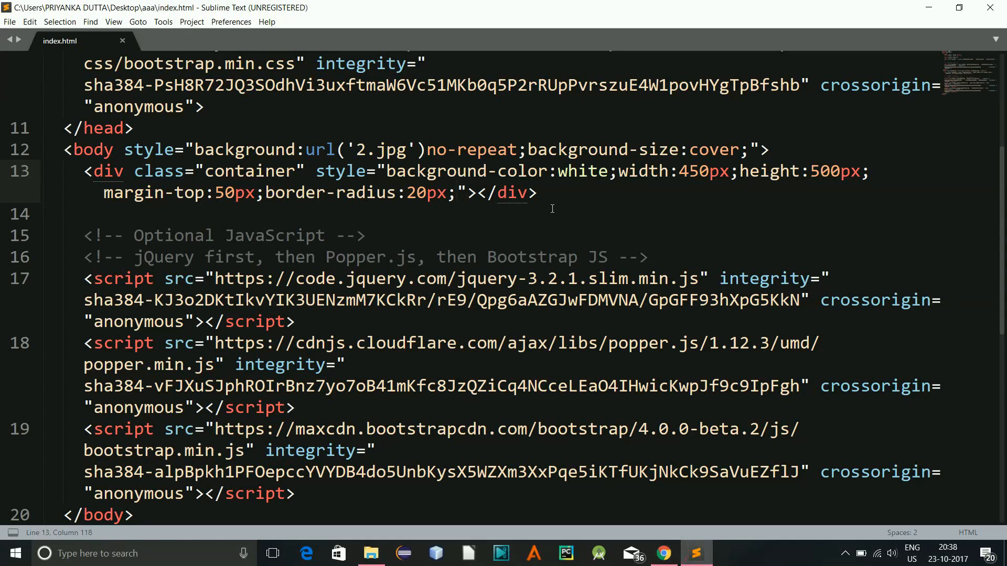
{"action": "left_click", "coordinate": [810, 171]}
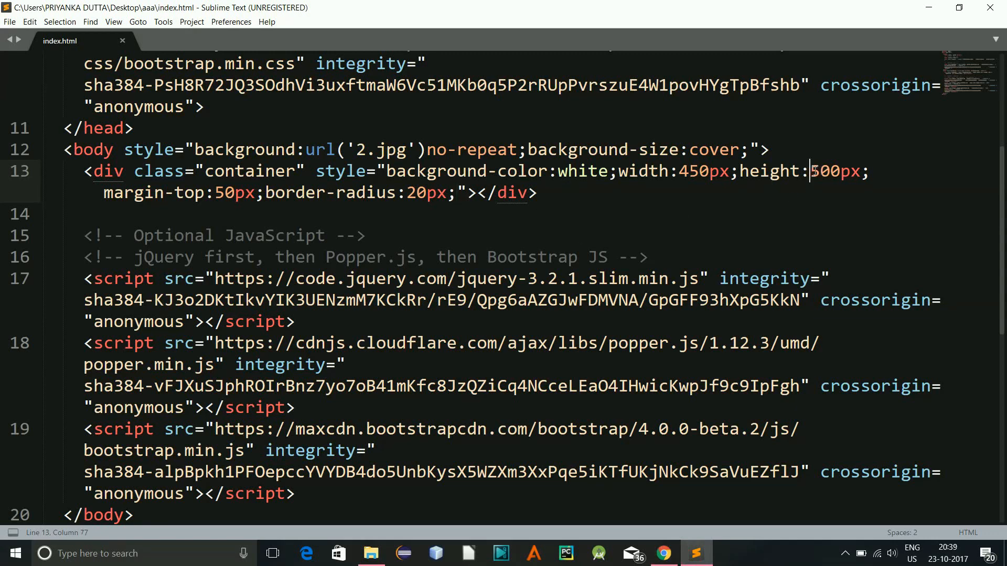
{"action": "key", "text": "Backspace"}
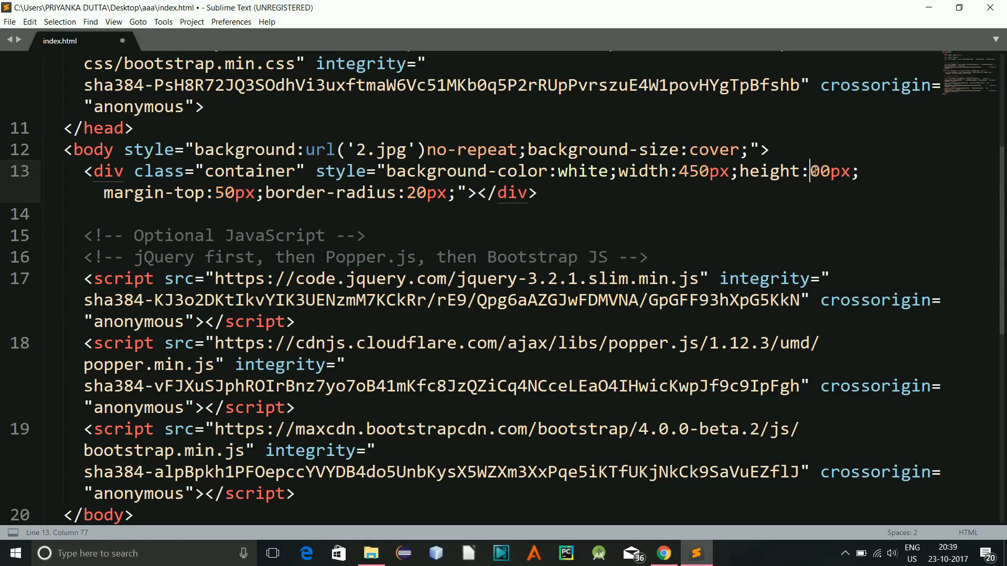
{"action": "type", "text": "6"}
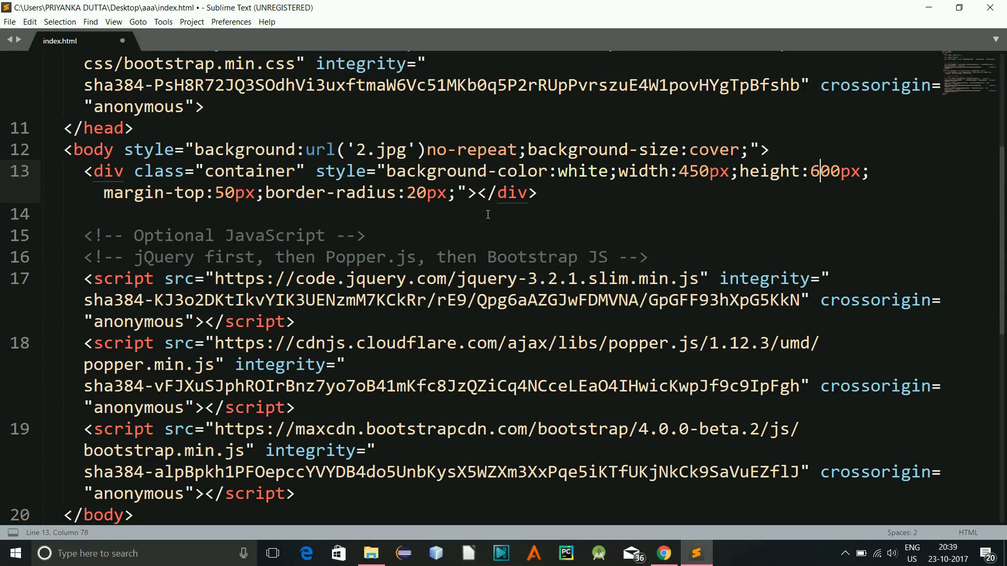
{"action": "left_click", "coordinate": [476, 193]}
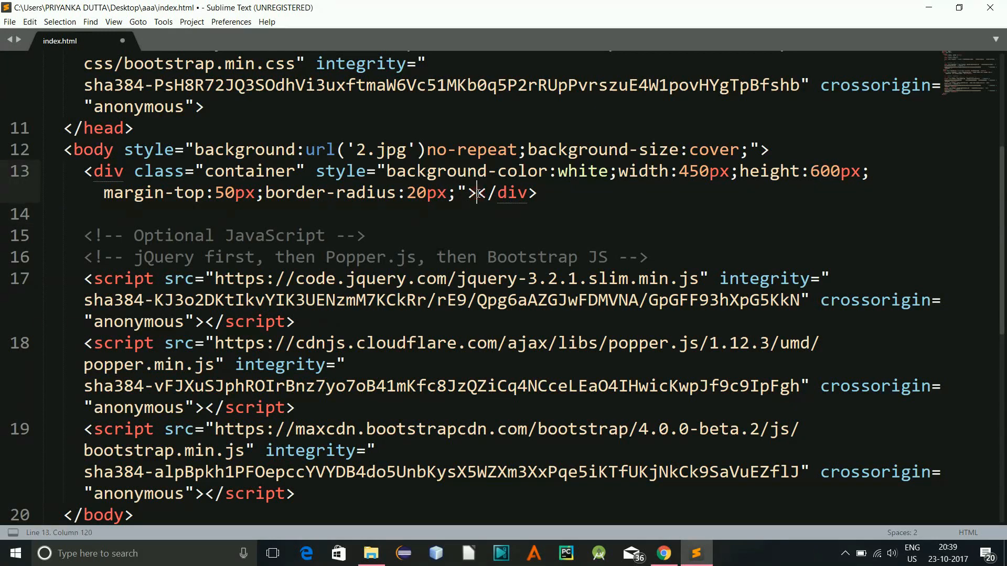
Insert an img tag for 1.png with width 350px and height 350px inside the container.
{"action": "type", "text": "<img src=\"\">"}
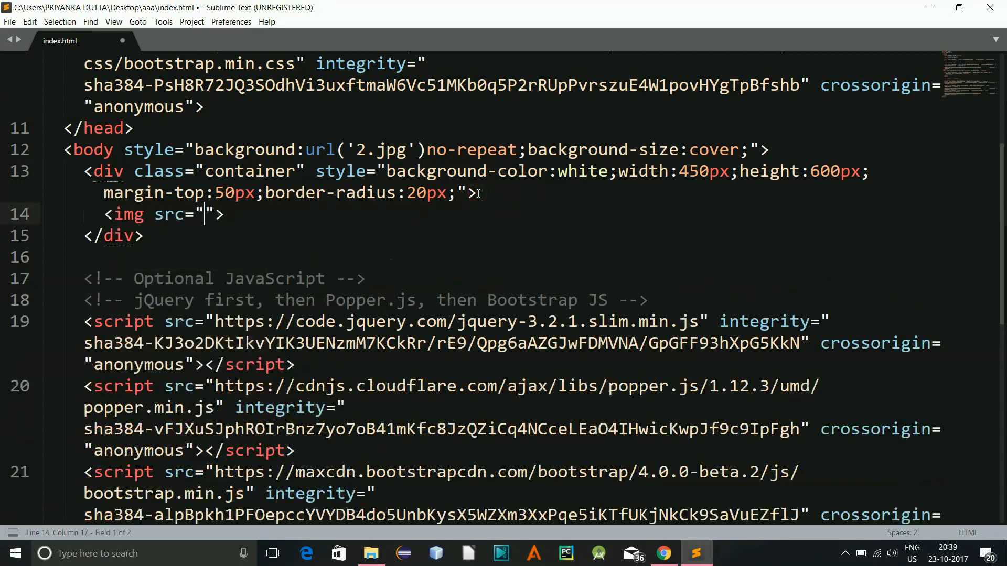
{"action": "type", "text": "1"}
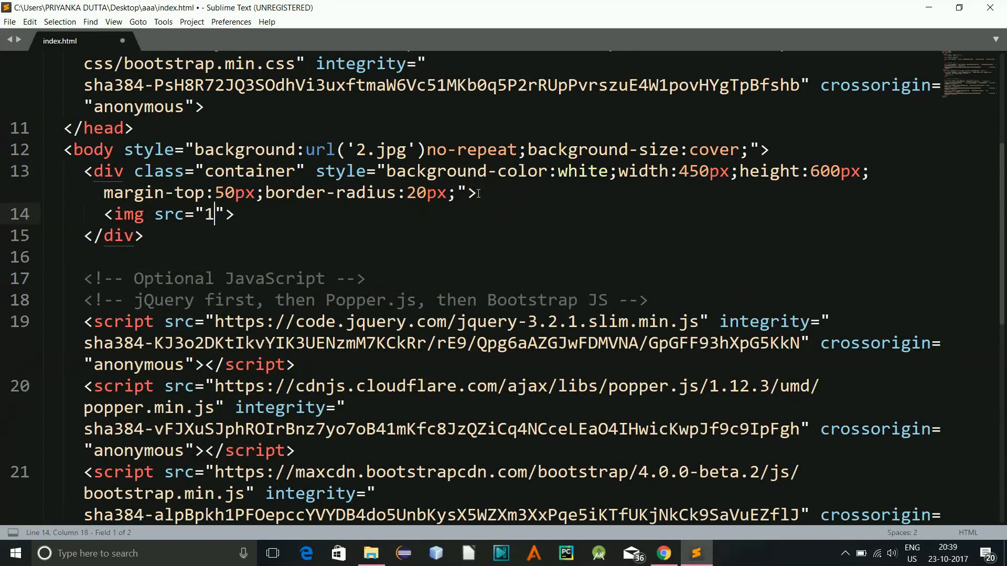
{"action": "type", "text": ".png"}
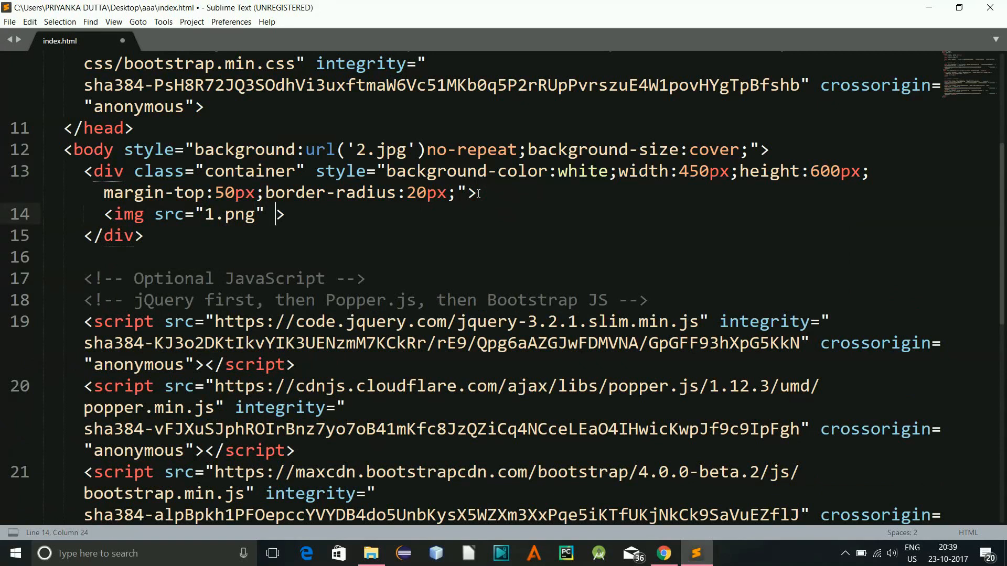
{"action": "type", "text": "width=\"\""}
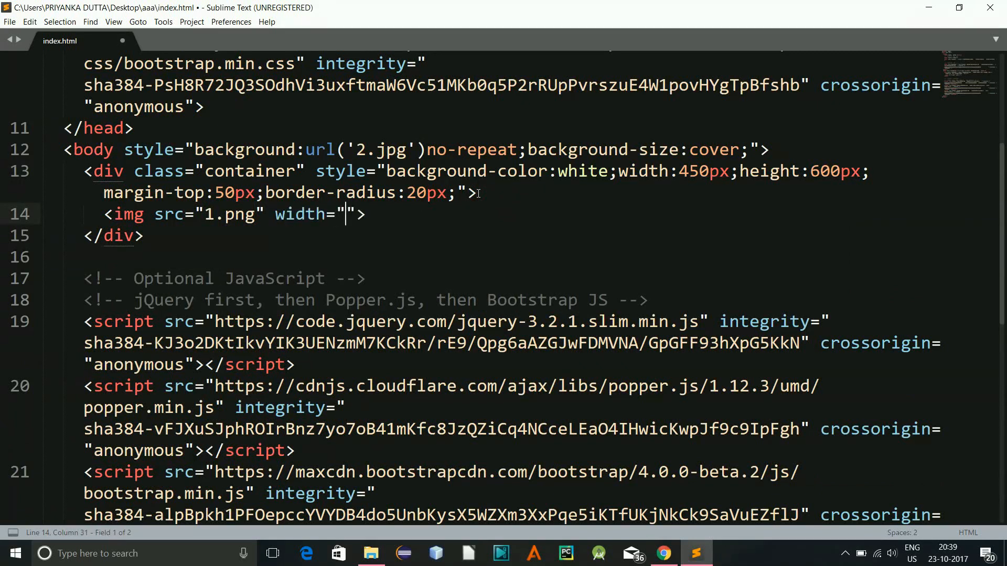
{"action": "type", "text": "35-"}
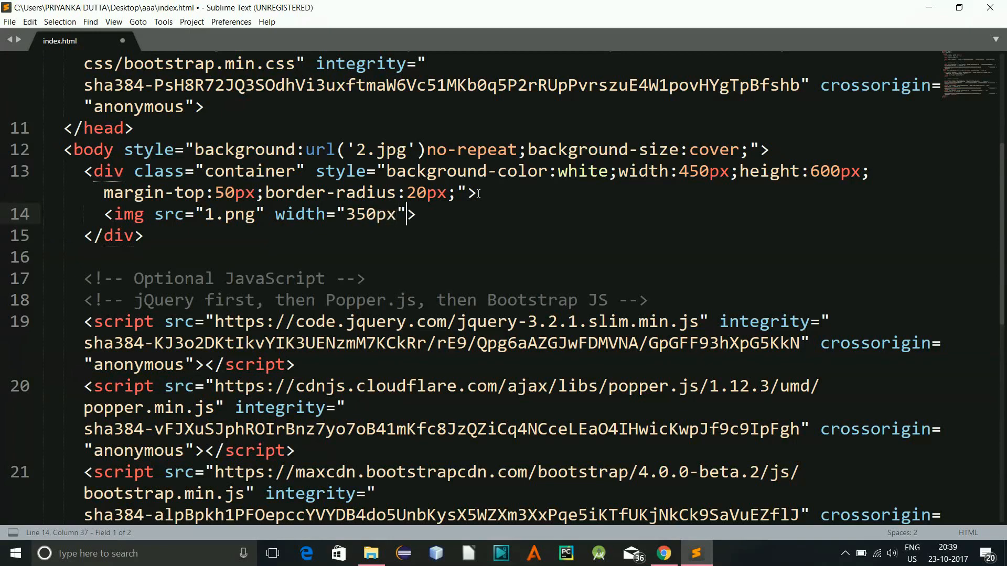
{"action": "type", "text": "height=\"3"}
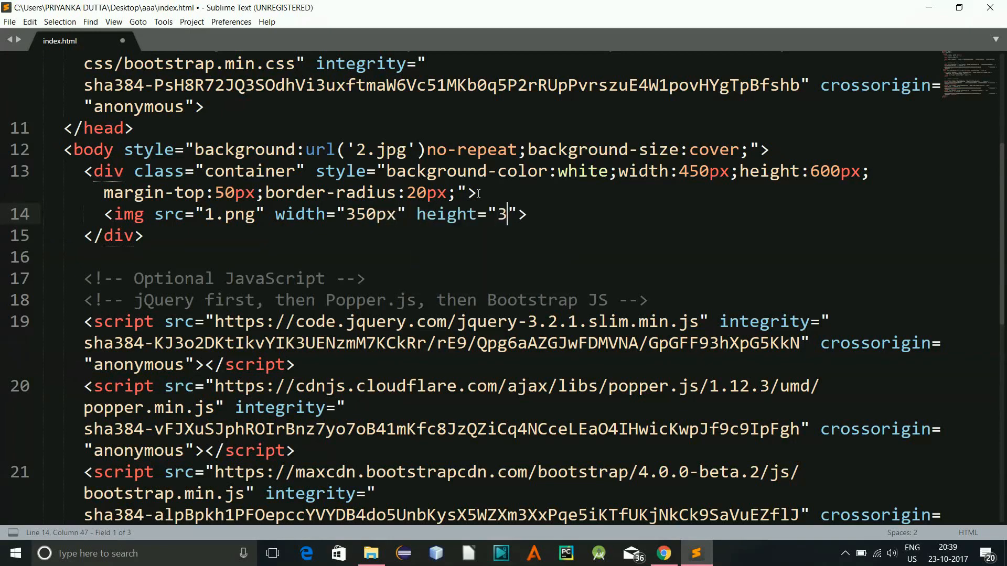
{"action": "type", "text": "50px"}
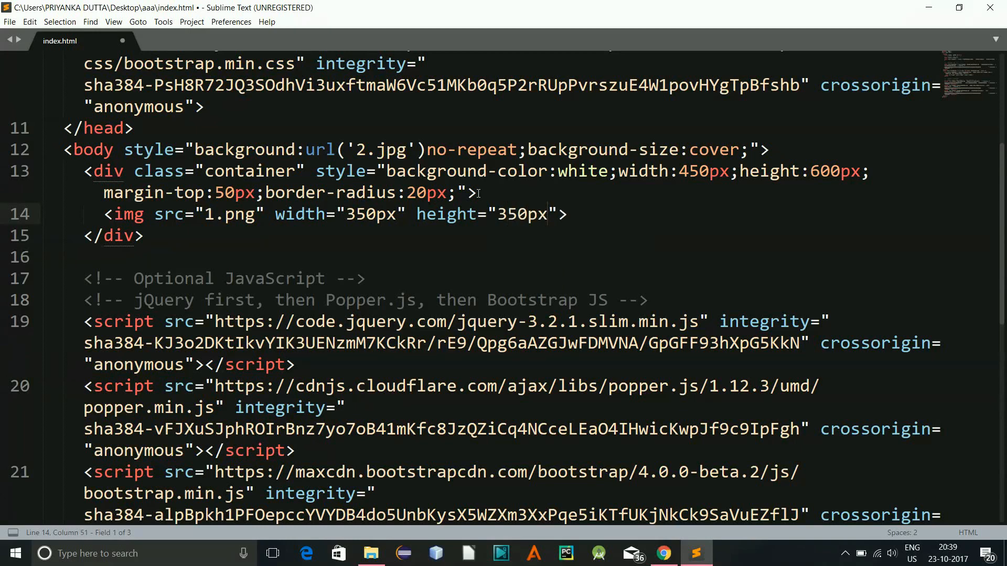
Preview the doctor image in Chrome, then return to the container's style in the editor.
{"action": "left_click", "coordinate": [665, 552]}
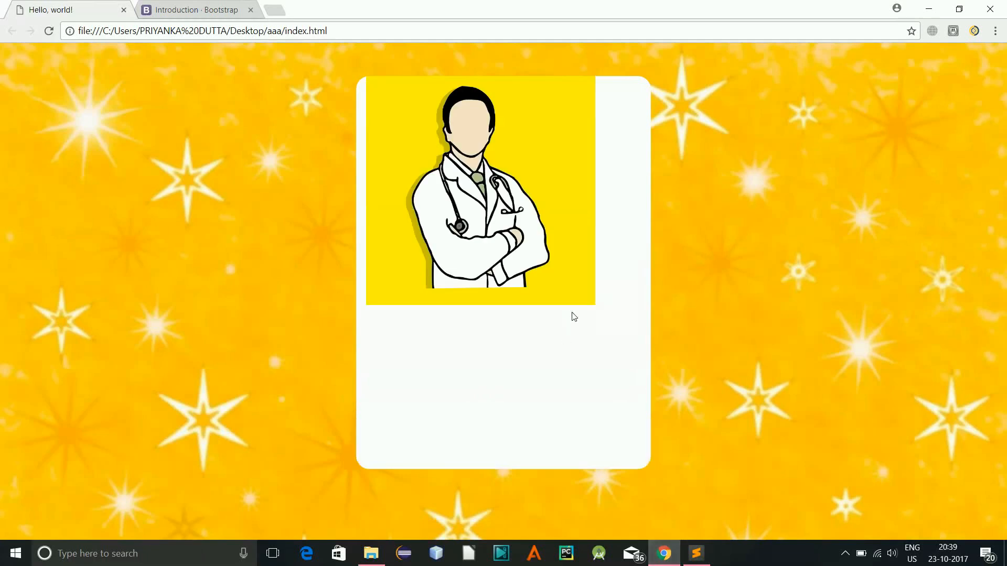
{"action": "left_click", "coordinate": [696, 553]}
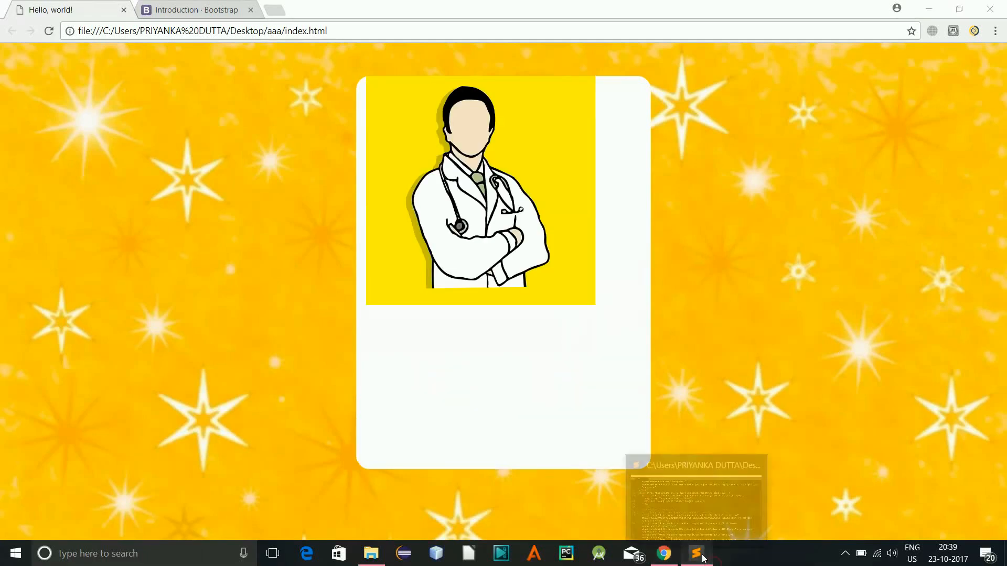
{"action": "left_click", "coordinate": [694, 557]}
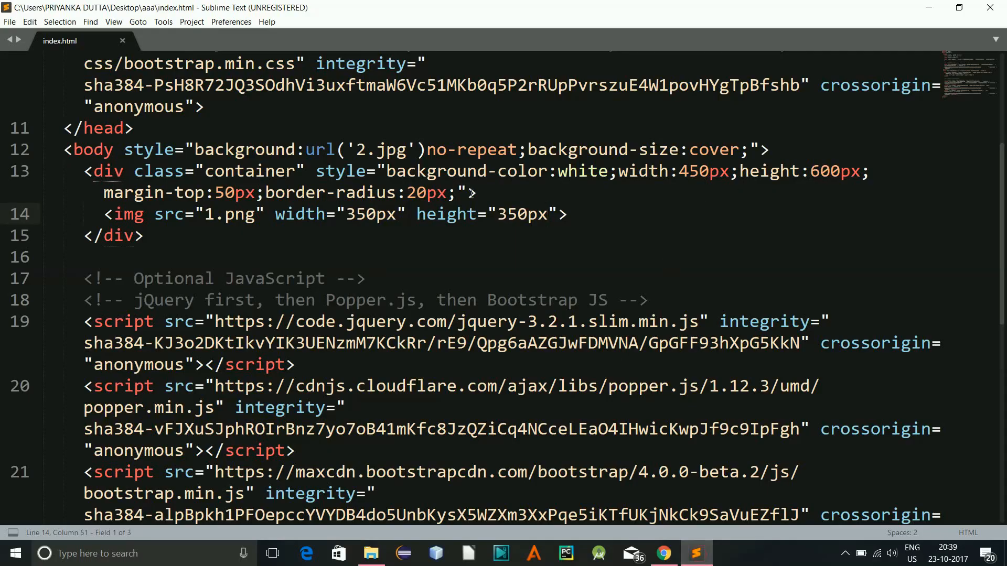
Add padding:10px and text-align:center to the container style and save.
{"action": "type", "text": "padding:"}
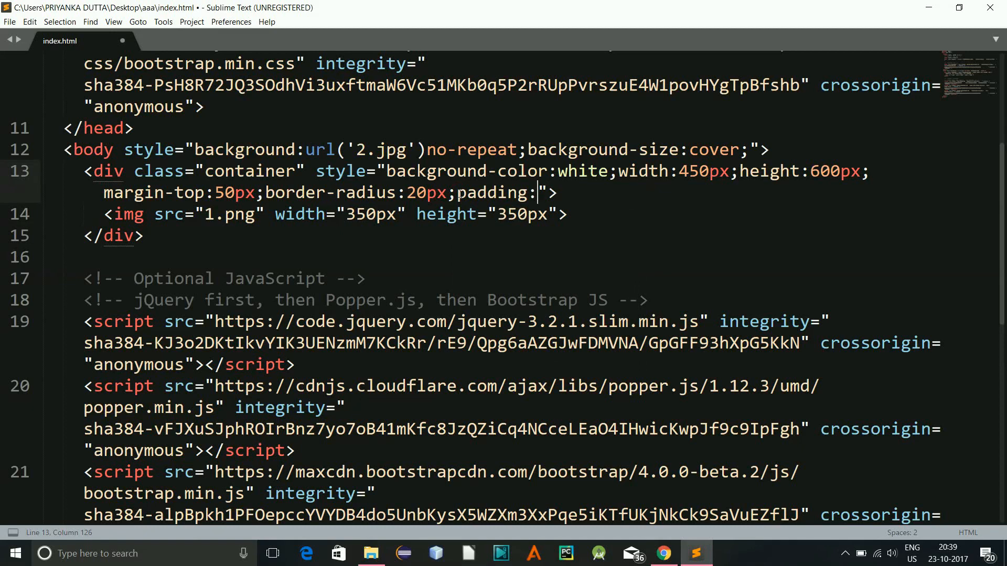
{"action": "type", "text": "10px"}
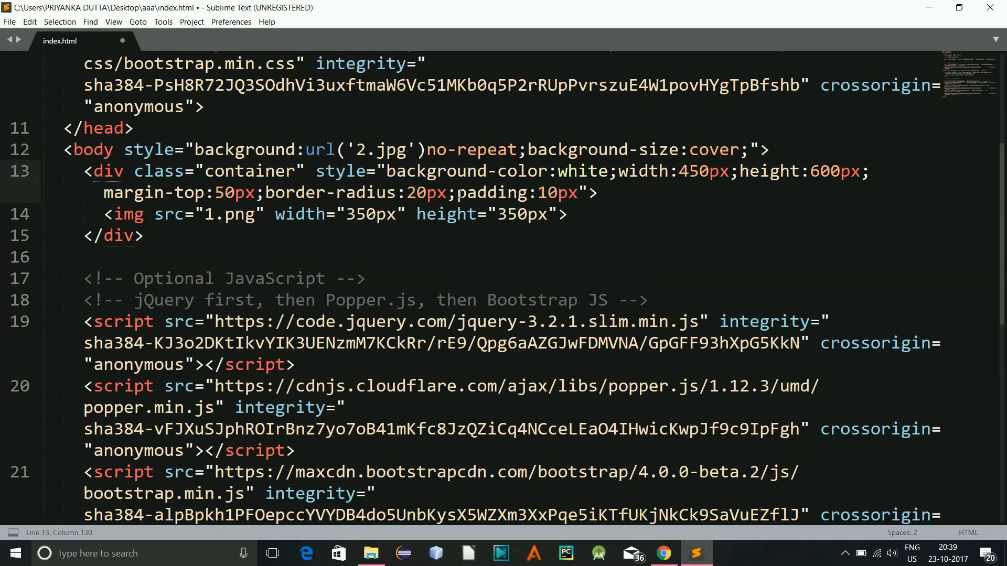
{"action": "type", "text": "text-align:center;"}
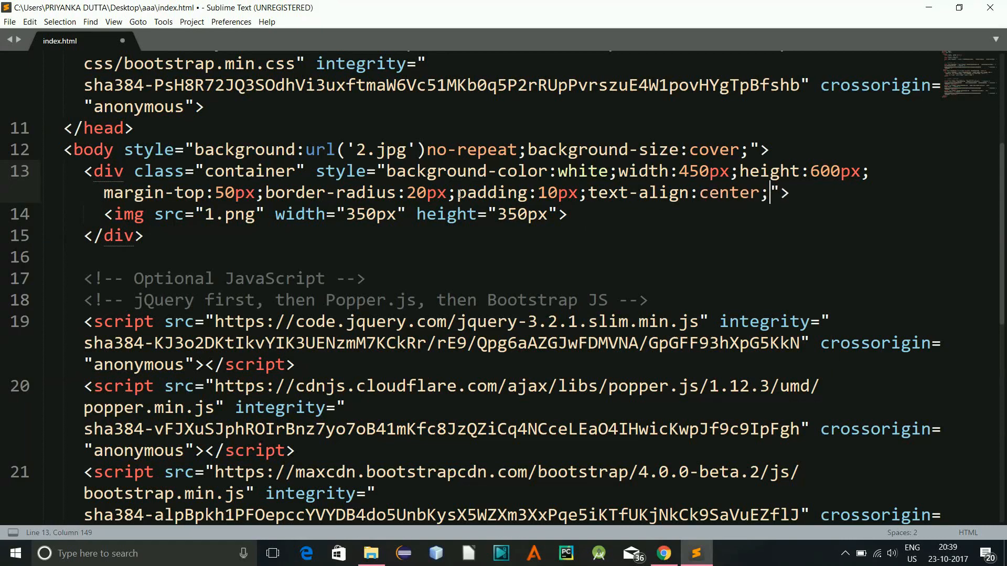
{"action": "key", "text": "ctrl+s"}
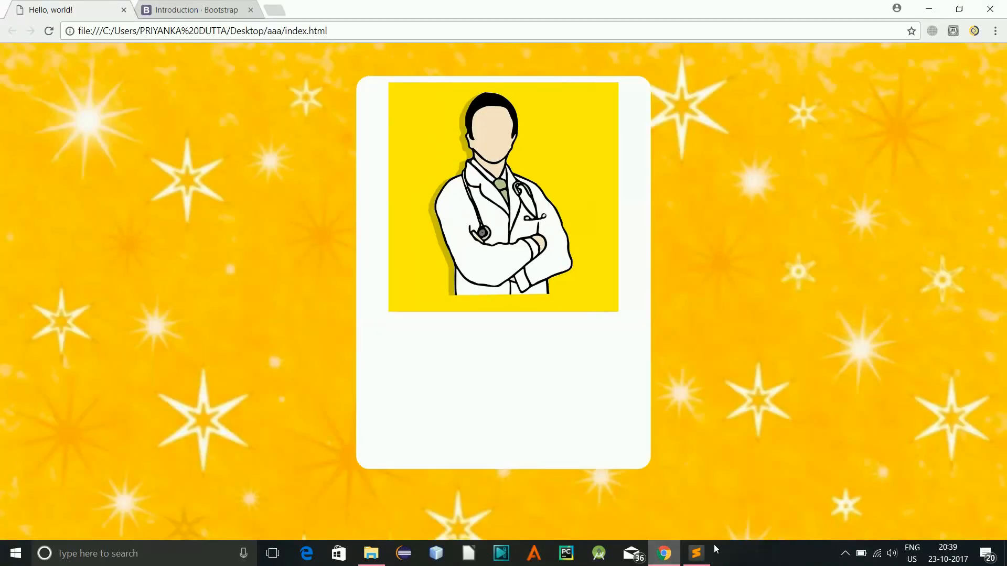
{"action": "mouse_move", "coordinate": [585, 193]}
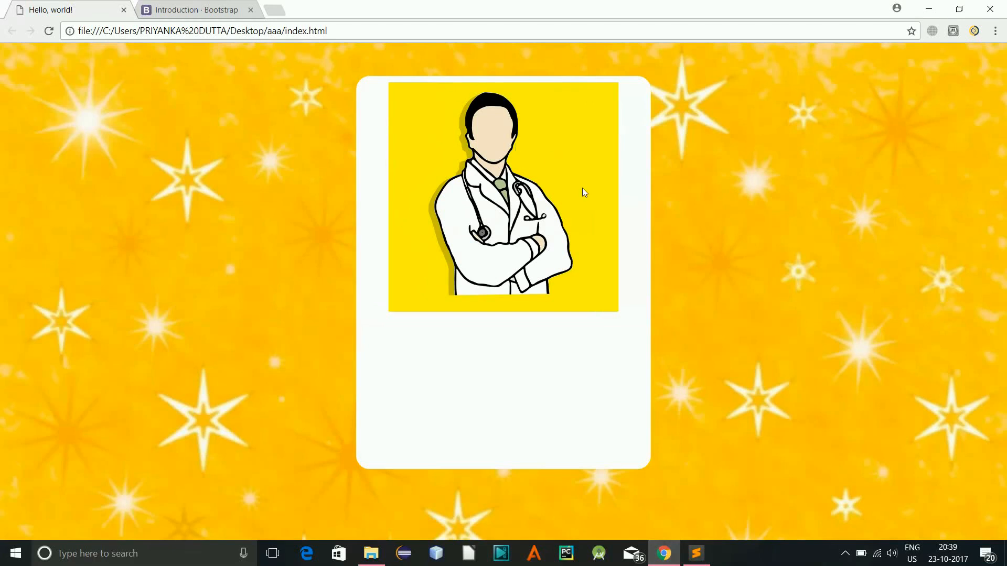
{"action": "mouse_move", "coordinate": [586, 304]}
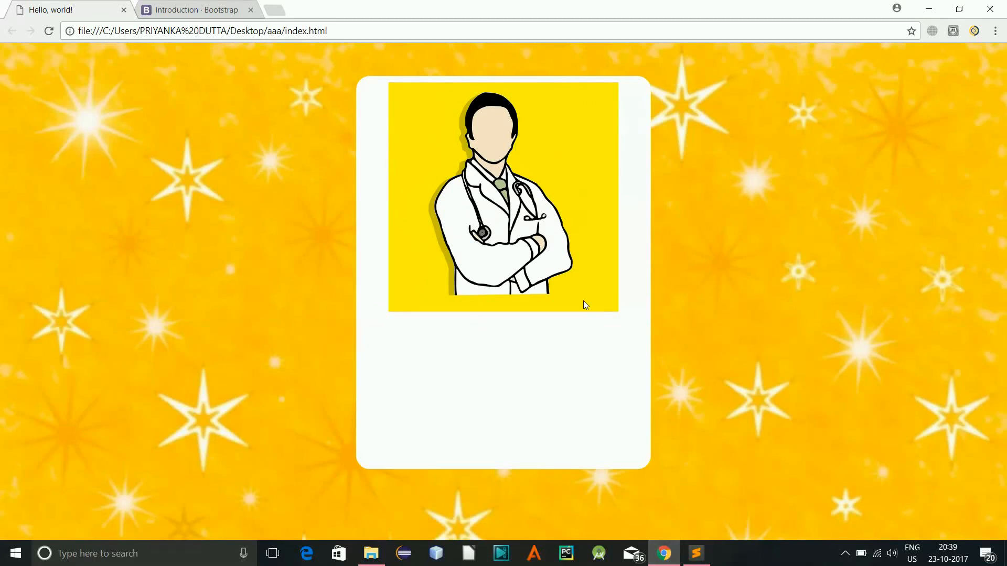
{"action": "mouse_move", "coordinate": [390, 342]}
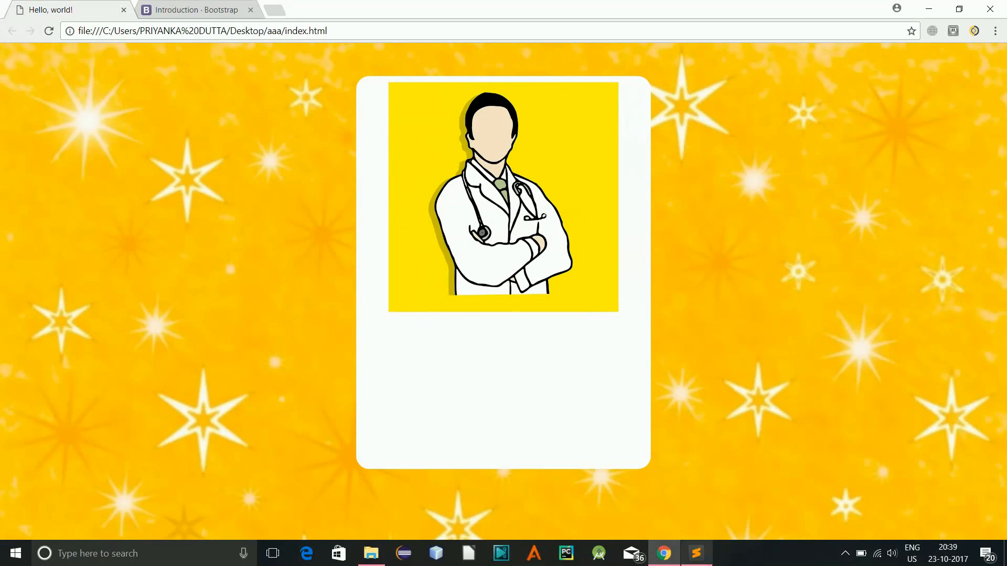
Return from the Chrome preview to the code in Sublime Text.
{"action": "left_click", "coordinate": [697, 553]}
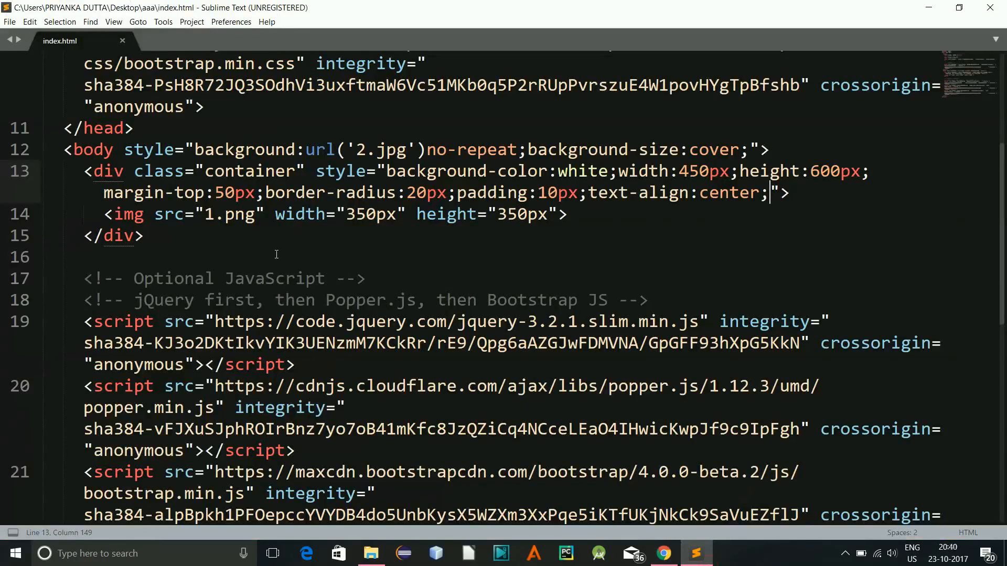
Below the image add a form with a label reading 'Enter fahrenheit:'.
{"action": "key", "text": "Enter"}
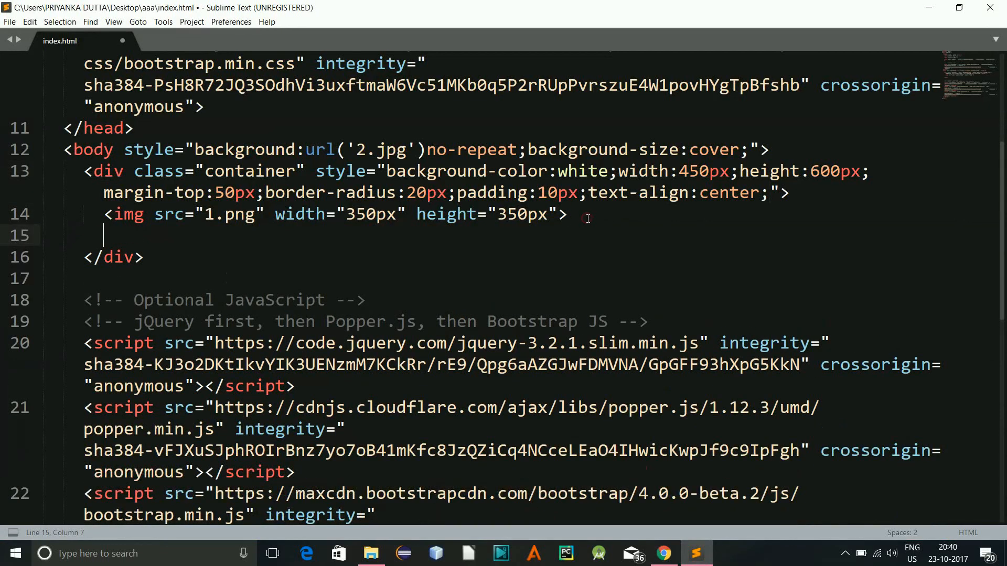
{"action": "type", "text": "<form></form>"}
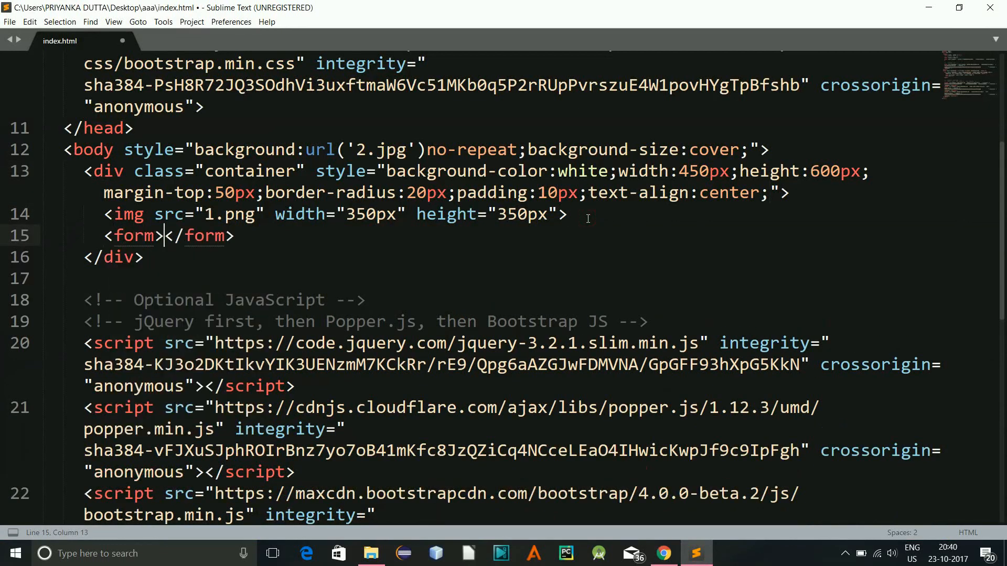
{"action": "type", "text": "class=\""}
{"action": "type", "text": "<"}
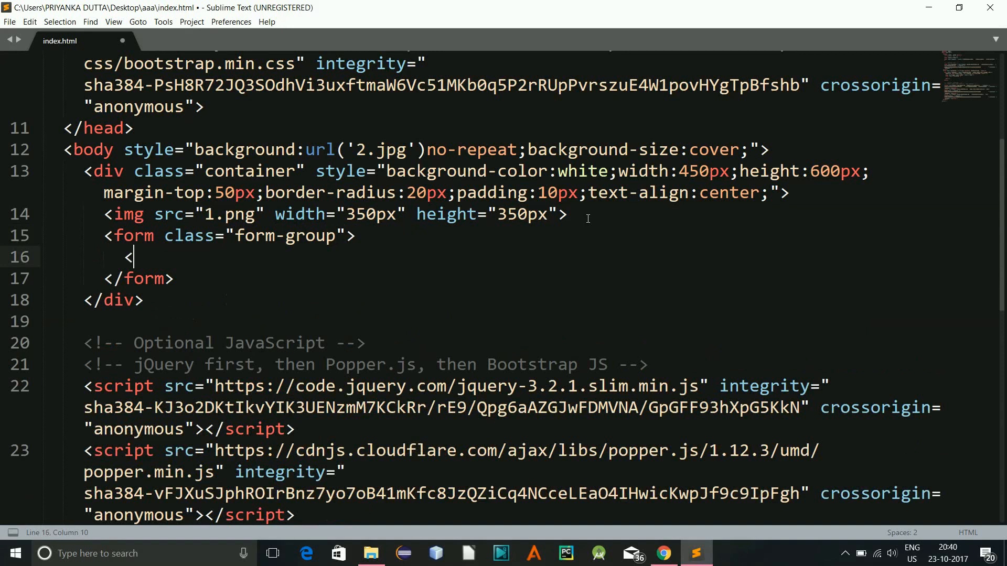
{"action": "type", "text": "label></label>"}
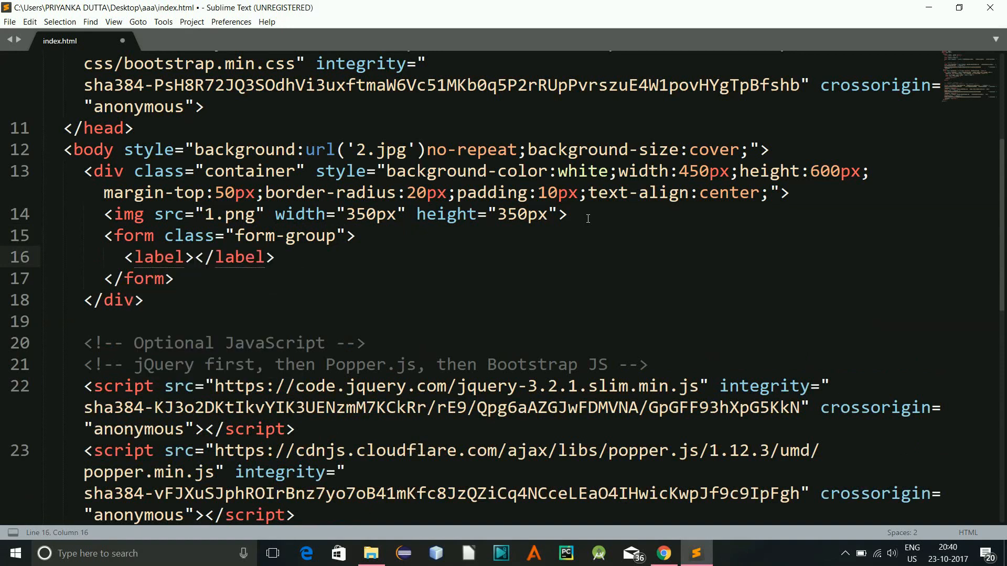
{"action": "type", "text": "Enter fa"}
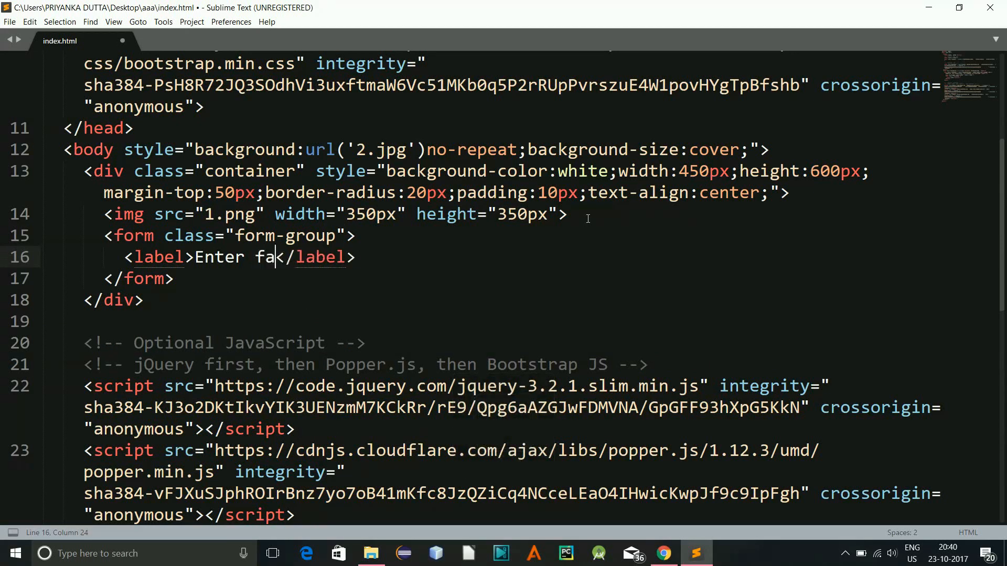
{"action": "type", "text": "hre"}
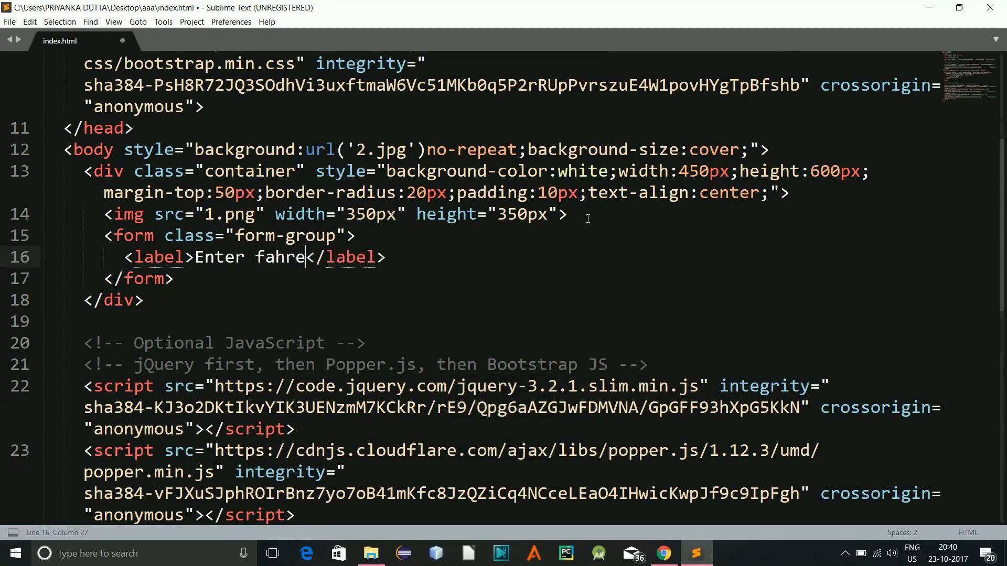
{"action": "type", "text": "nheit"}
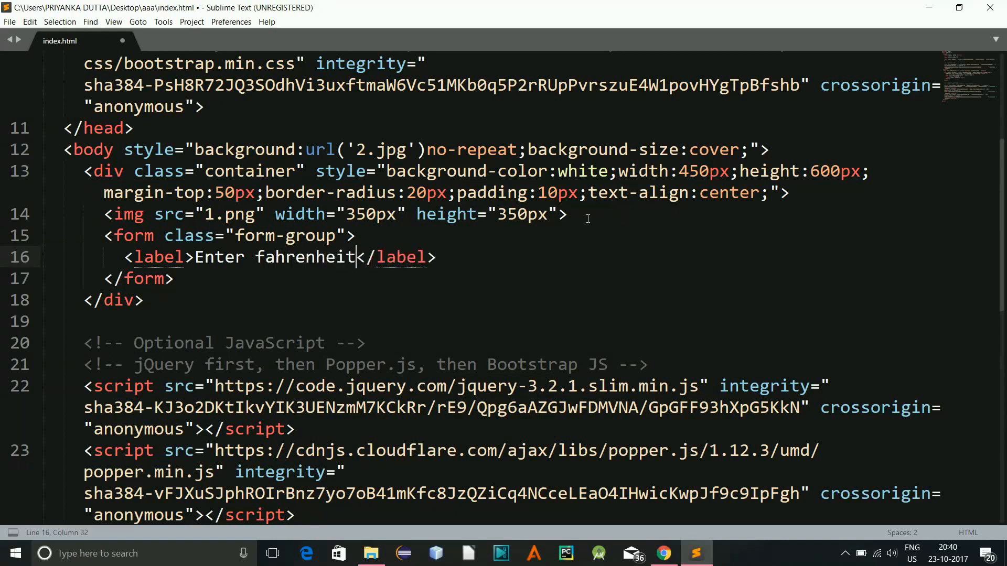
{"action": "type", "text": ":"}
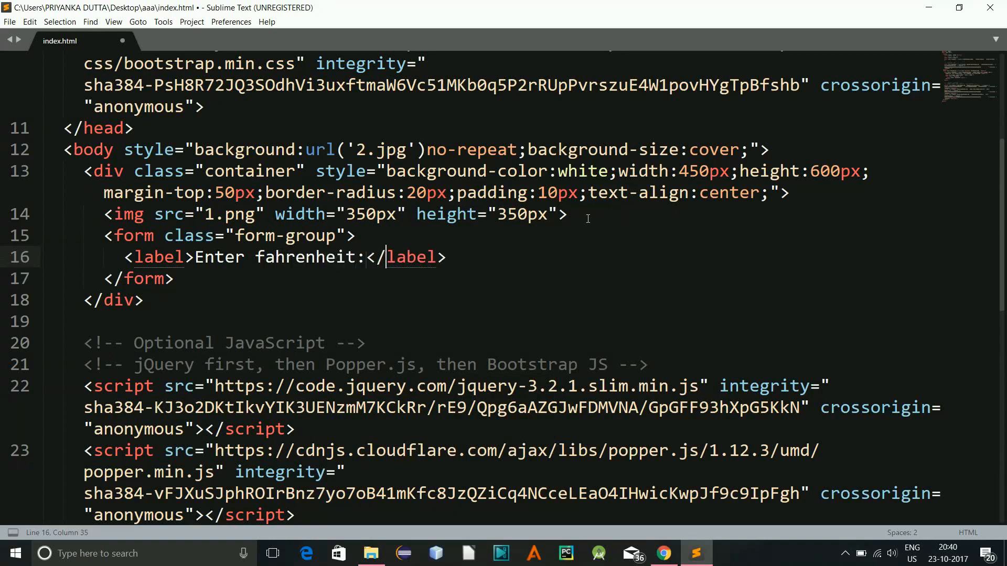
{"action": "left_click", "coordinate": [454, 256]}
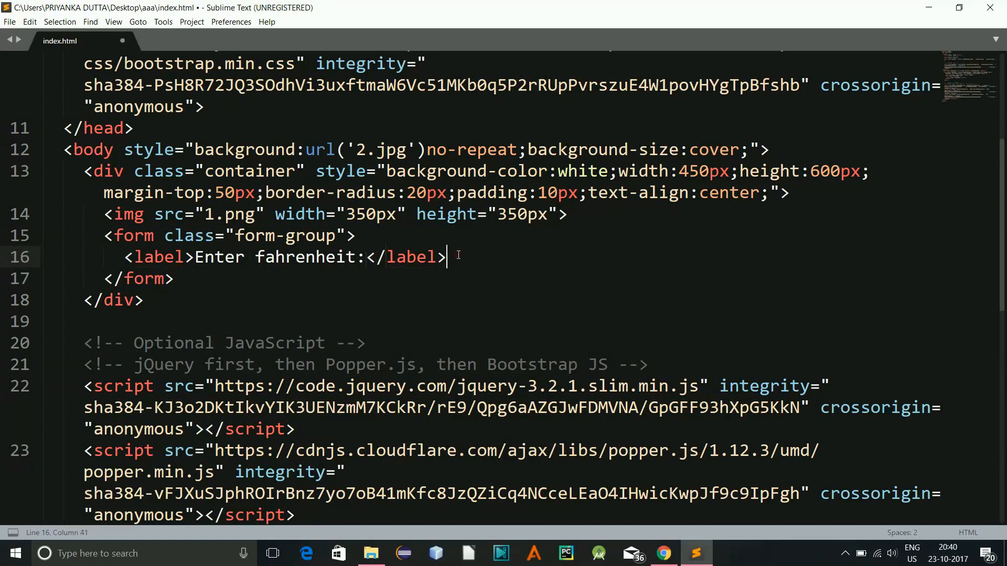
{"action": "key", "text": "Enter"}
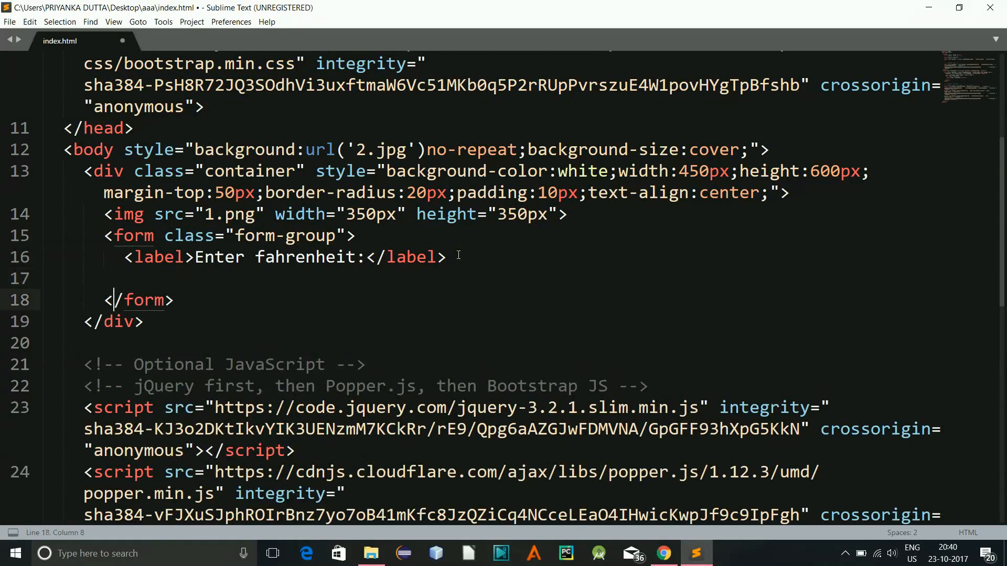
{"action": "left_click", "coordinate": [460, 257]}
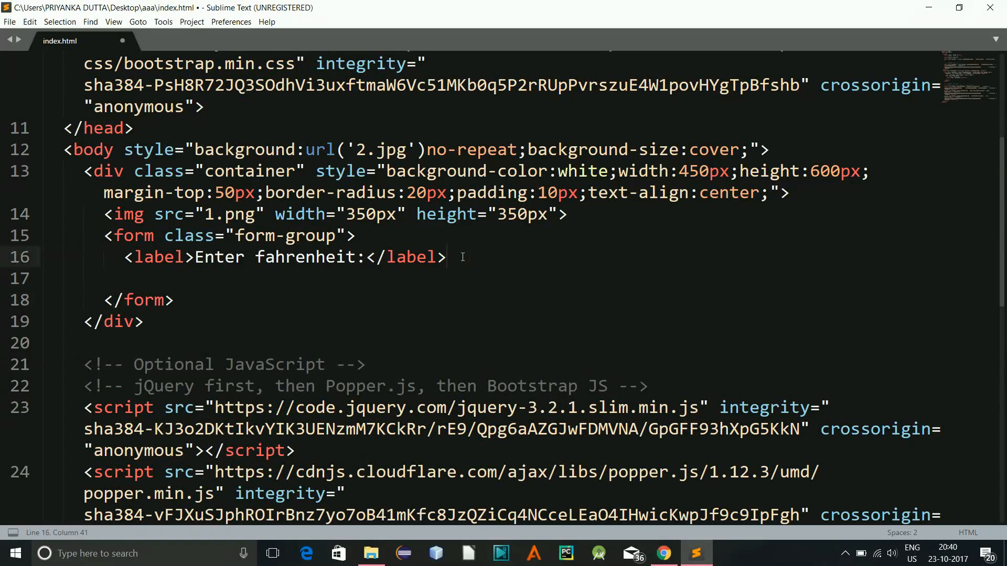
After a line break add a text input named fah with placeholder eg.114, followed by another break.
{"action": "type", "text": "<"}
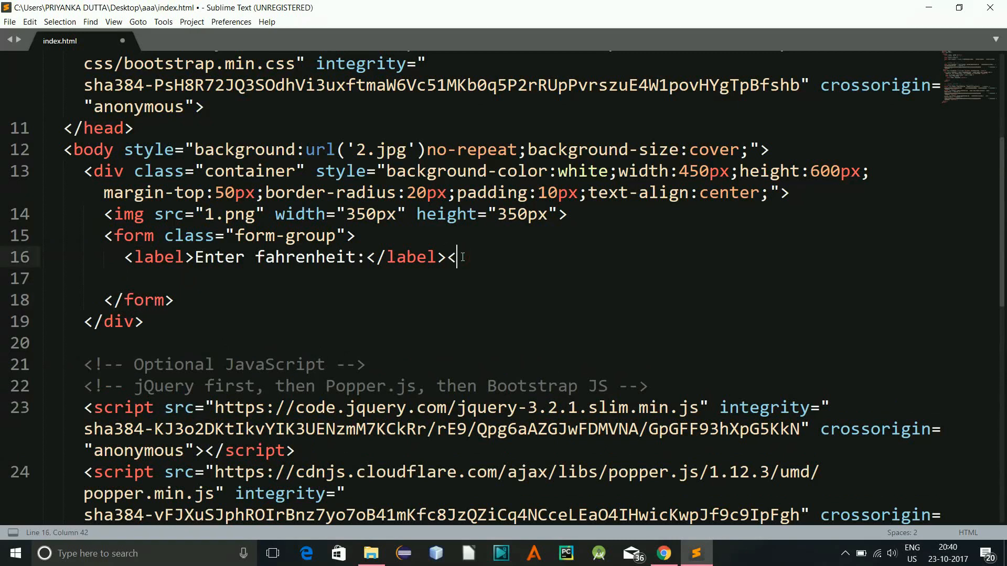
{"action": "type", "text": "b"}
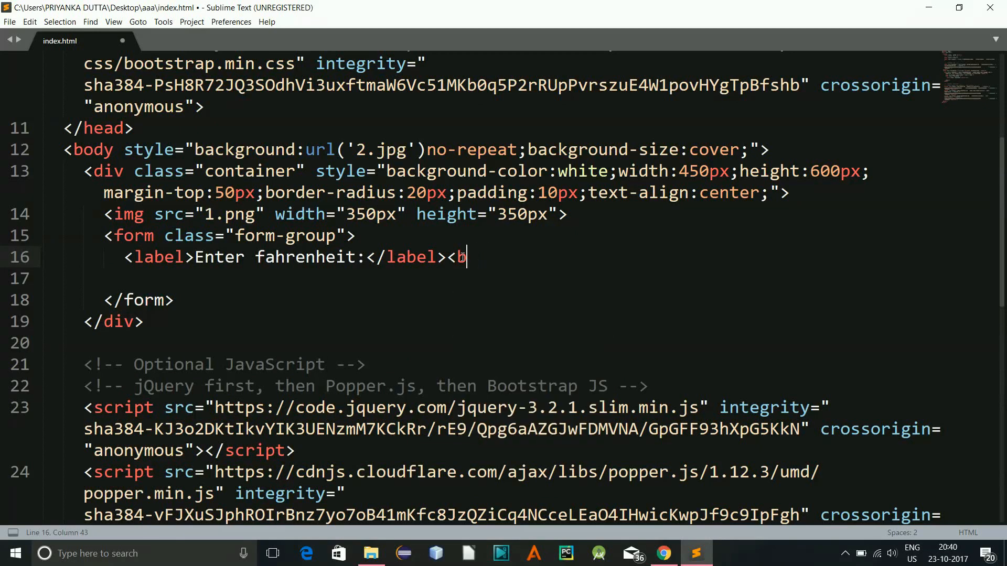
{"action": "type", "text": "r>"}
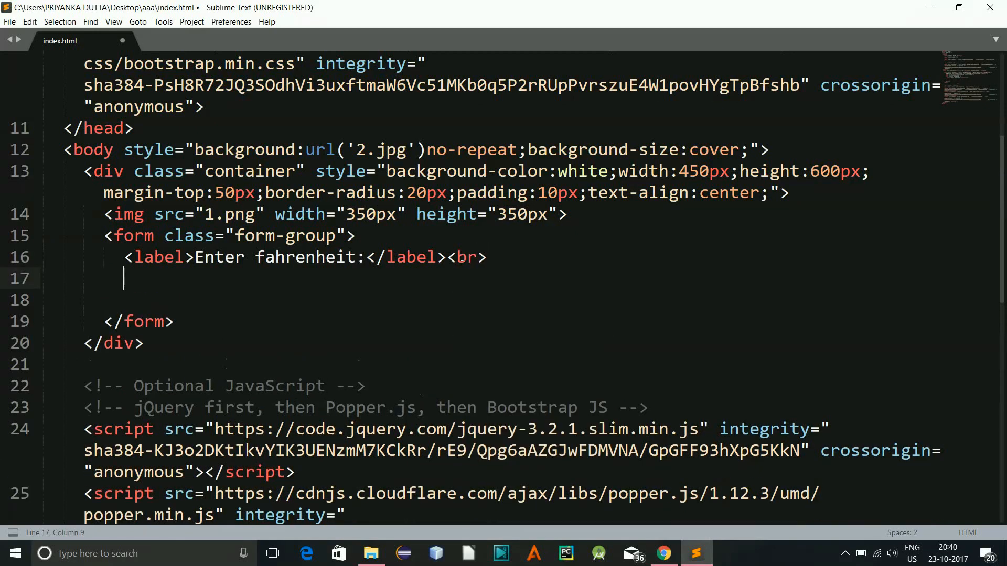
{"action": "type", "text": "<input type=\"\" name=\"\">"}
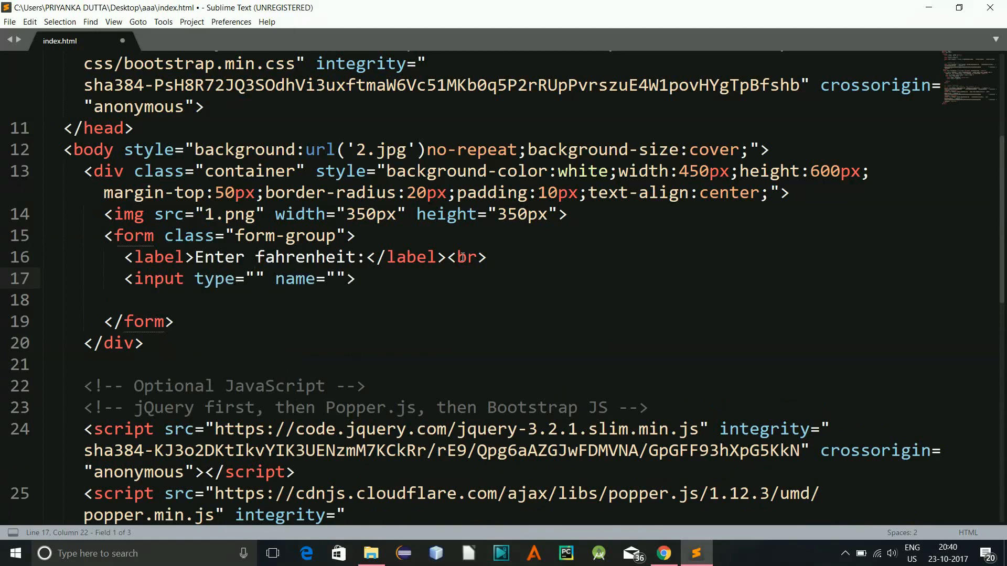
{"action": "type", "text": "text"}
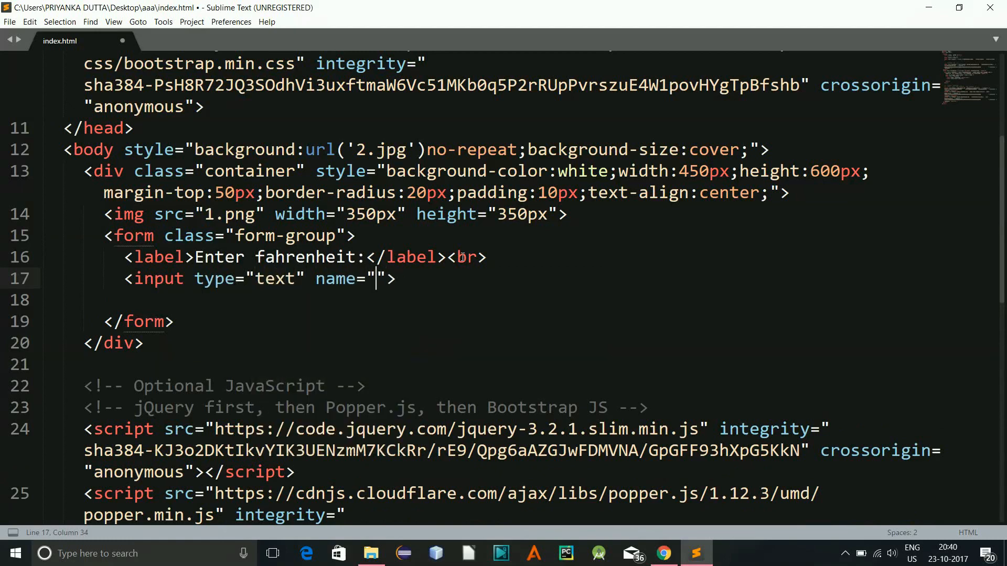
{"action": "type", "text": "fah"}
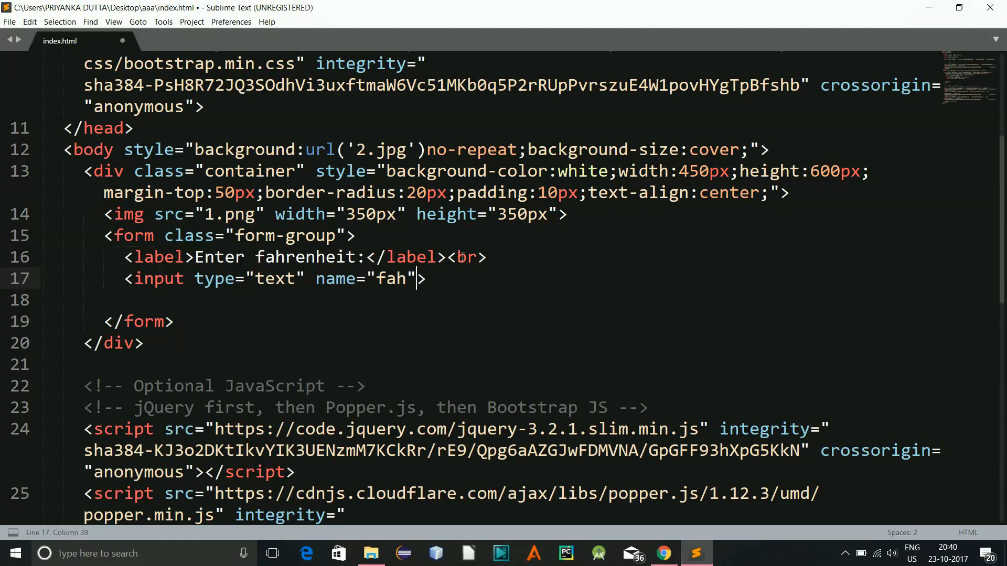
{"action": "type", "text": "placeholder=\"\""}
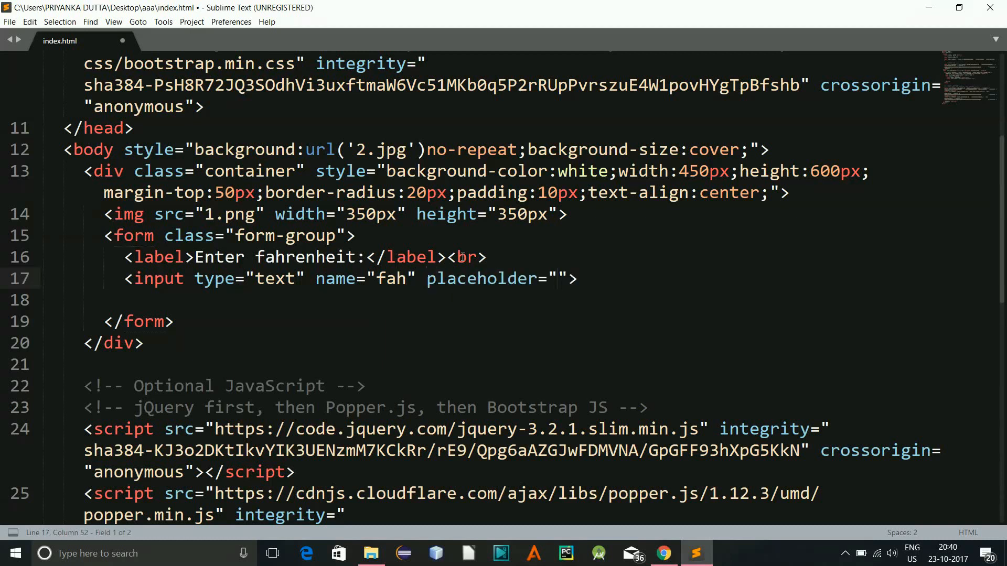
{"action": "type", "text": "eg"}
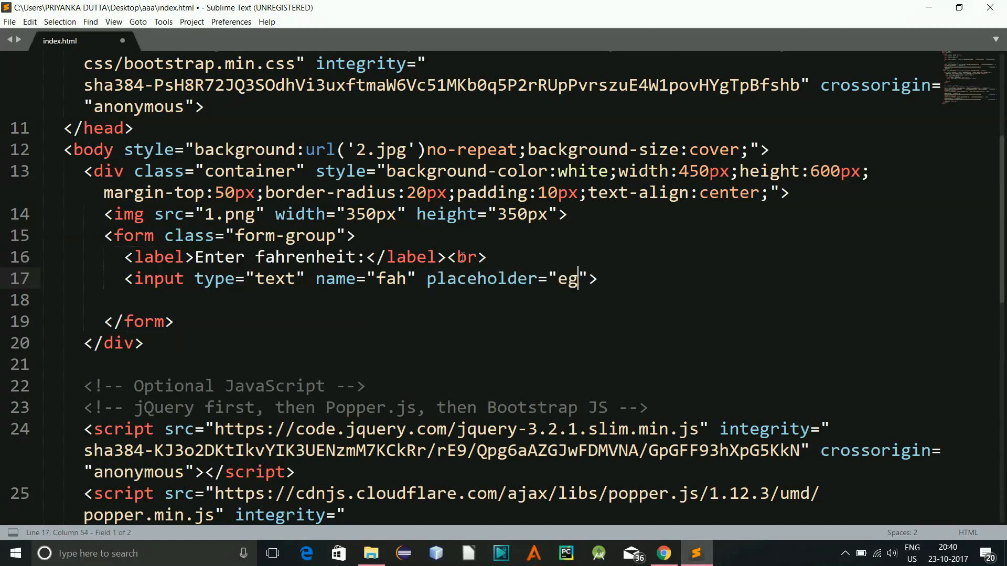
{"action": "type", "text": ".114"}
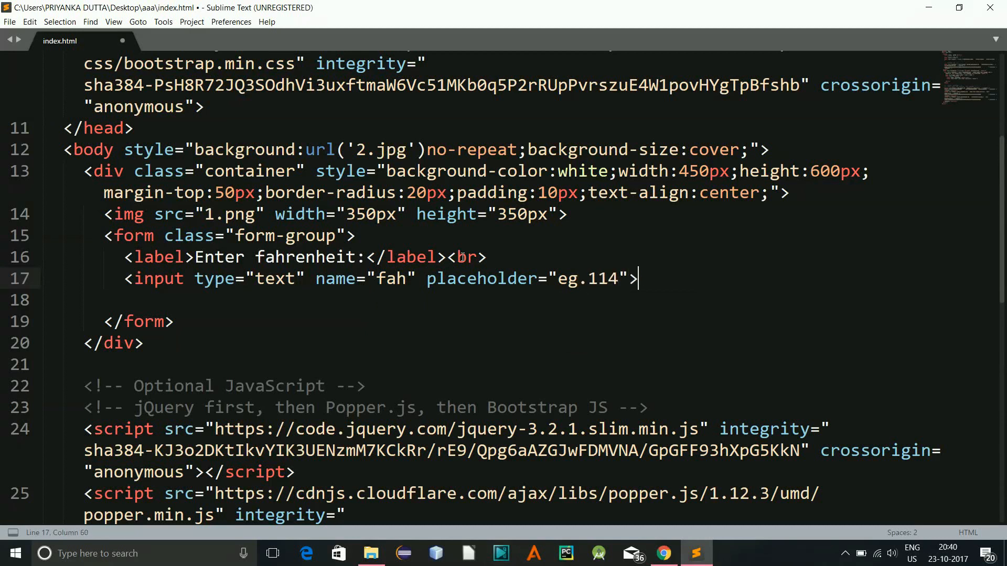
{"action": "type", "text": "<br>"}
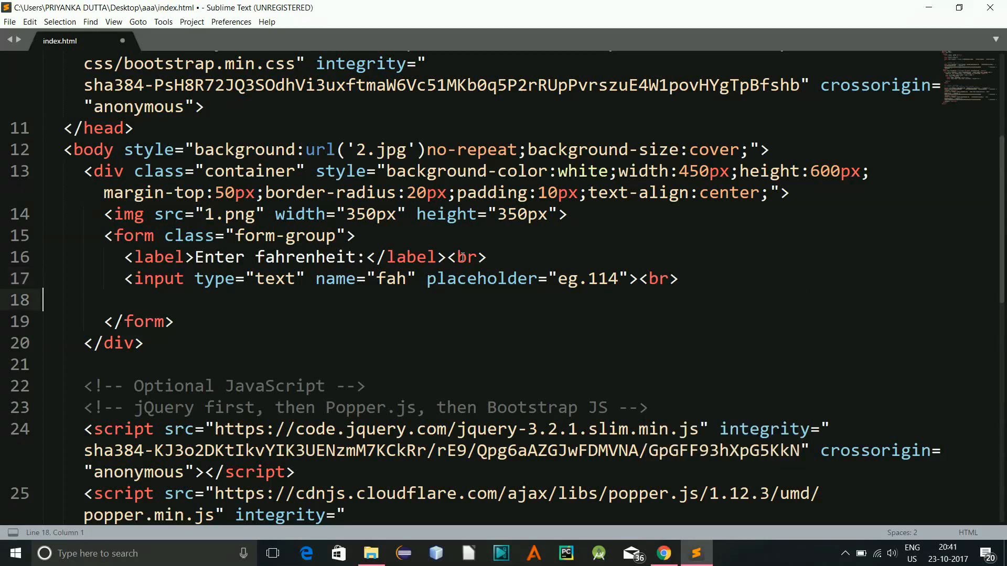
Add a button input with value 'Convert to celsius' and class 'btn btn-warning', and save.
{"action": "type", "text": "<input type=\"b\" name=\"\">"}
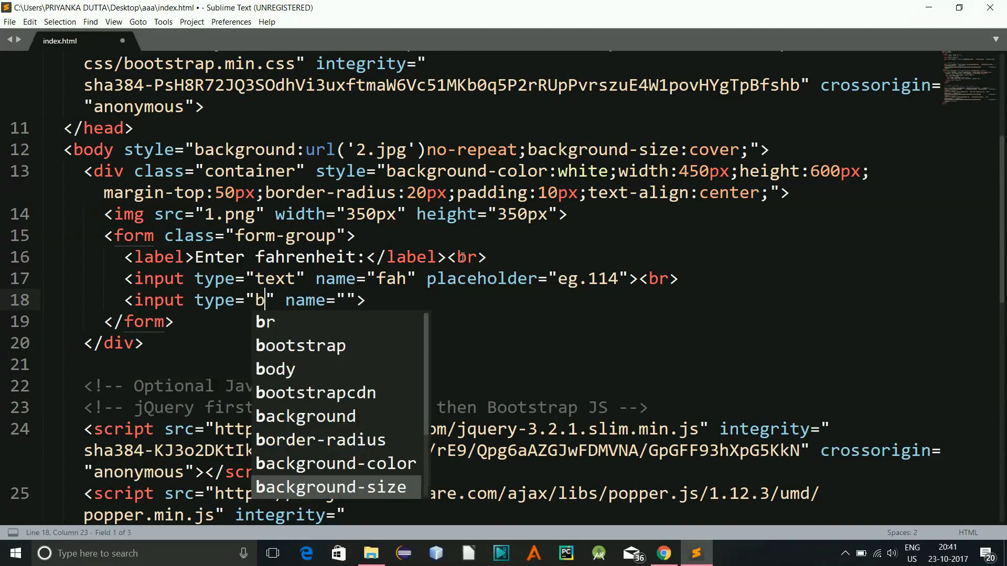
{"action": "type", "text": "utton"}
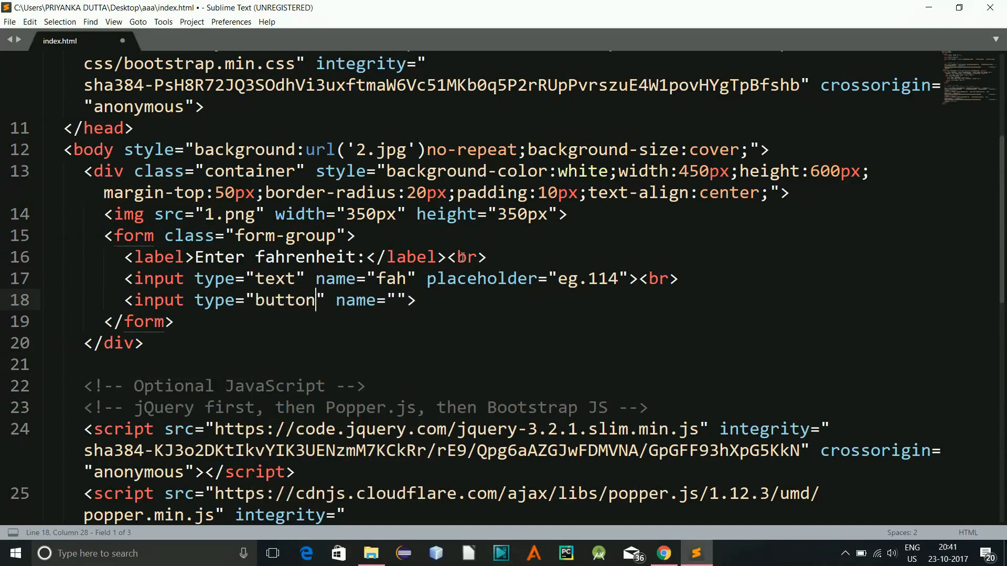
{"action": "left_click", "coordinate": [416, 300]}
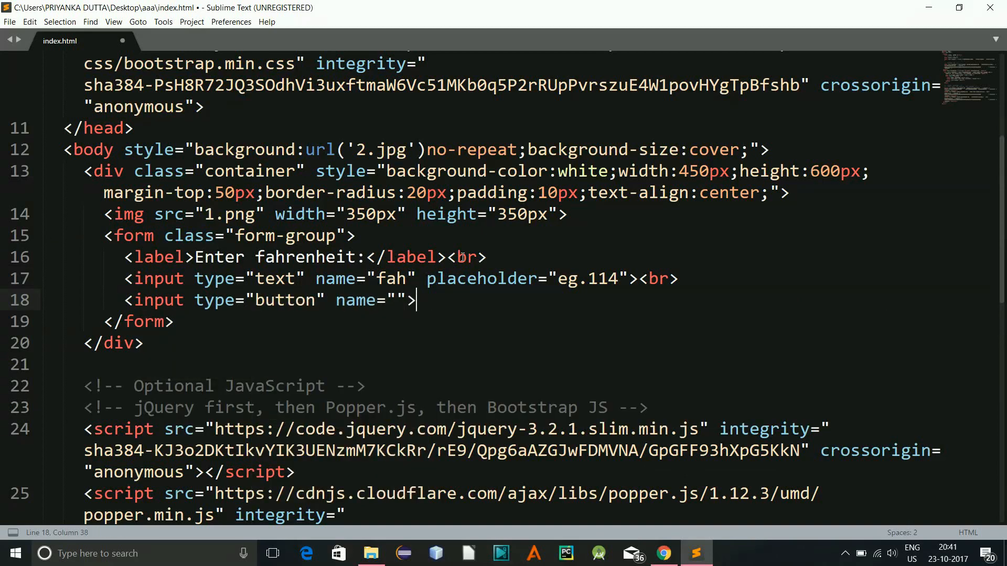
{"action": "type", "text": "v"}
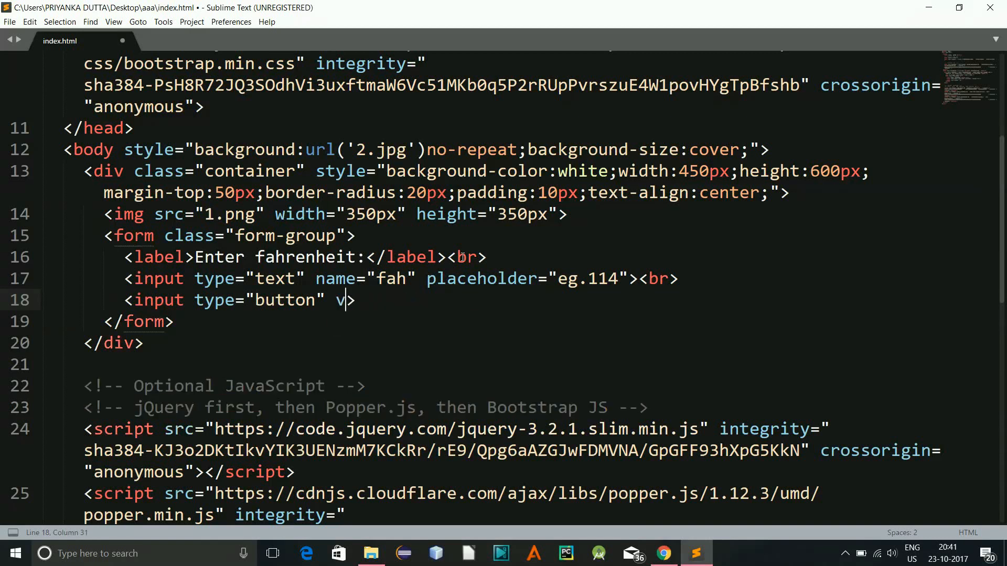
{"action": "type", "text": "alue=\"\""}
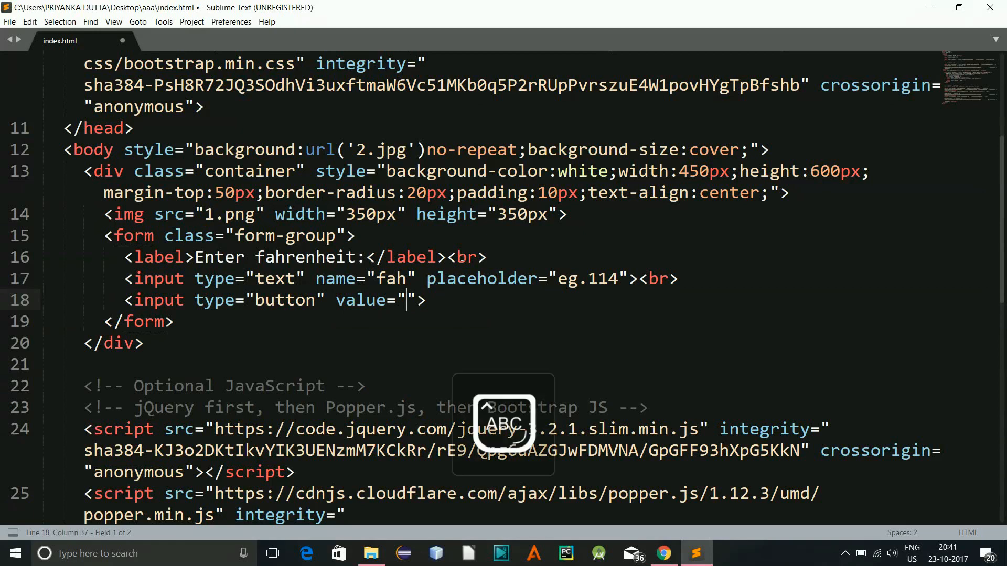
{"action": "type", "text": "Convert"}
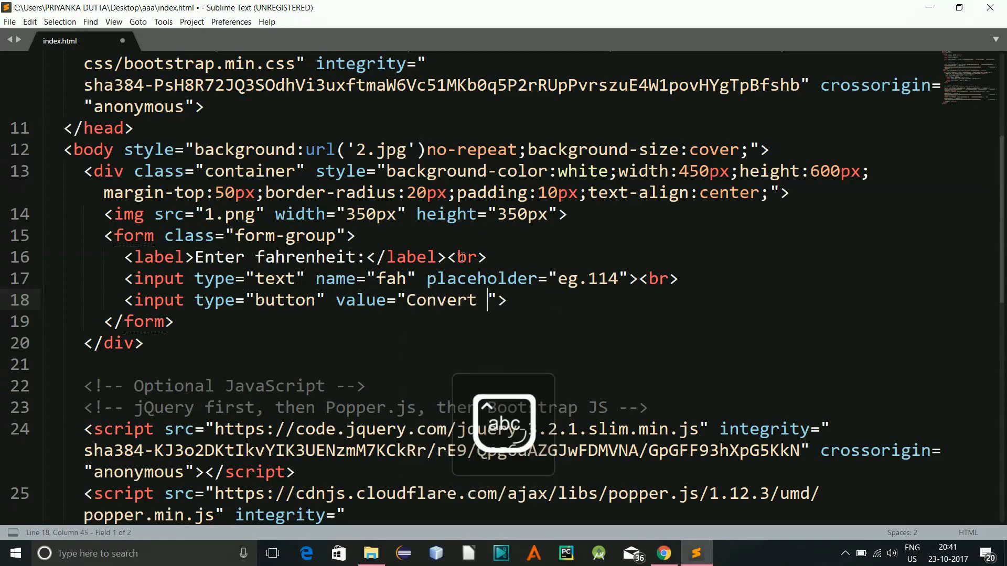
{"action": "type", "text": "to cel"}
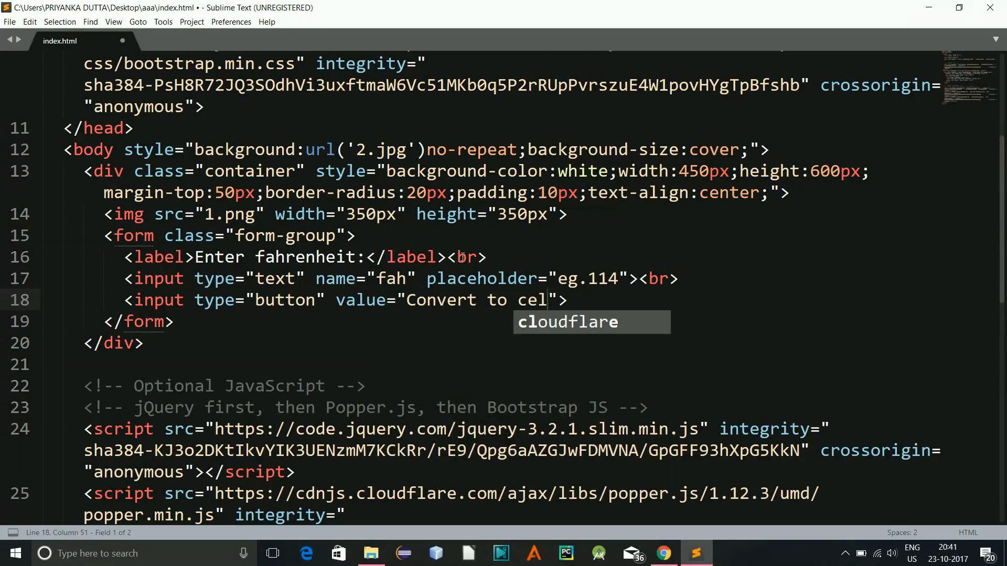
{"action": "type", "text": "sius"}
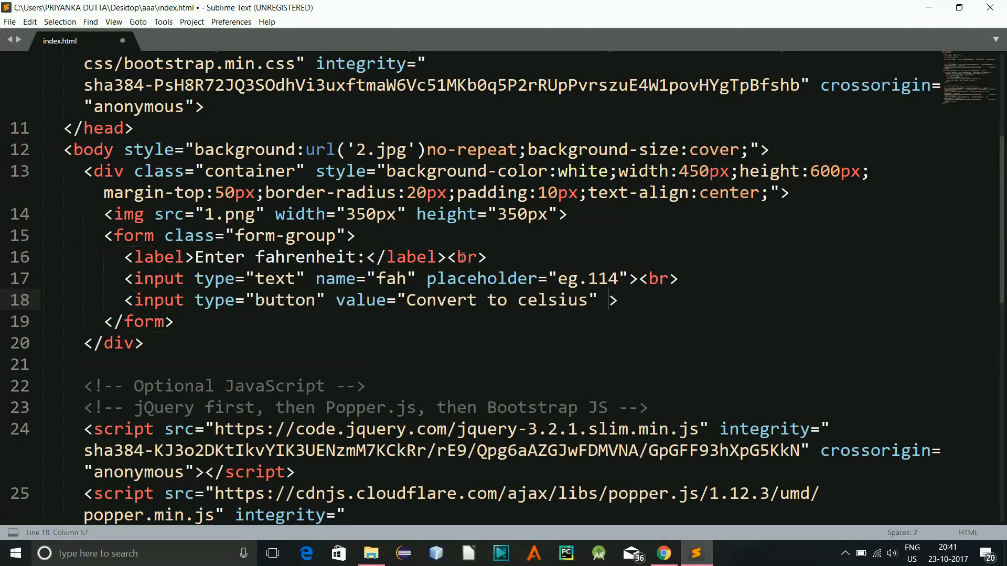
{"action": "type", "text": "class=\"btn b"}
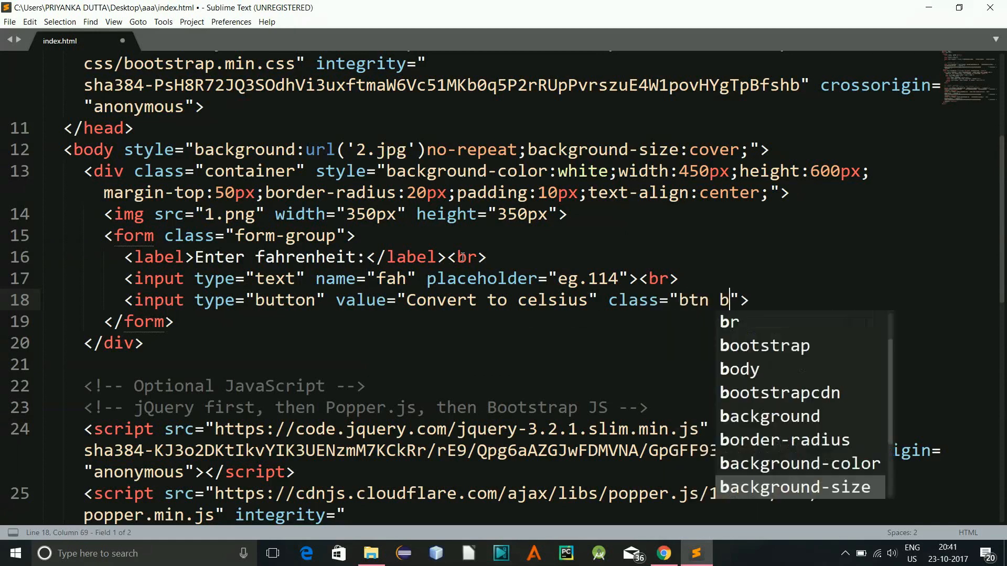
{"action": "type", "text": "tn-war"}
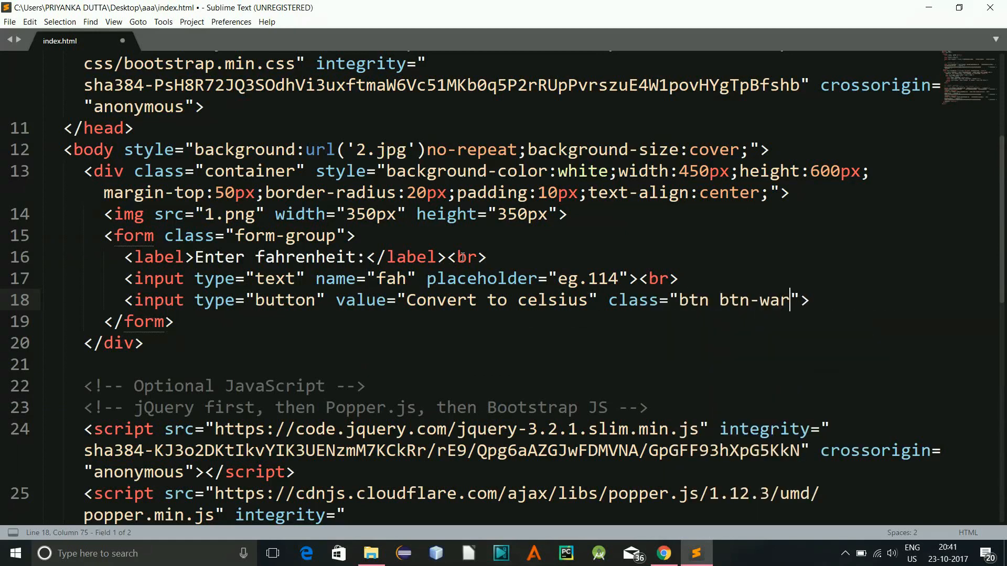
{"action": "type", "text": "ning"}
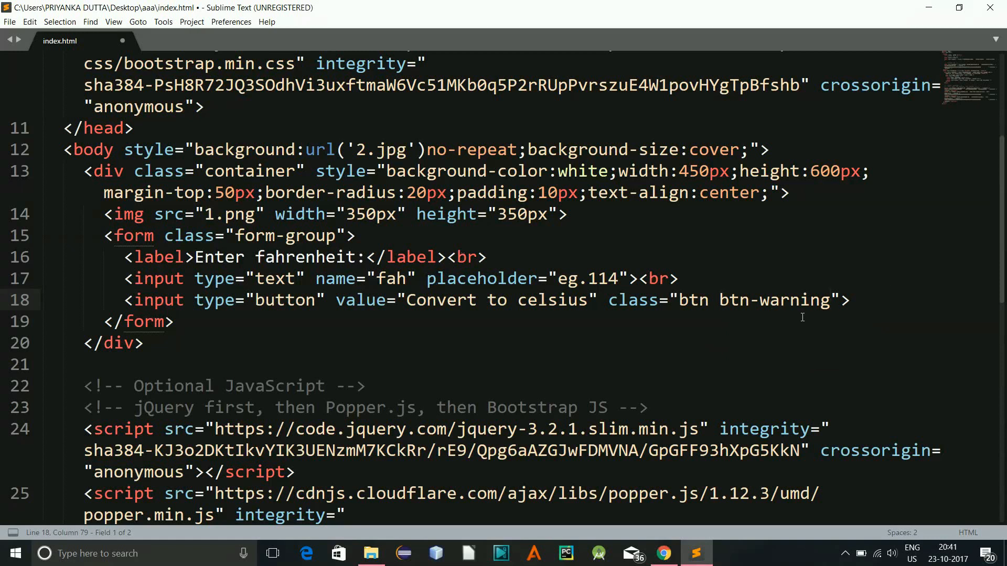
{"action": "key", "text": "ctrl+s"}
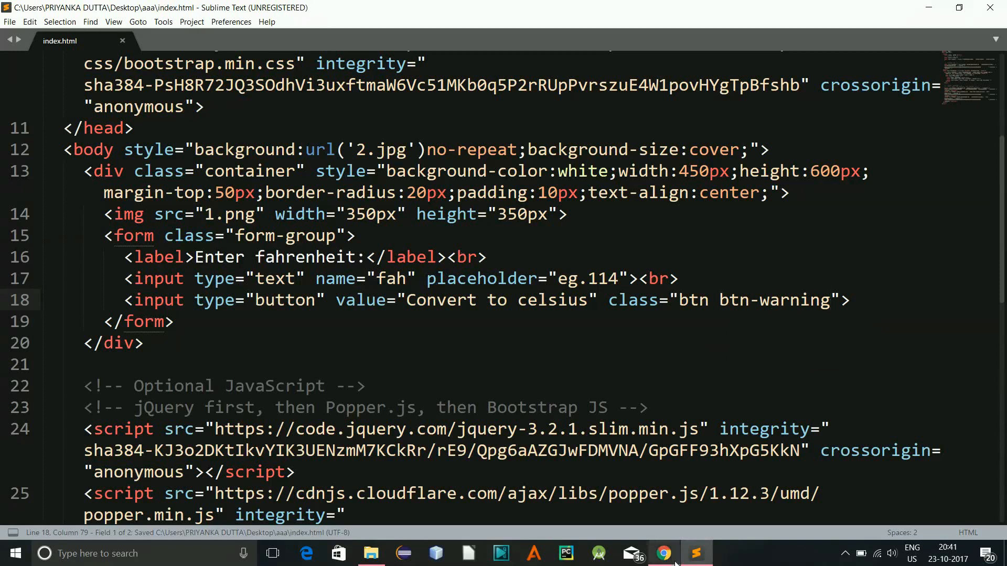
Preview the form with its Convert to celsius warning button in Chrome.
{"action": "left_click", "coordinate": [662, 554]}
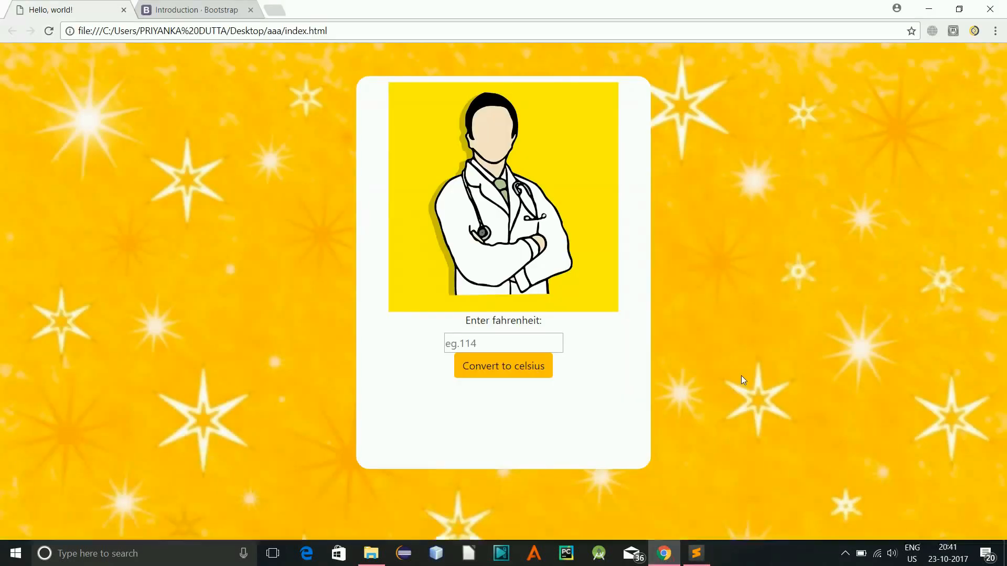
{"action": "mouse_move", "coordinate": [568, 403]}
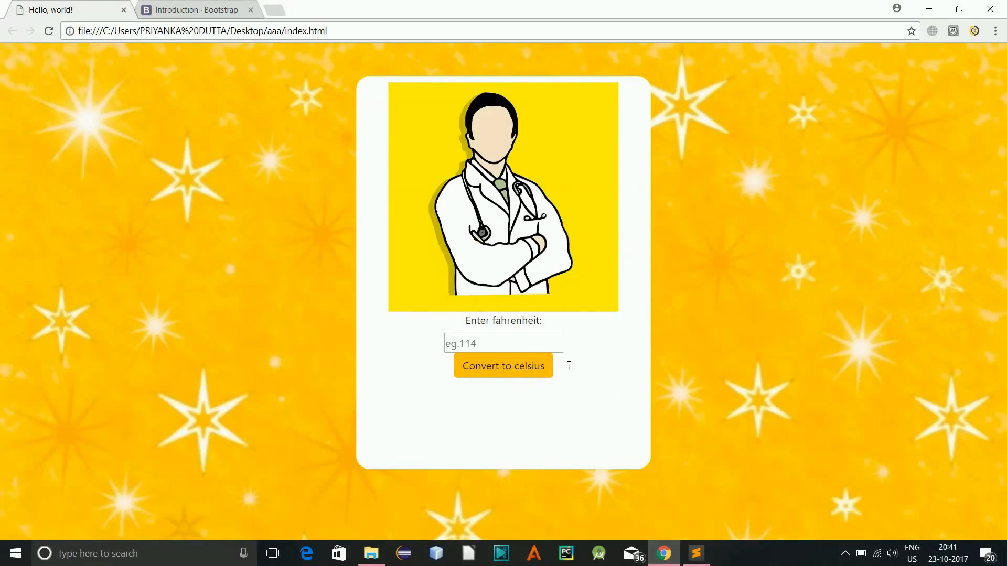
{"action": "mouse_move", "coordinate": [847, 553]}
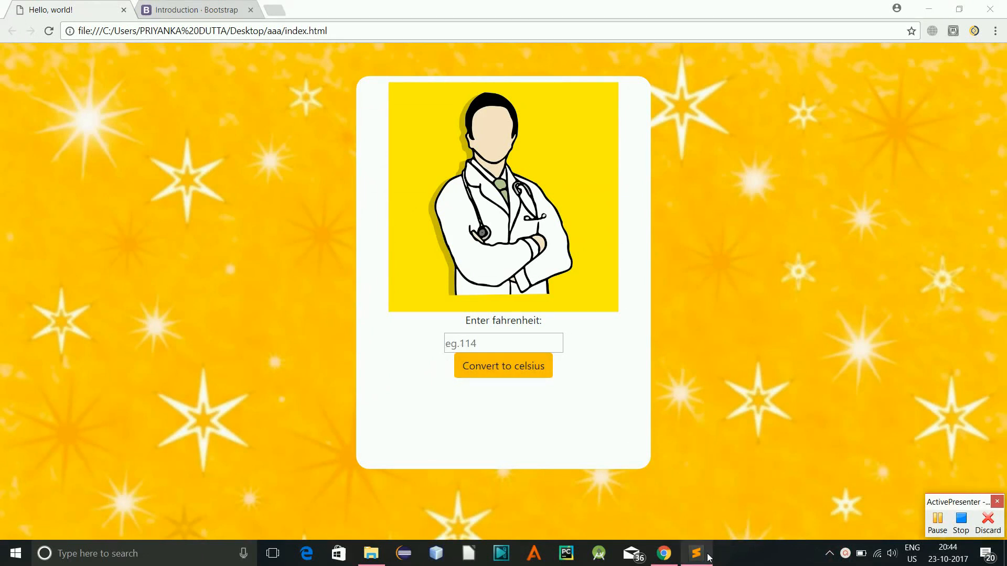
Give the Fahrenheit input the class "form-control".
{"action": "left_click", "coordinate": [697, 552]}
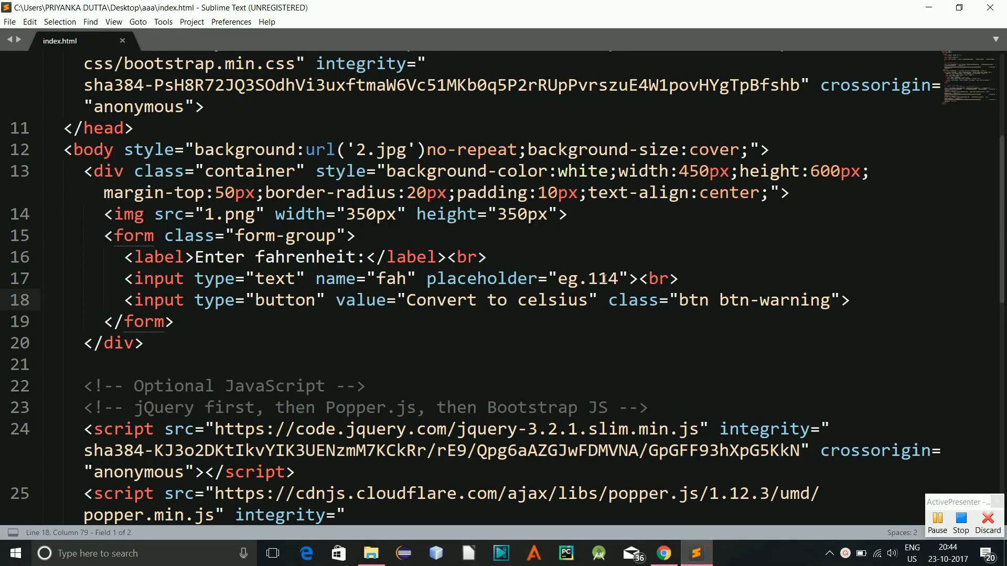
{"action": "type", "text": "class=\""}
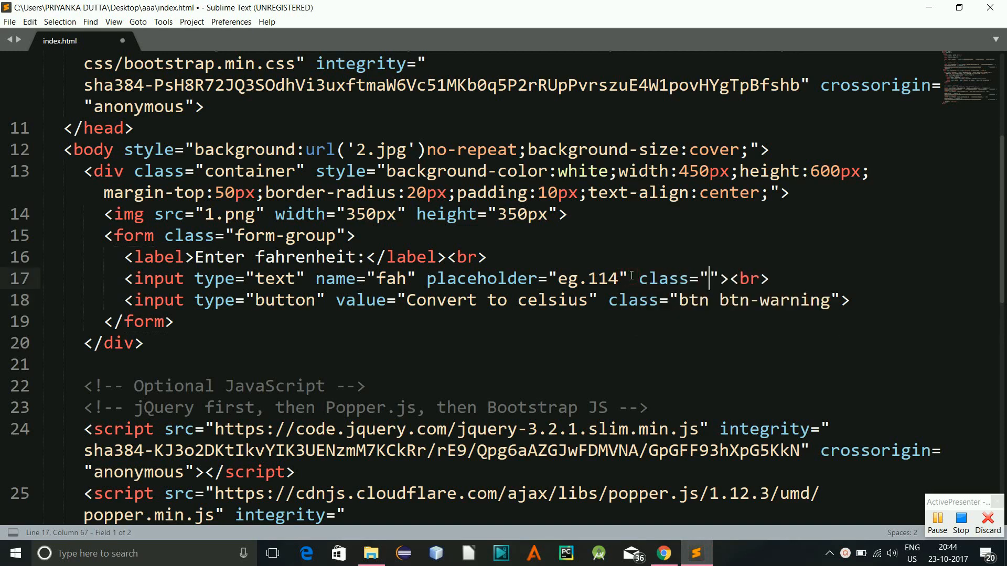
{"action": "type", "text": "form"}
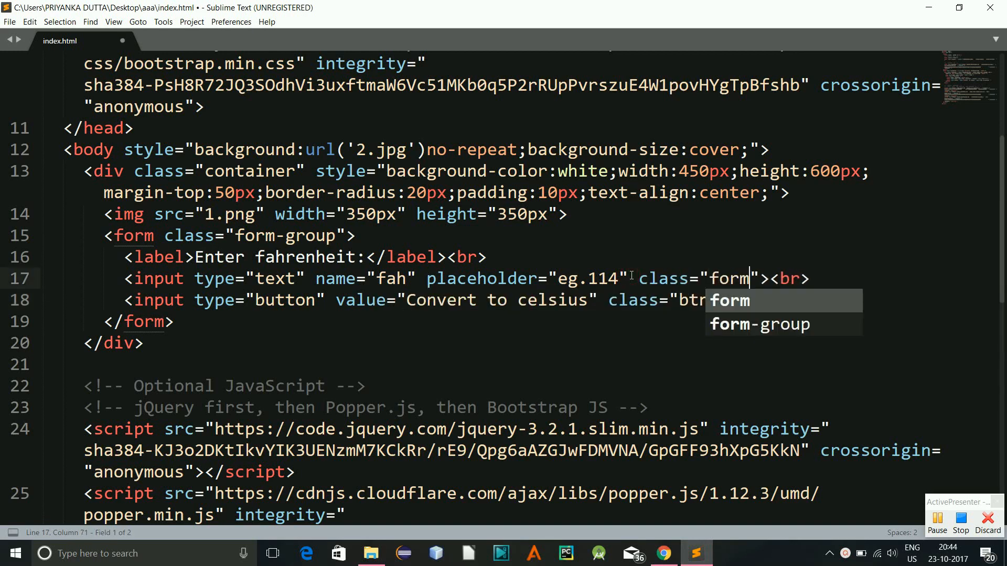
{"action": "type", "text": "-control"}
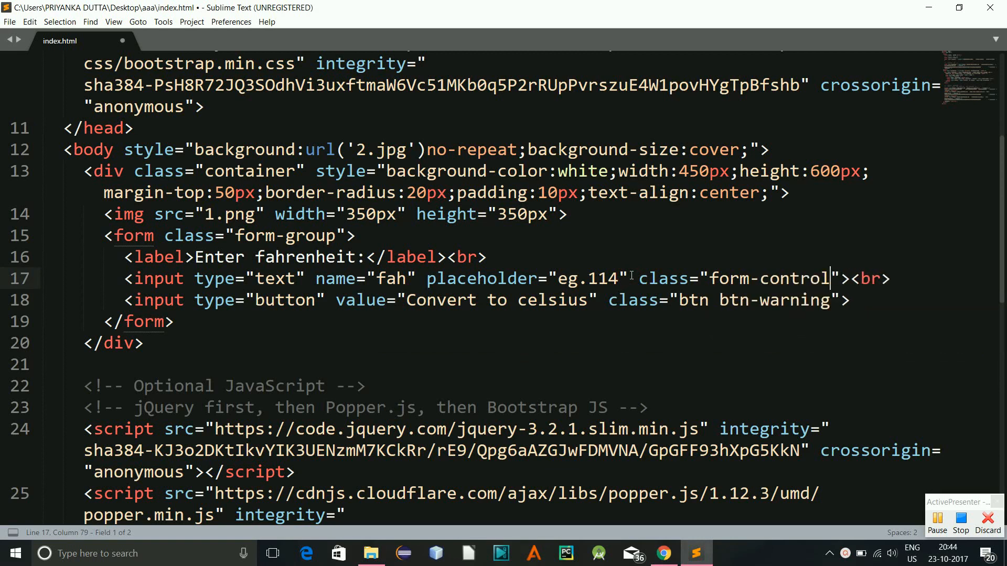
After the button add a <br> and a new text input named cel.
{"action": "left_click", "coordinate": [859, 300]}
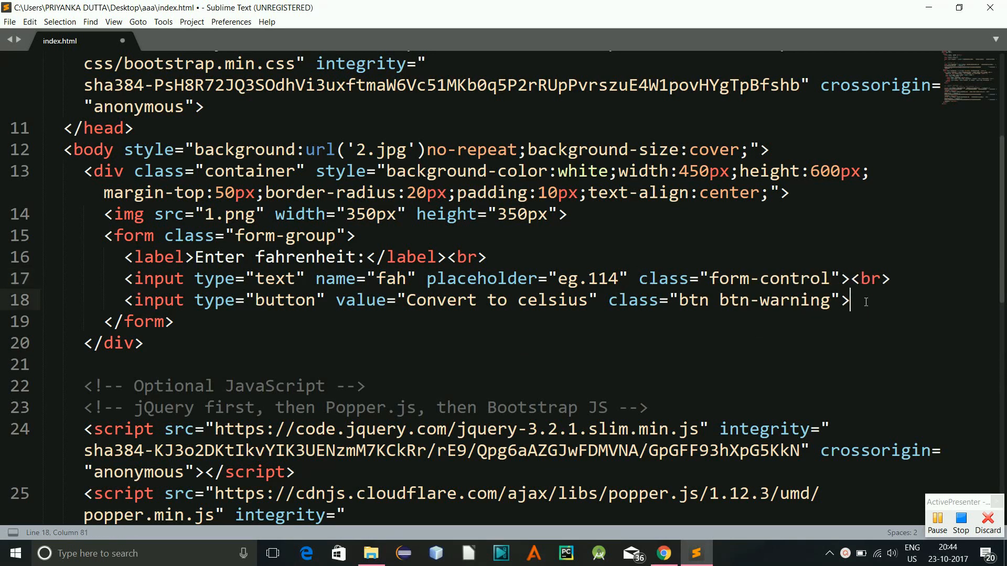
{"action": "type", "text": "<br>"}
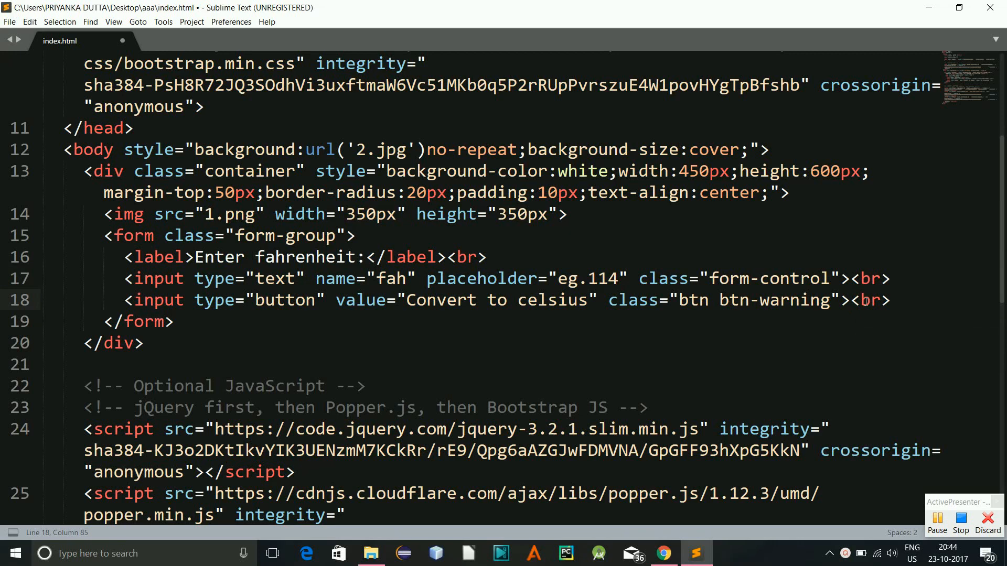
{"action": "type", "text": "<in"}
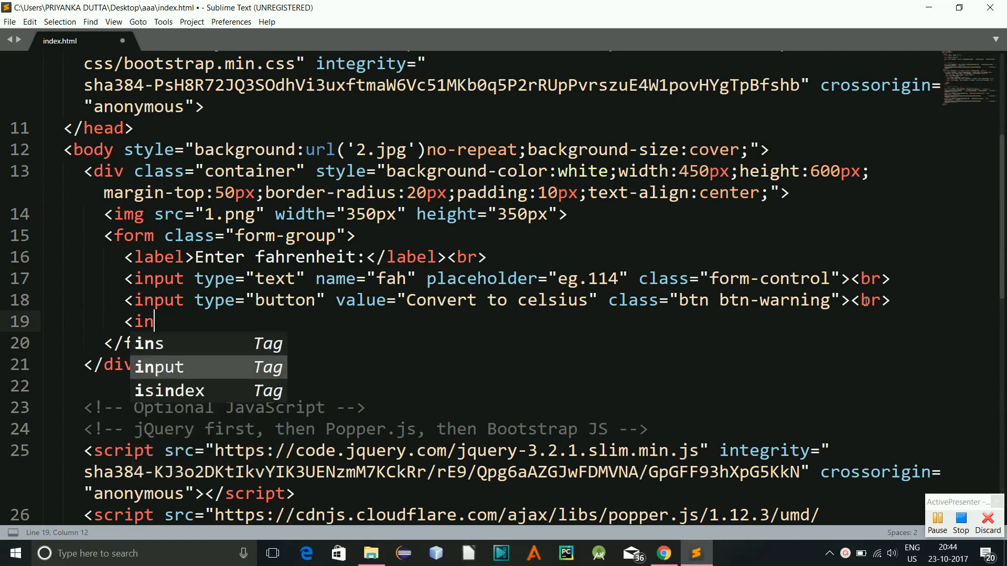
{"action": "key", "text": "Tab"}
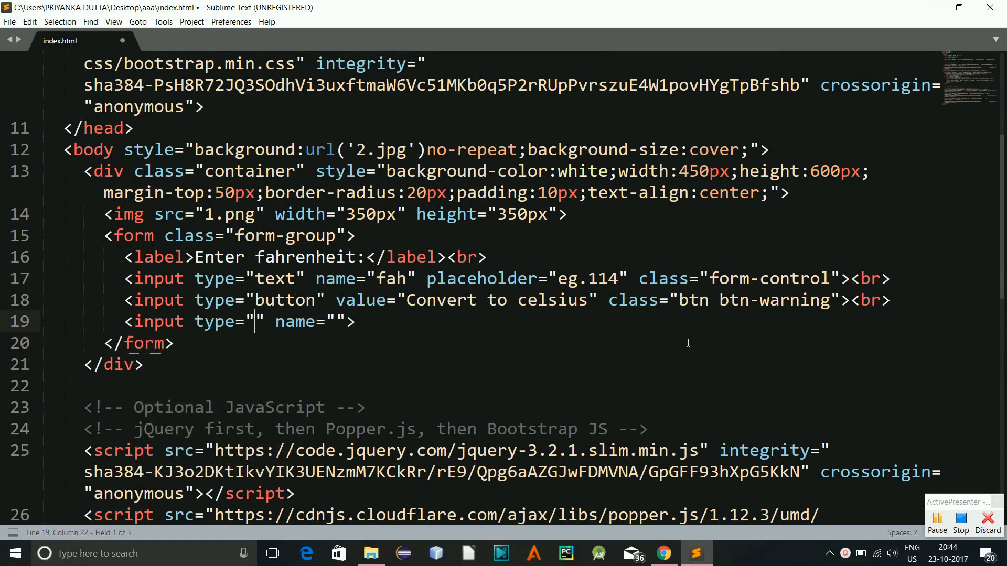
{"action": "type", "text": "text"}
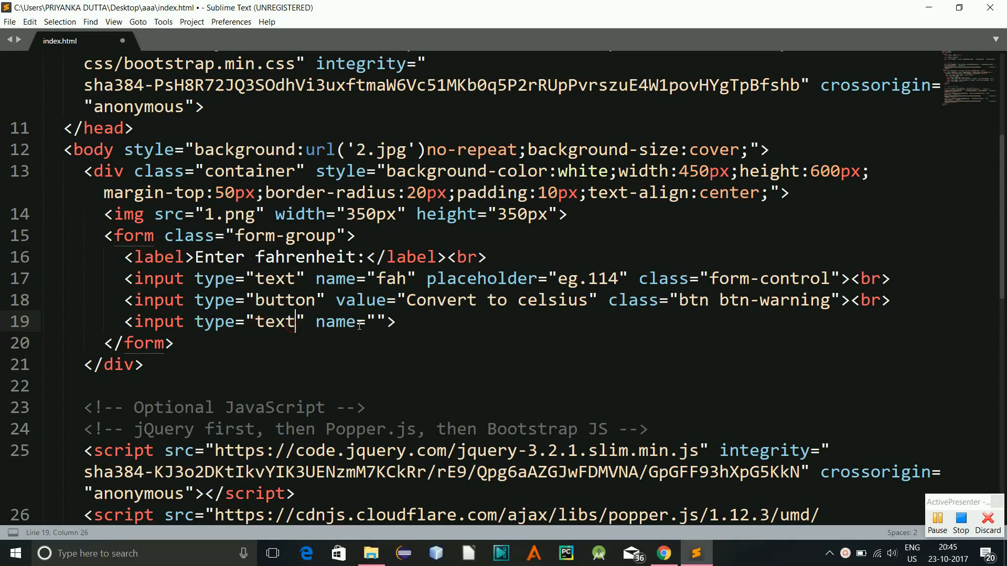
{"action": "type", "text": "c"}
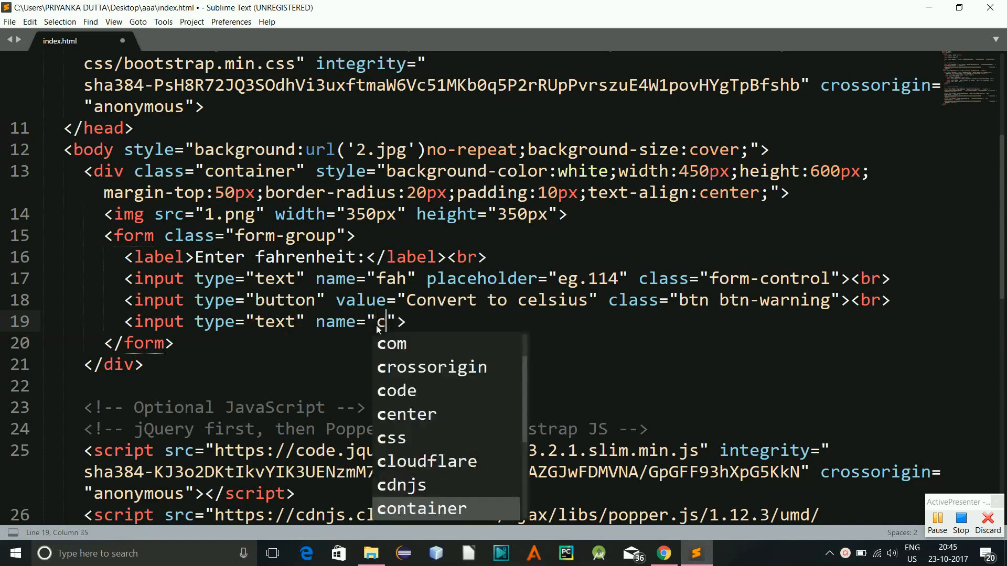
{"action": "type", "text": "el"}
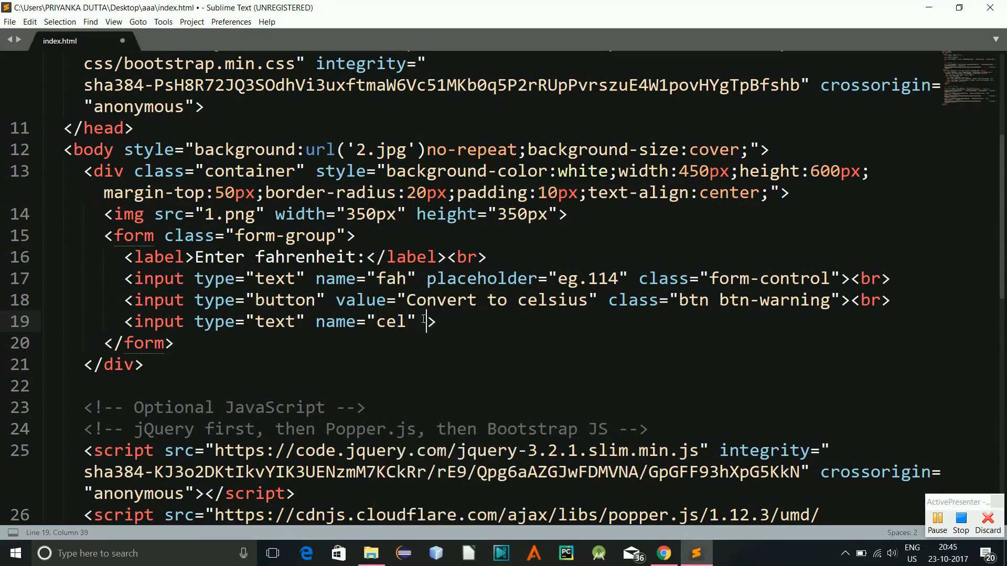
Give the cel input placeholder "your result" and class "form-control", then save.
{"action": "type", "text": "placeholder=\"\""}
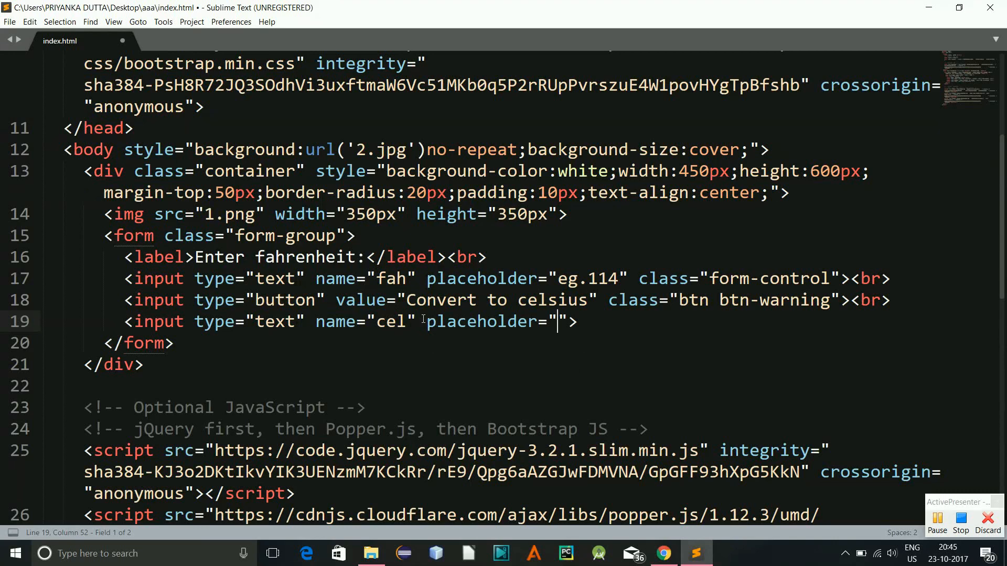
{"action": "type", "text": "o"}
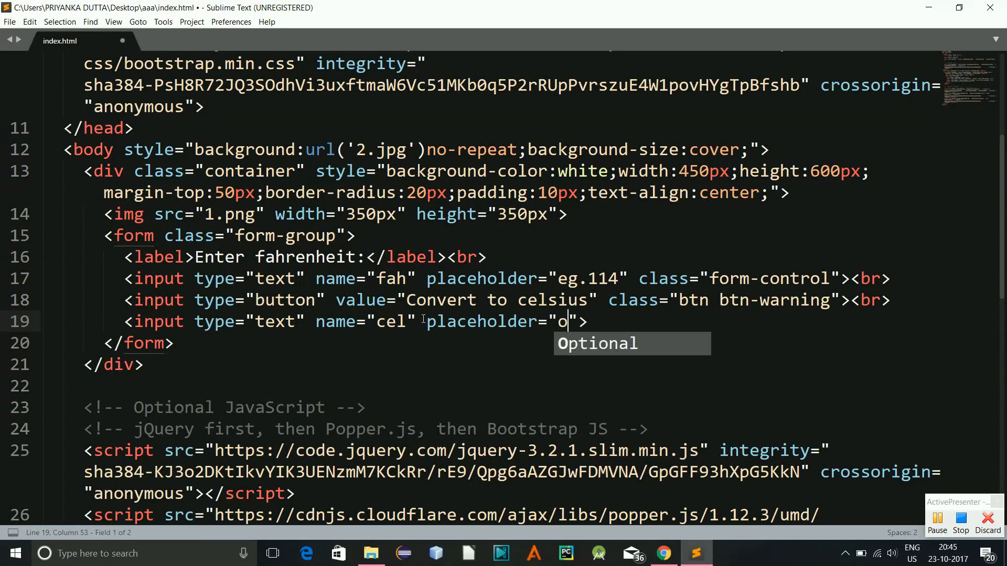
{"action": "type", "text": "your"}
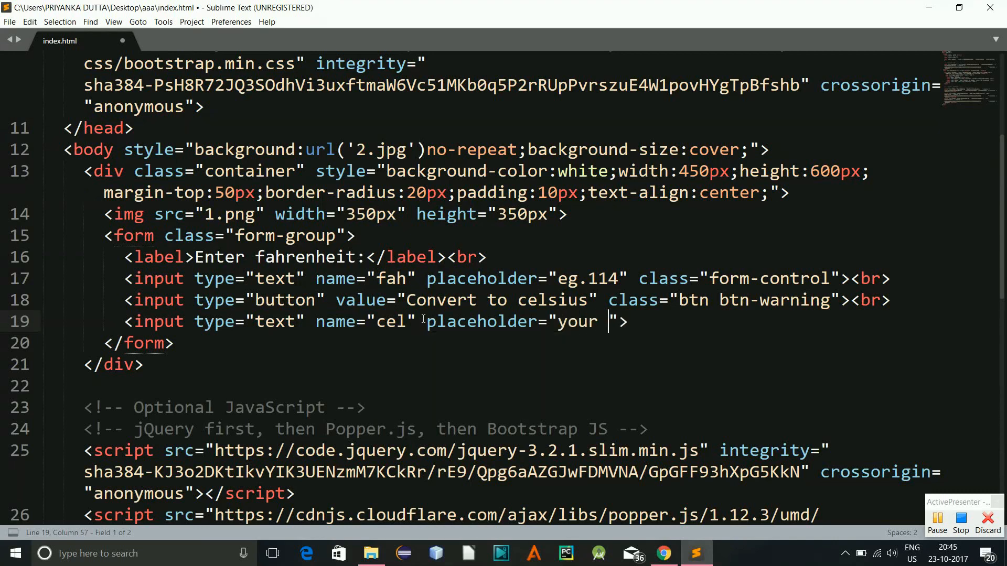
{"action": "type", "text": "result"}
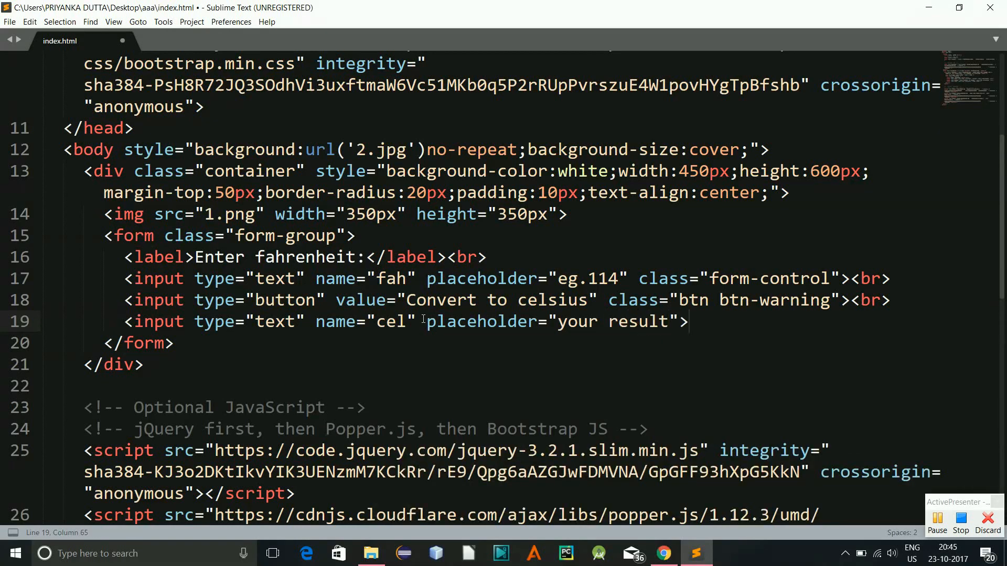
{"action": "type", "text": "class=\"\""}
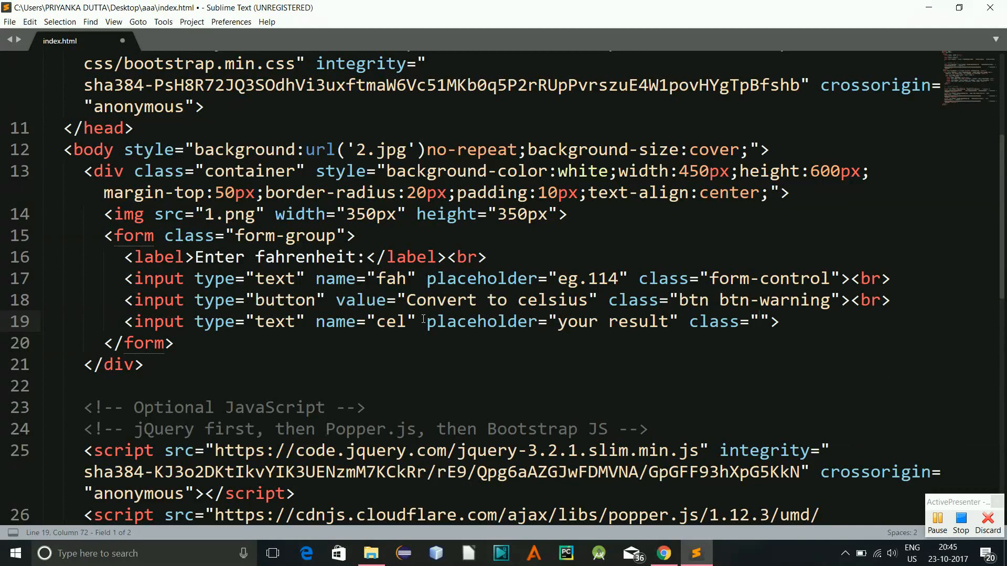
{"action": "type", "text": "form-control"}
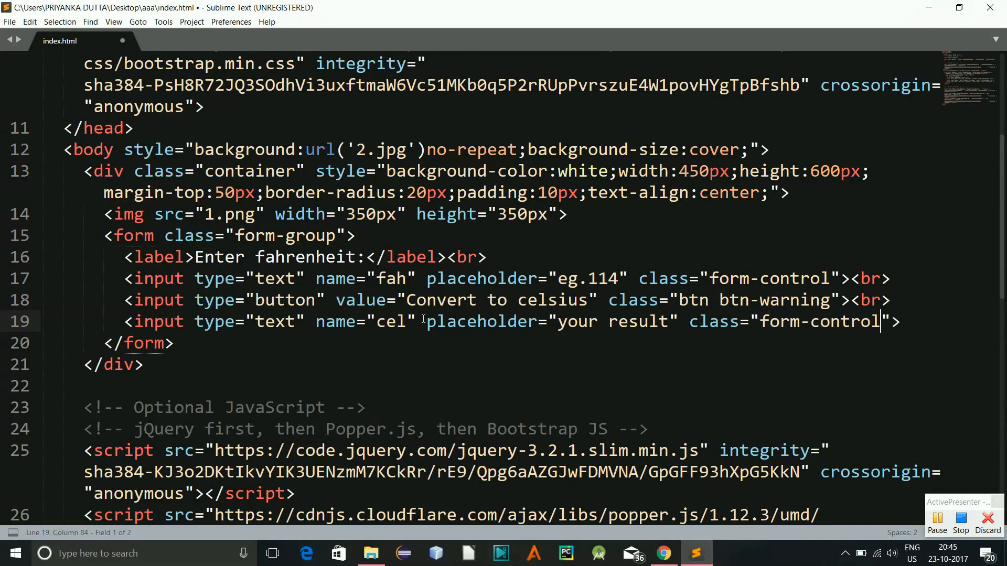
{"action": "key", "text": "ctrl+s"}
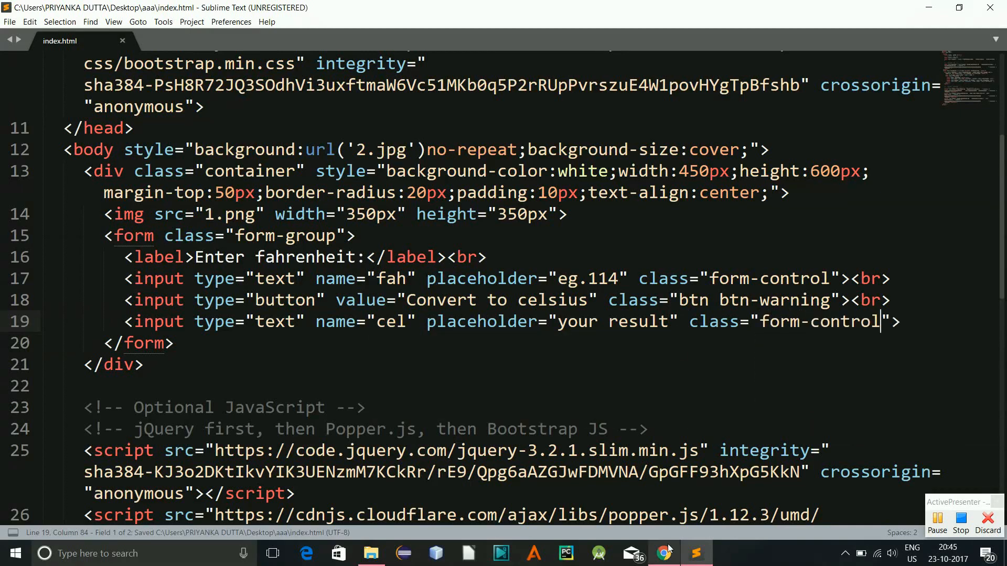
Add a second <br> after the button line and preview the spacing in Chrome.
{"action": "left_click", "coordinate": [664, 553]}
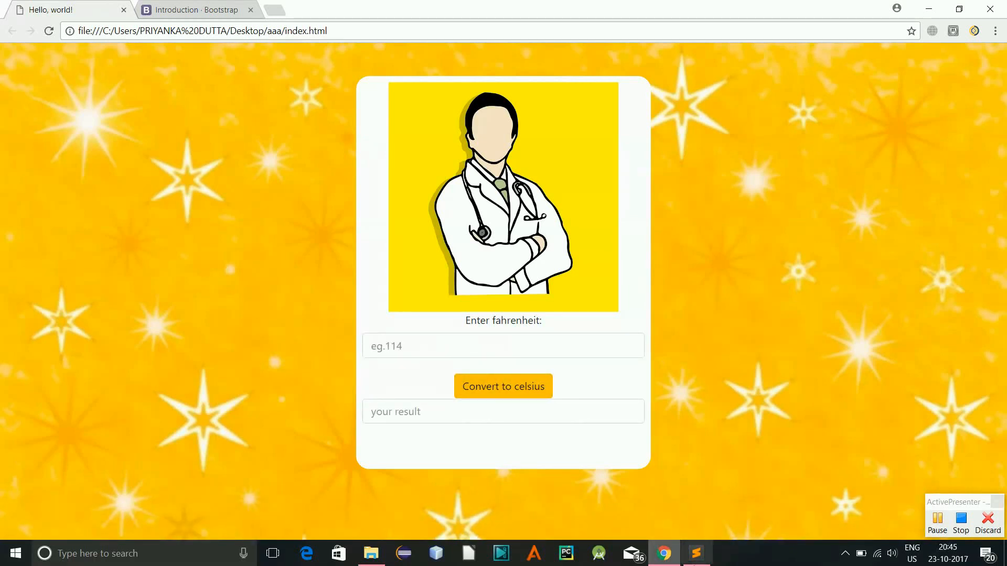
{"action": "left_click", "coordinate": [695, 554]}
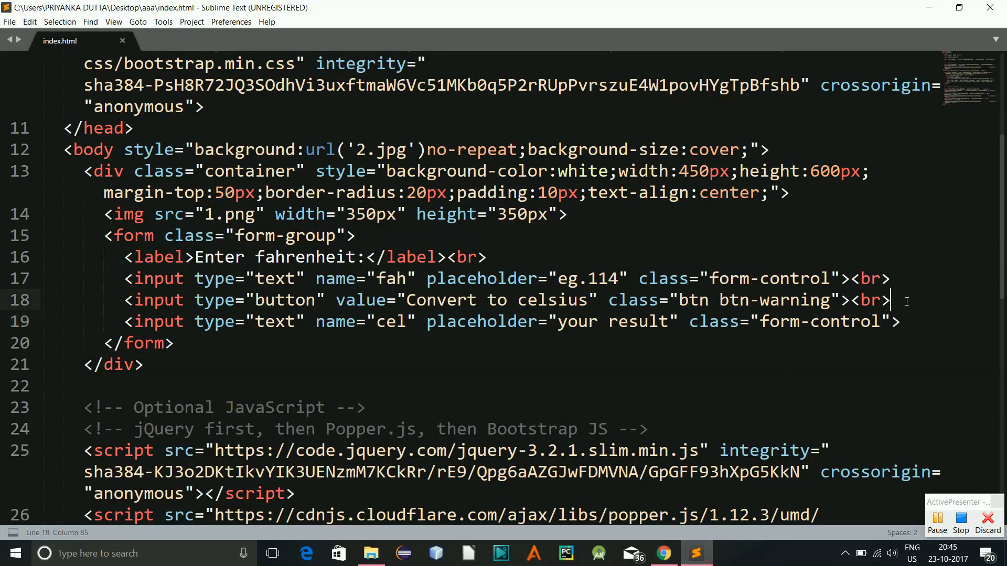
{"action": "type", "text": "<br>"}
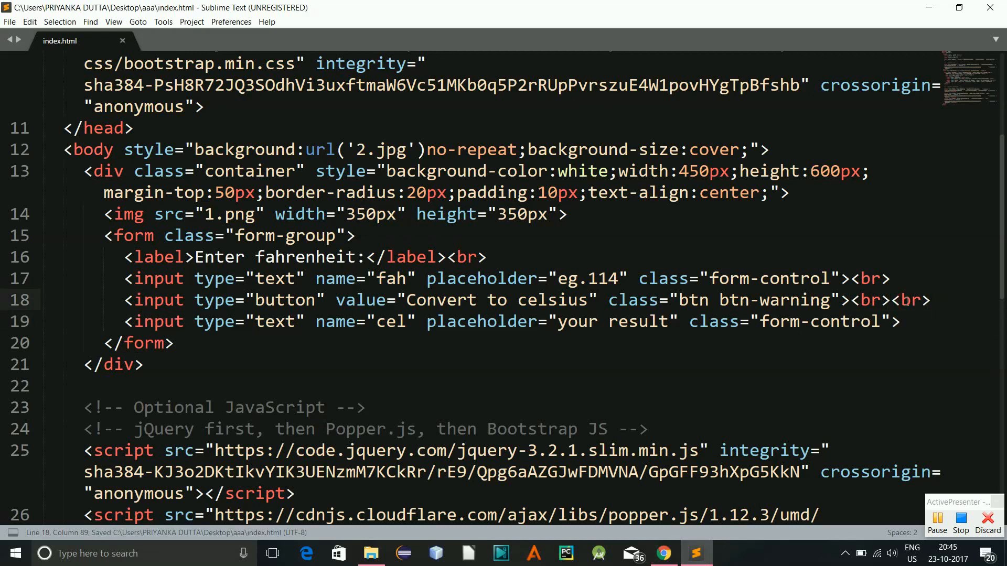
{"action": "left_click", "coordinate": [664, 553]}
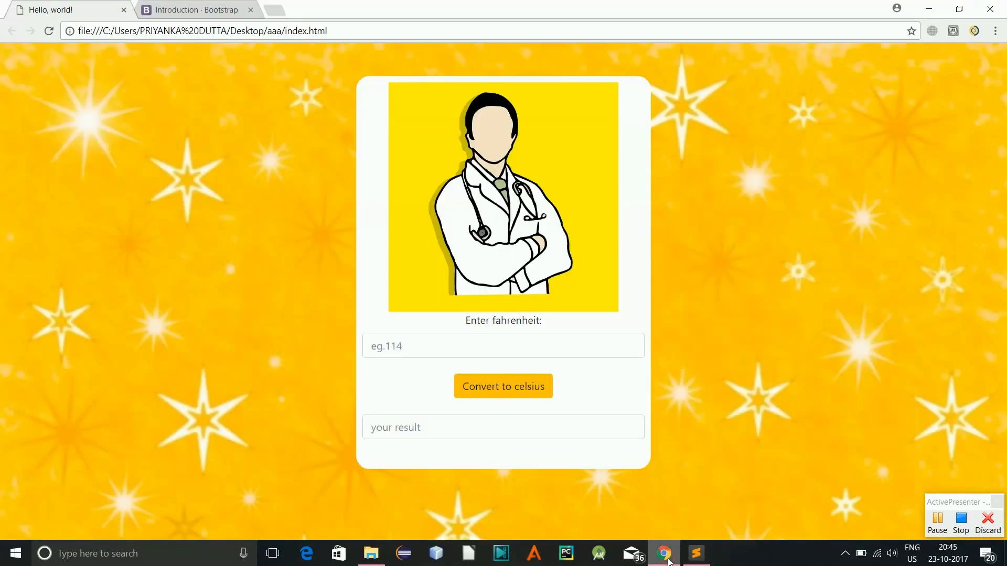
{"action": "mouse_move", "coordinate": [575, 263]}
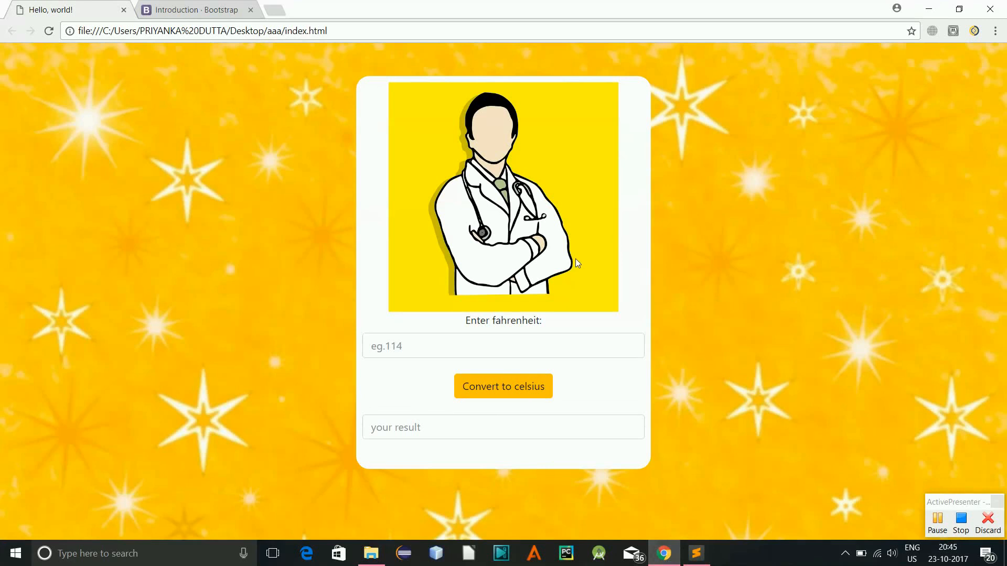
{"action": "mouse_move", "coordinate": [396, 406]}
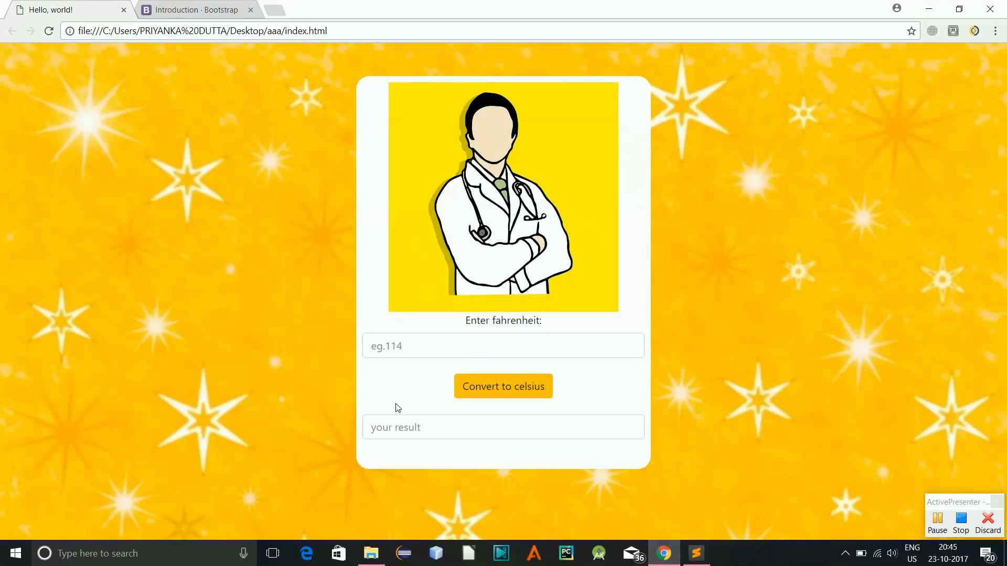
{"action": "mouse_move", "coordinate": [410, 239]}
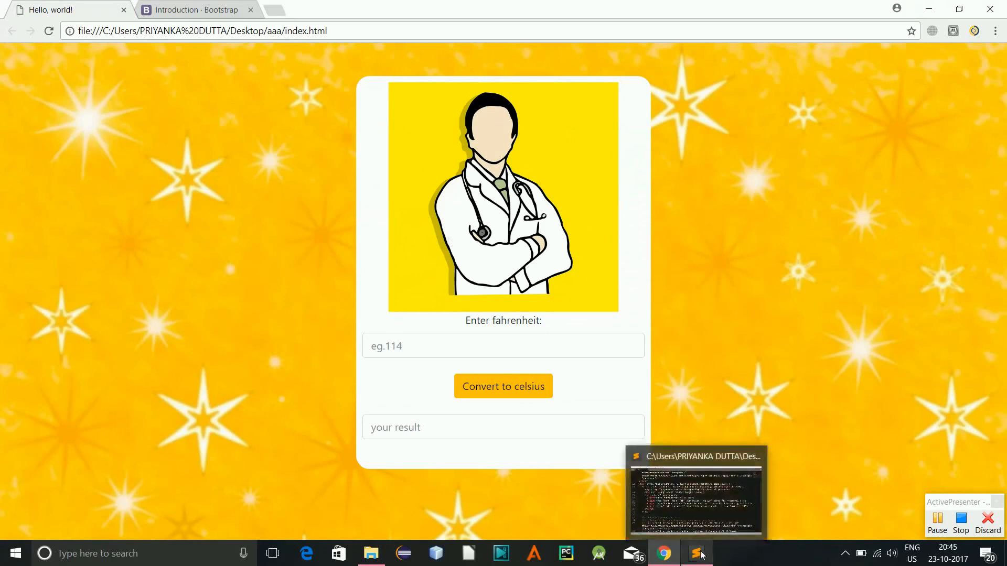
{"action": "left_click", "coordinate": [694, 554]}
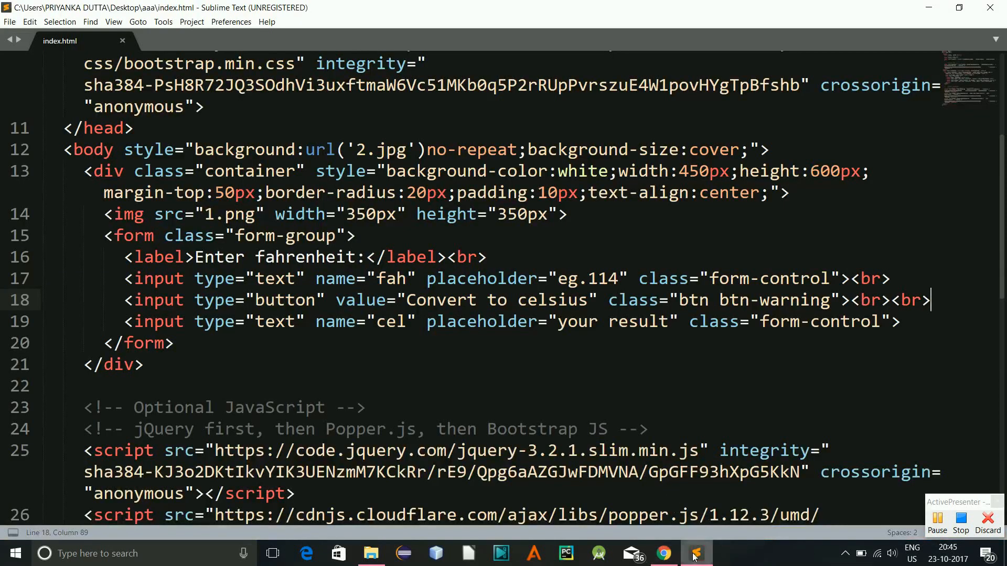
Change the button class to btn-outline-warning, save, and view it in Chrome.
{"action": "left_click", "coordinate": [663, 552]}
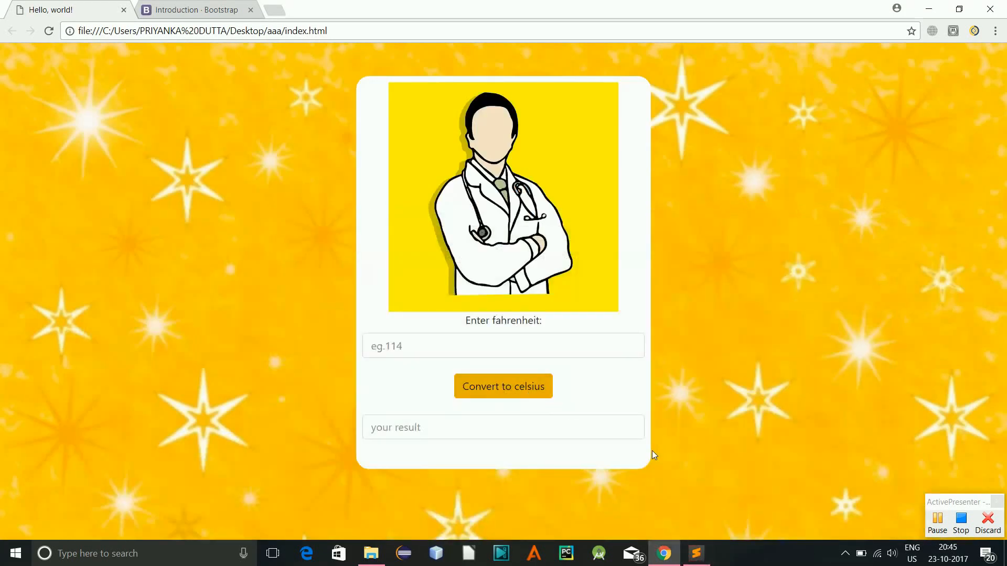
{"action": "left_click", "coordinate": [697, 554]}
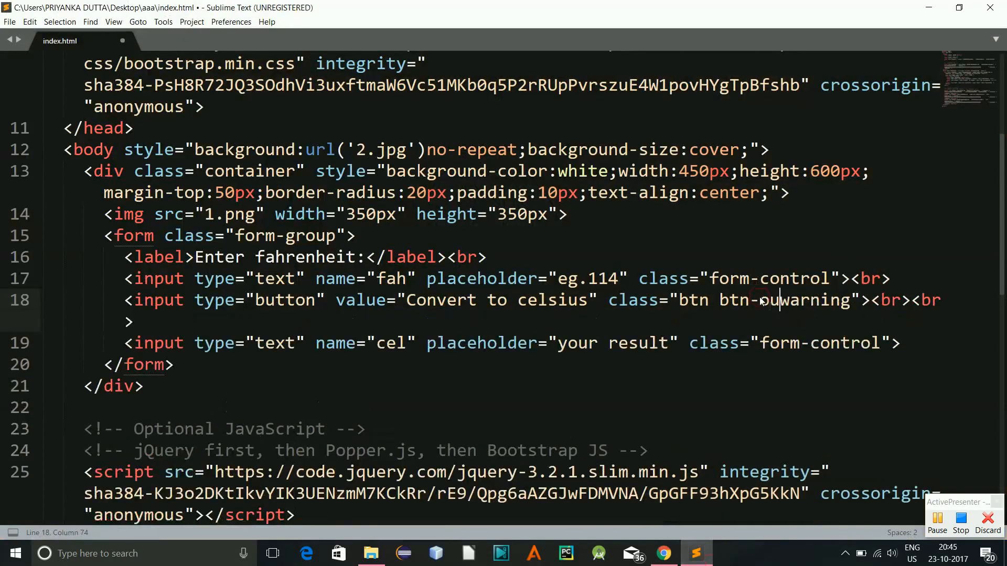
{"action": "type", "text": "utline-"}
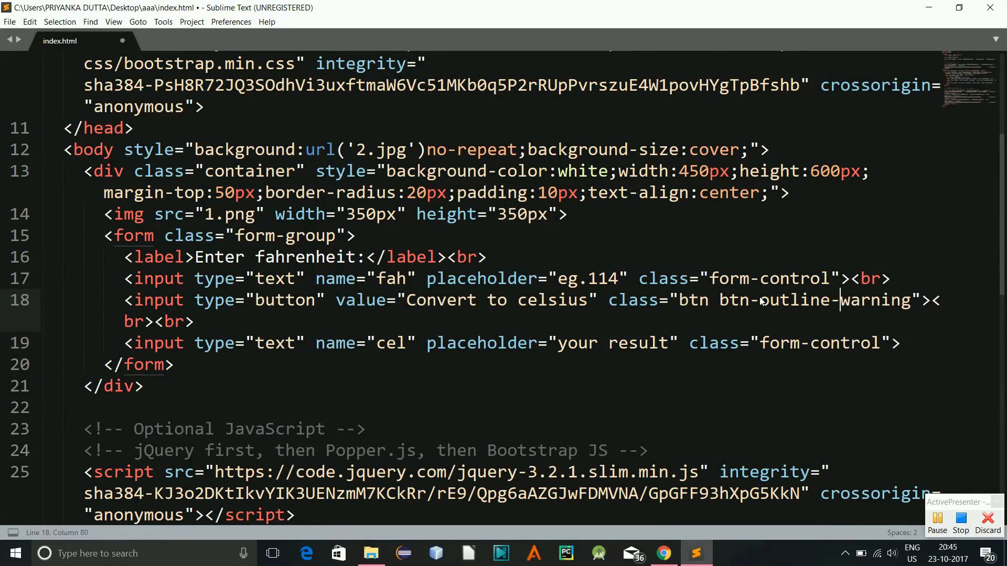
{"action": "key", "text": "ctrl+s"}
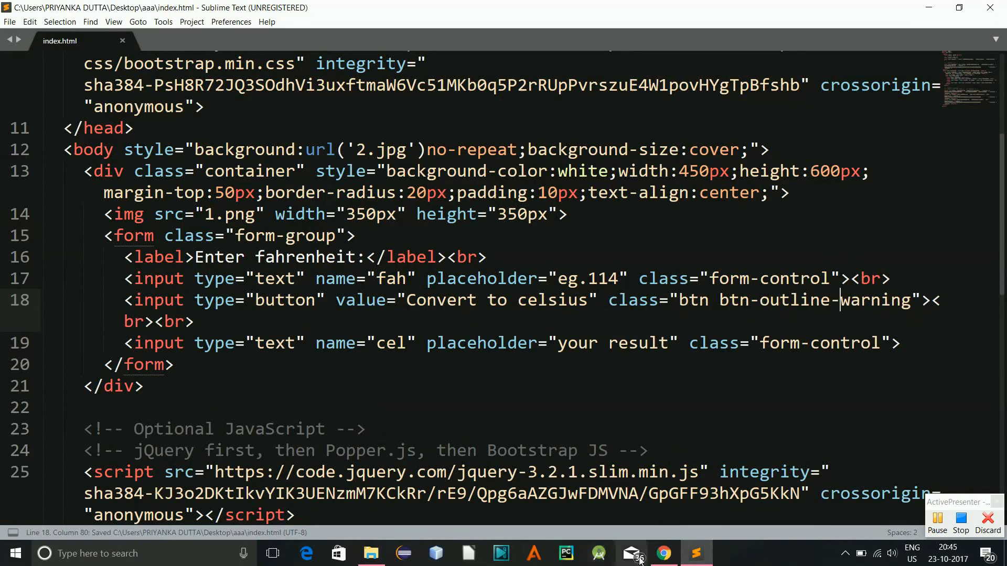
{"action": "left_click", "coordinate": [663, 552]}
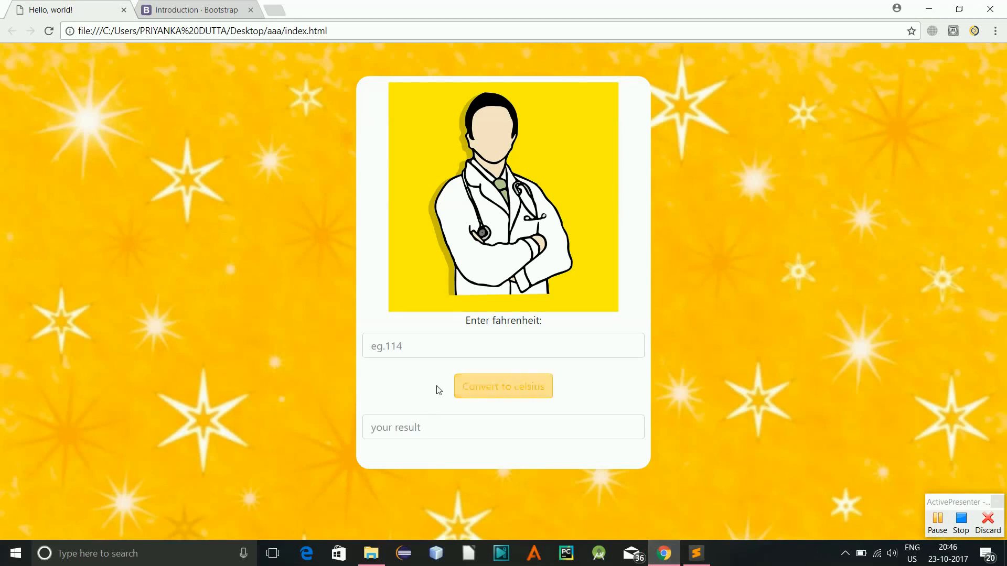
{"action": "mouse_move", "coordinate": [440, 390]}
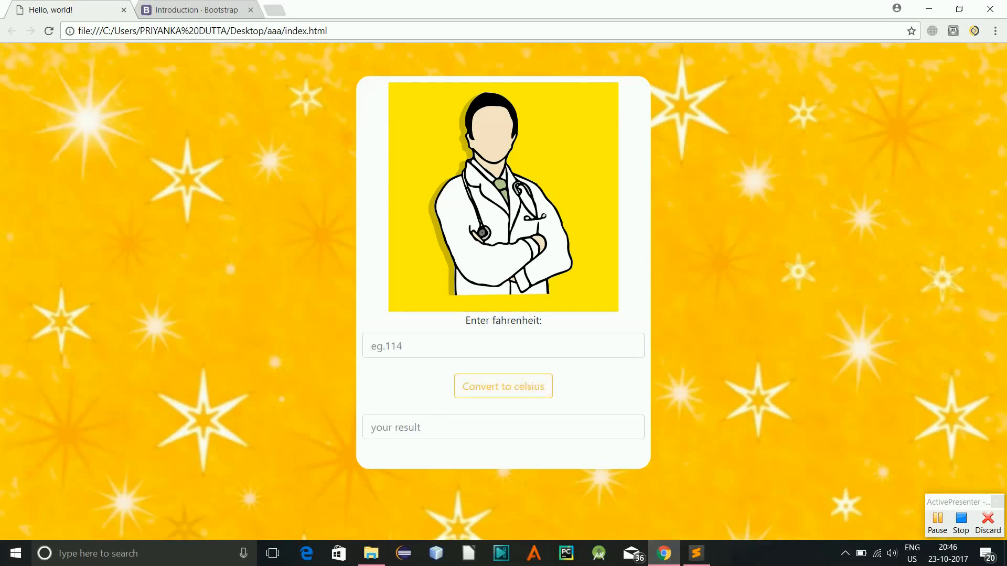
Add id="a1" to the button input and save, dismissing the license prompt.
{"action": "left_click", "coordinate": [696, 553]}
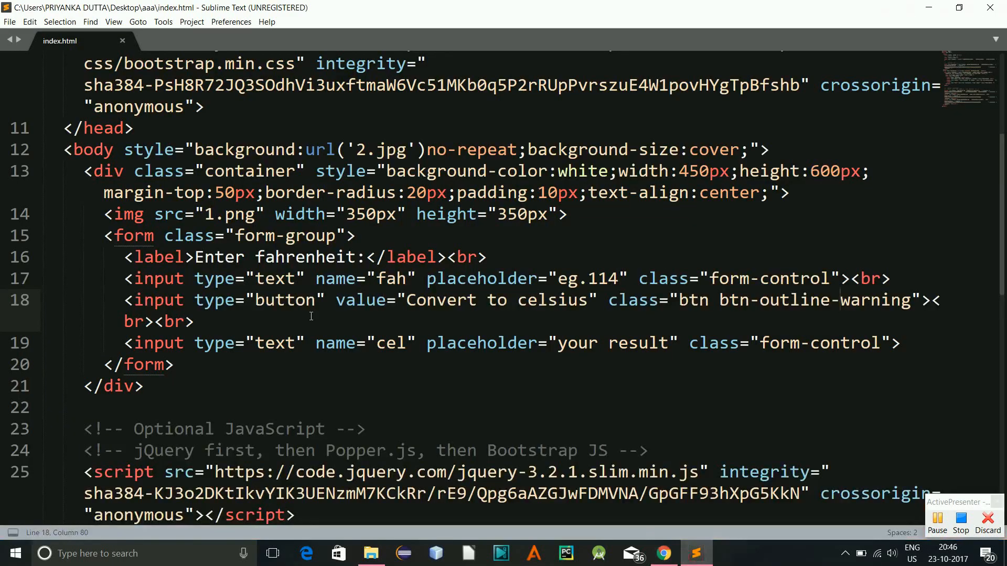
{"action": "left_click", "coordinate": [327, 299]}
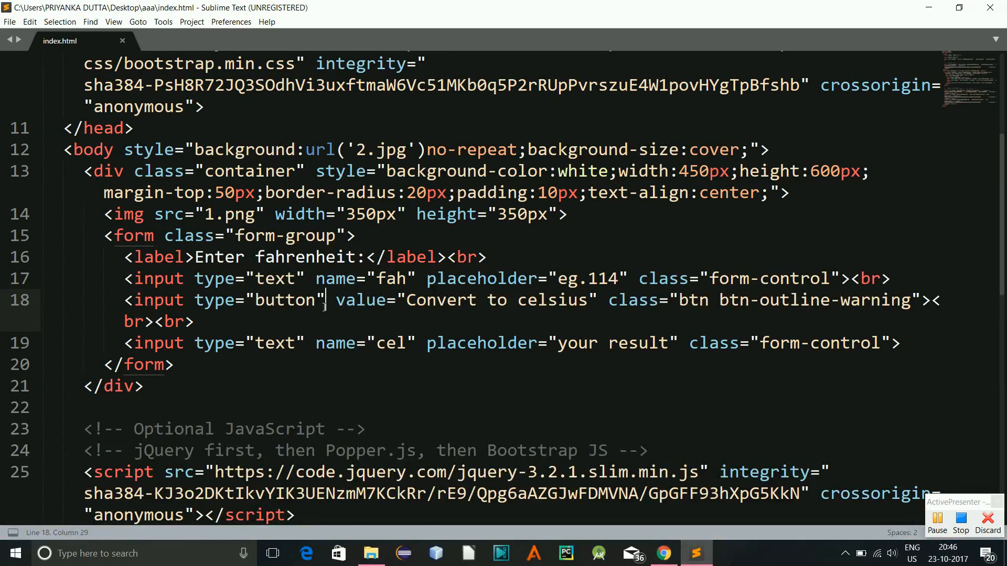
{"action": "type", "text": "id="}
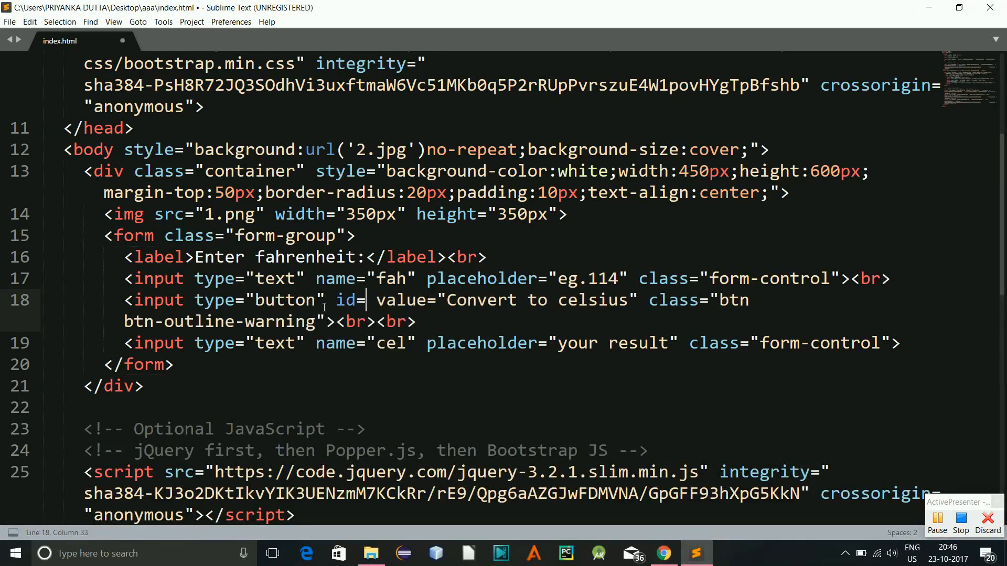
{"action": "type", "text": "\"a1\""}
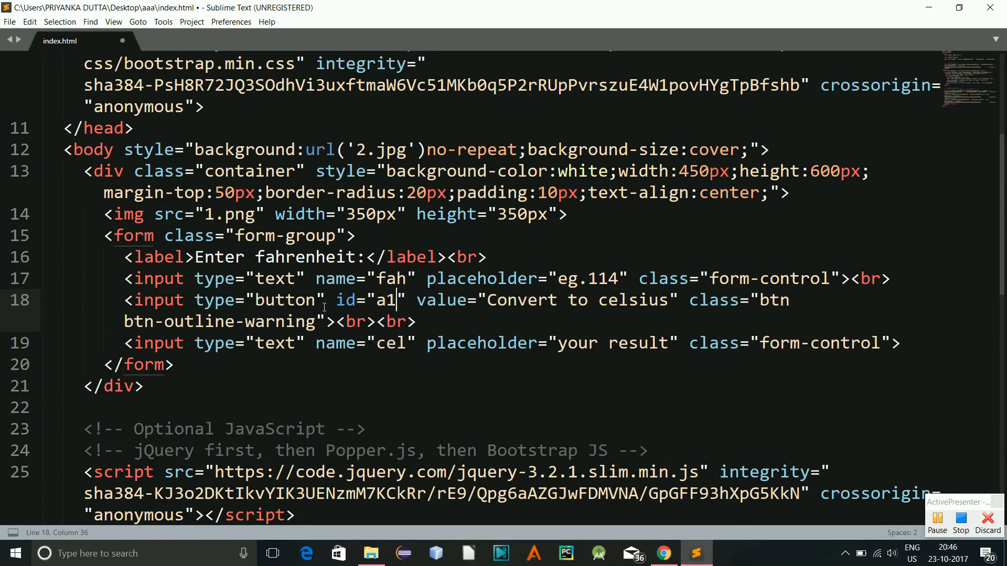
{"action": "key", "text": "ctrl+s"}
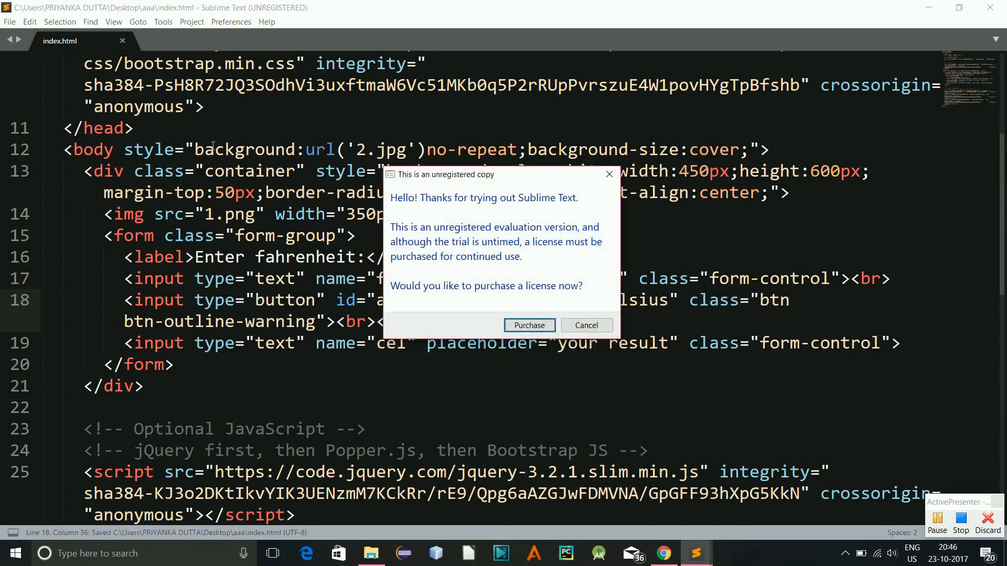
{"action": "left_click", "coordinate": [586, 325]}
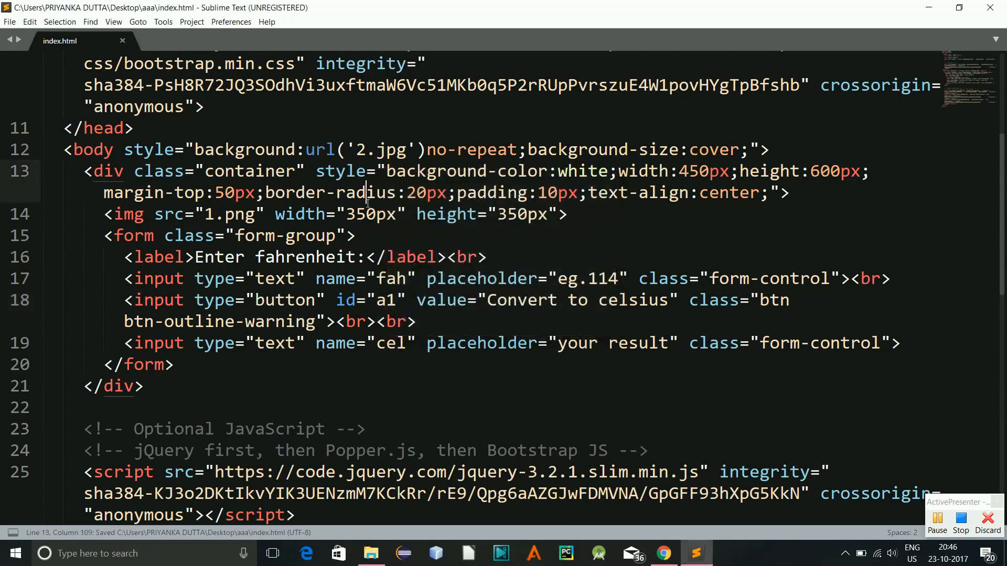
{"action": "mouse_move", "coordinate": [132, 128]}
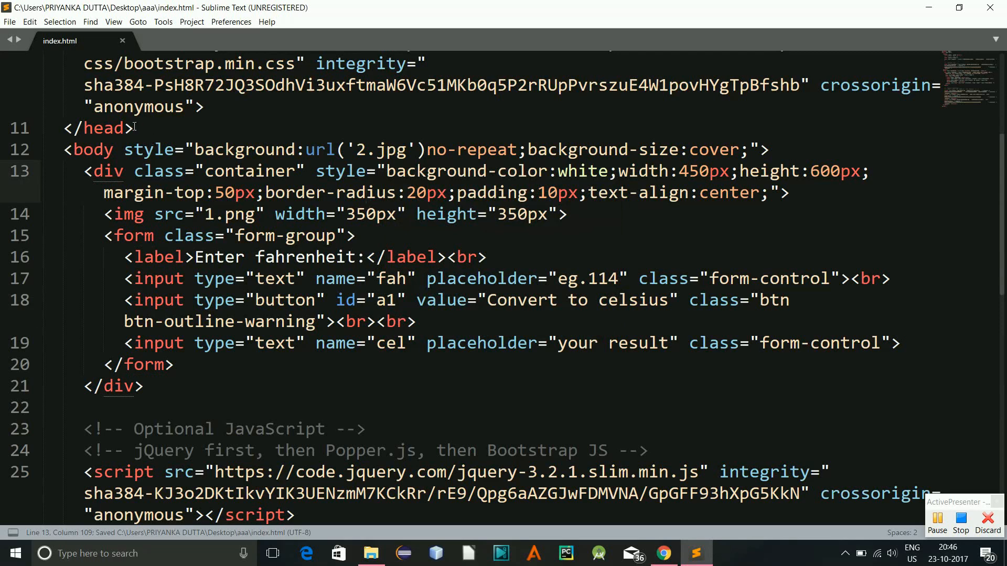
Add a <style> block with #a1:hover{cursor:pointer;} and check the page in Chrome.
{"action": "type", "text": "<style type=\"text/css\">"}
{"action": "type", "text": "</style>"}
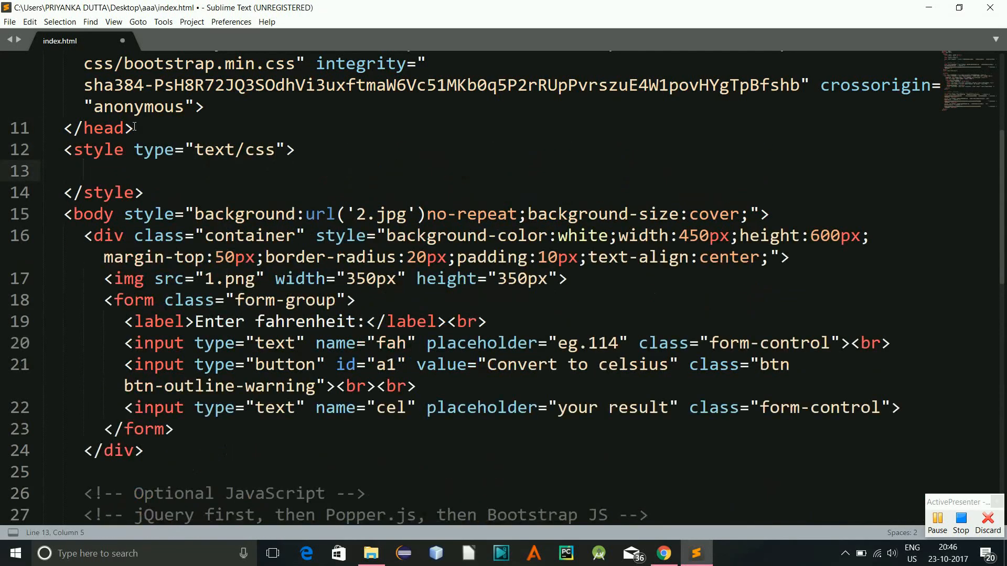
{"action": "type", "text": "#a1"}
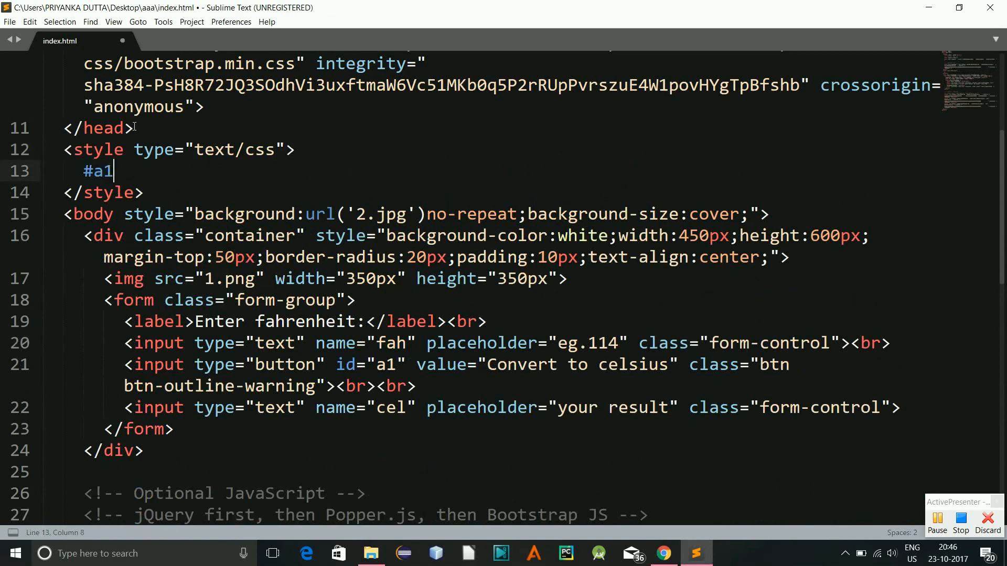
{"action": "type", "text": ":hove"}
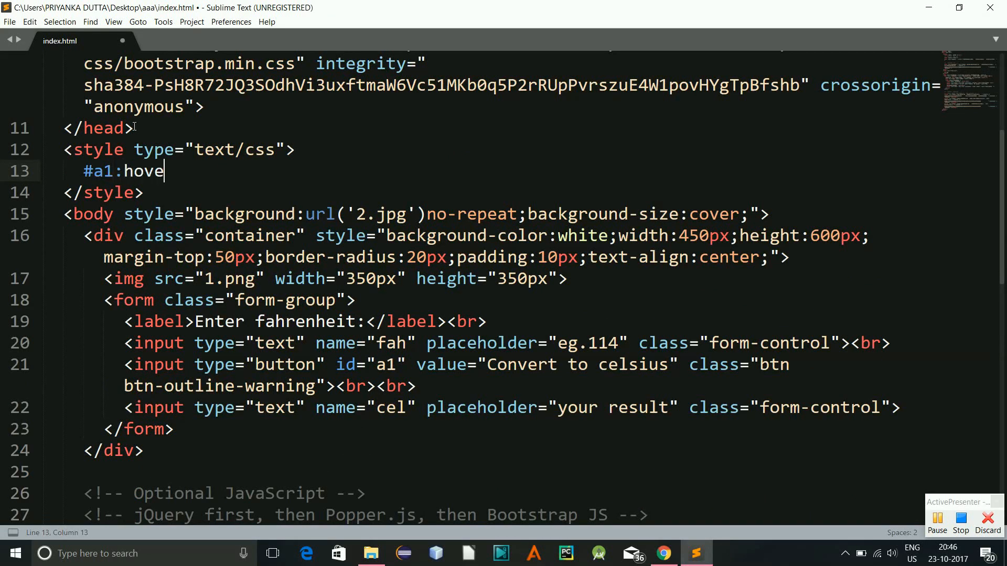
{"action": "type", "text": "r{cursor:pointer;"}
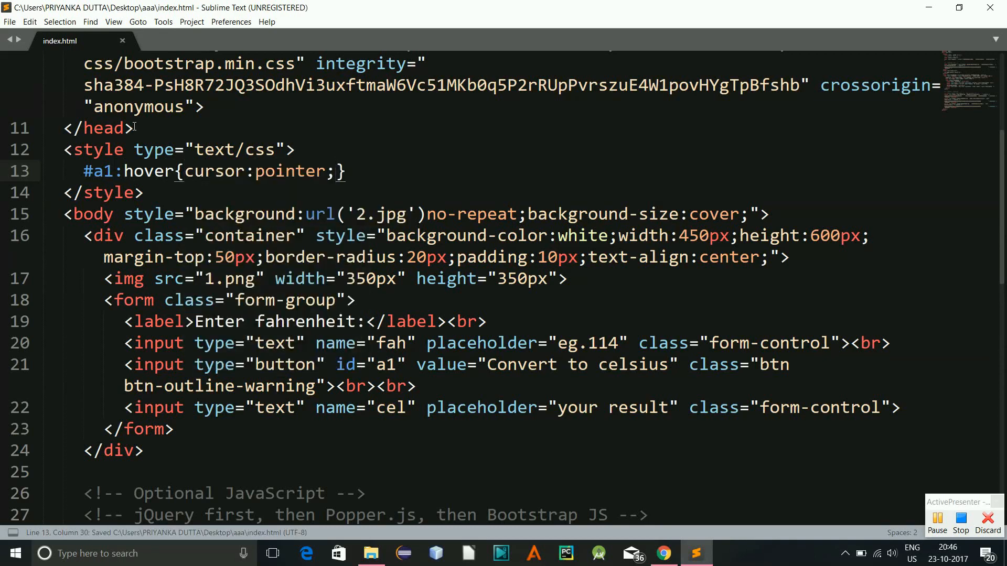
{"action": "left_click", "coordinate": [664, 553]}
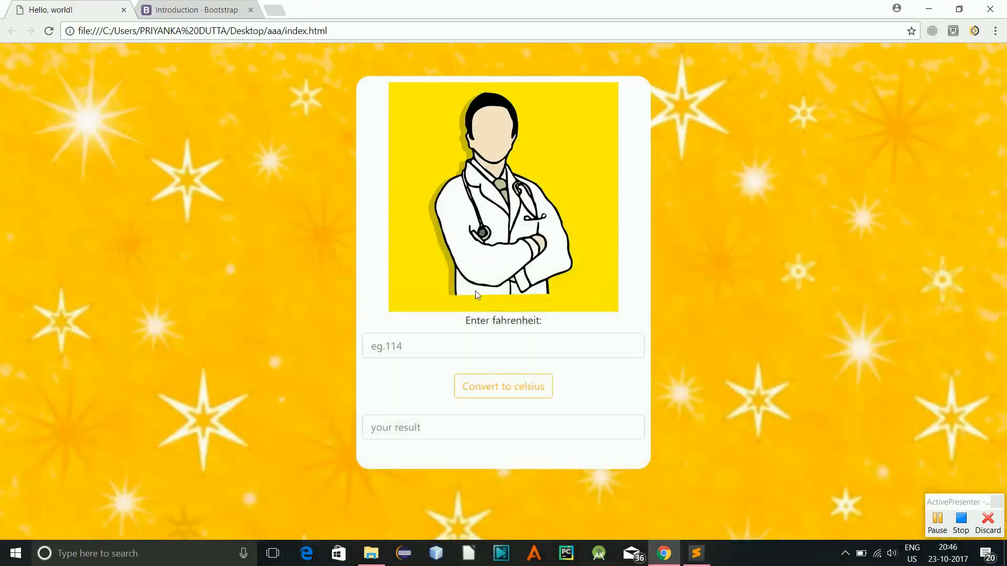
Add a script after the head declaring var ff,cc;.
{"action": "left_click", "coordinate": [695, 554]}
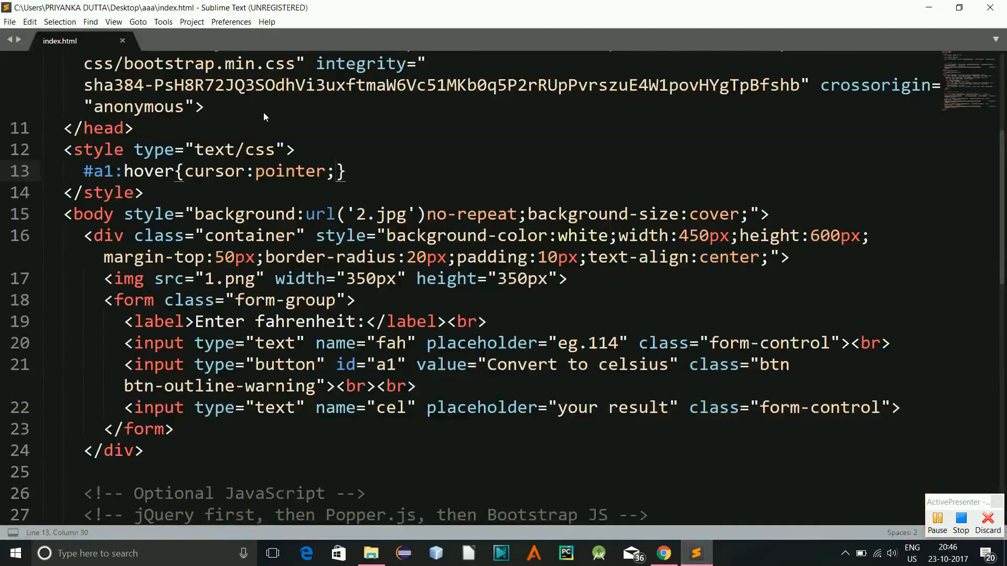
{"action": "left_click", "coordinate": [217, 170]}
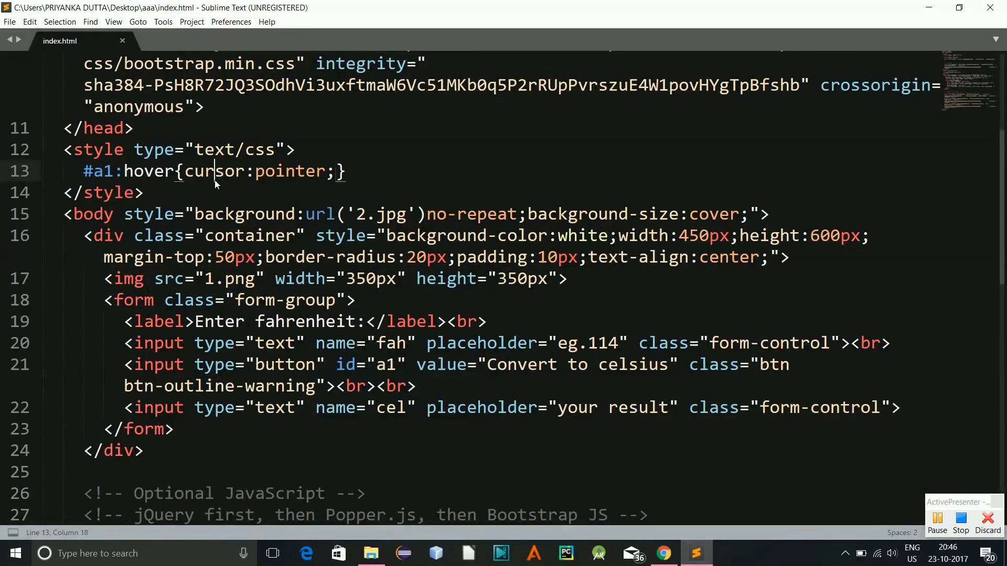
{"action": "left_click", "coordinate": [143, 193]}
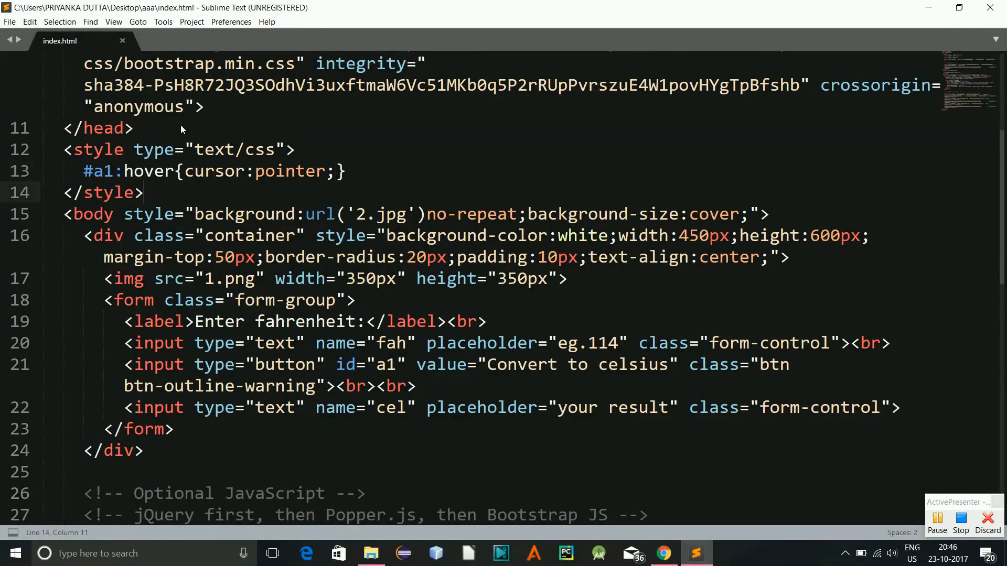
{"action": "type", "text": "<script type=\"text/javascript\">"}
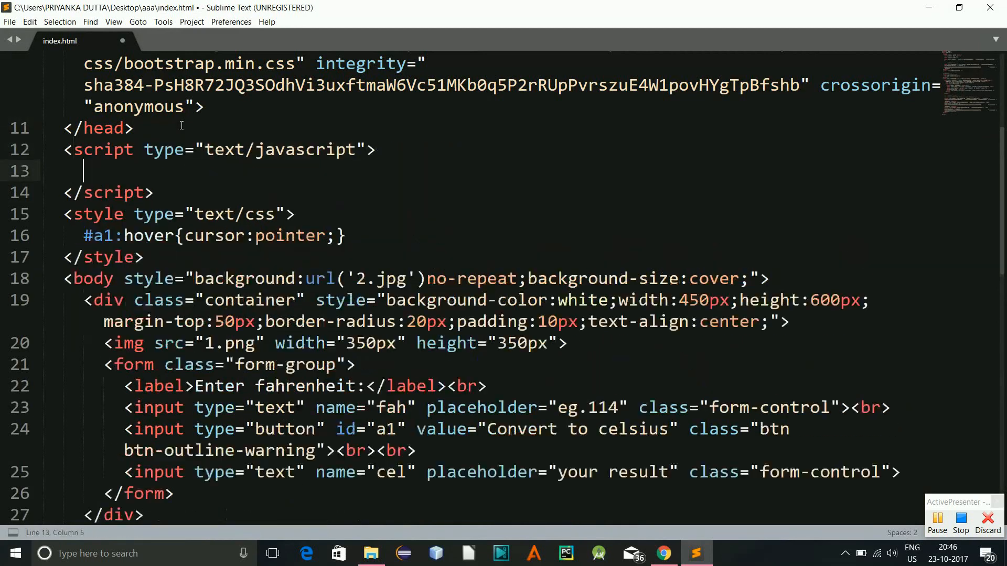
{"action": "type", "text": "var"}
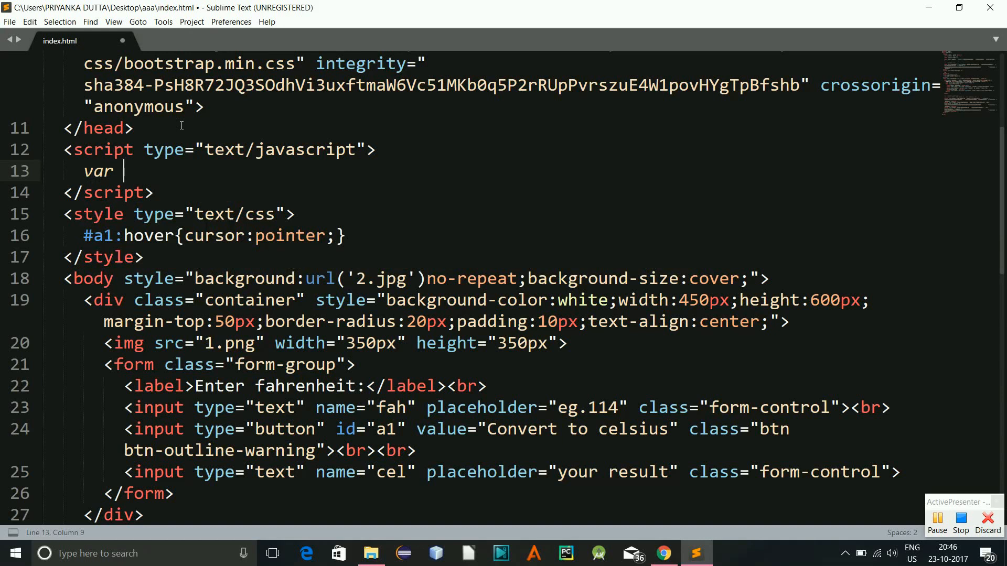
{"action": "type", "text": "f"}
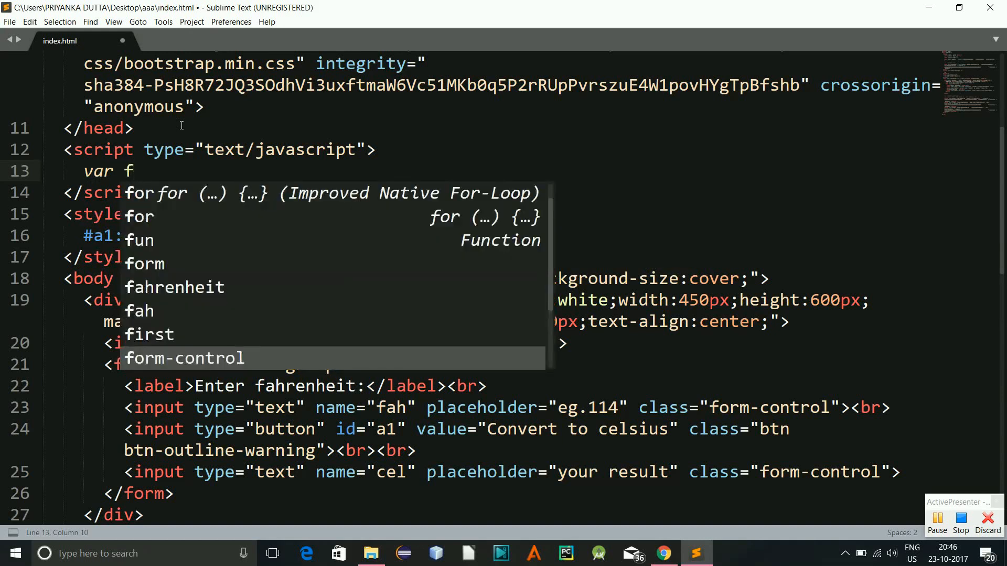
{"action": "type", "text": "f"}
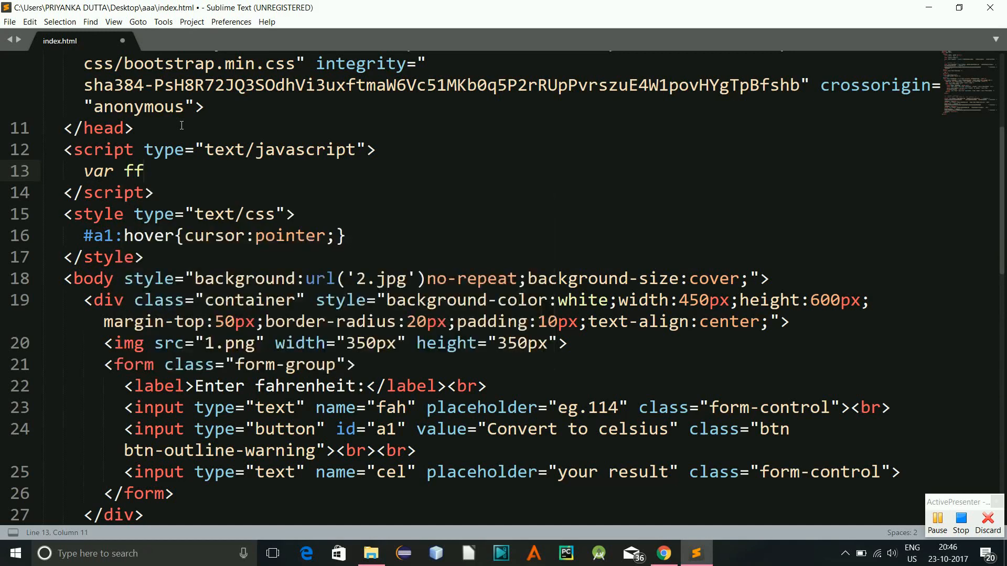
{"action": "type", "text": ","}
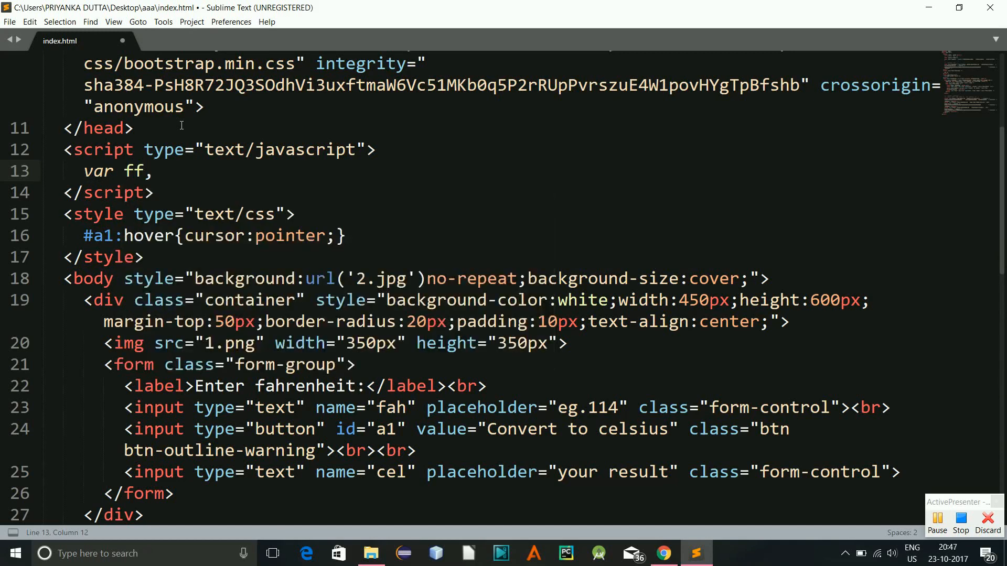
{"action": "type", "text": "cc"}
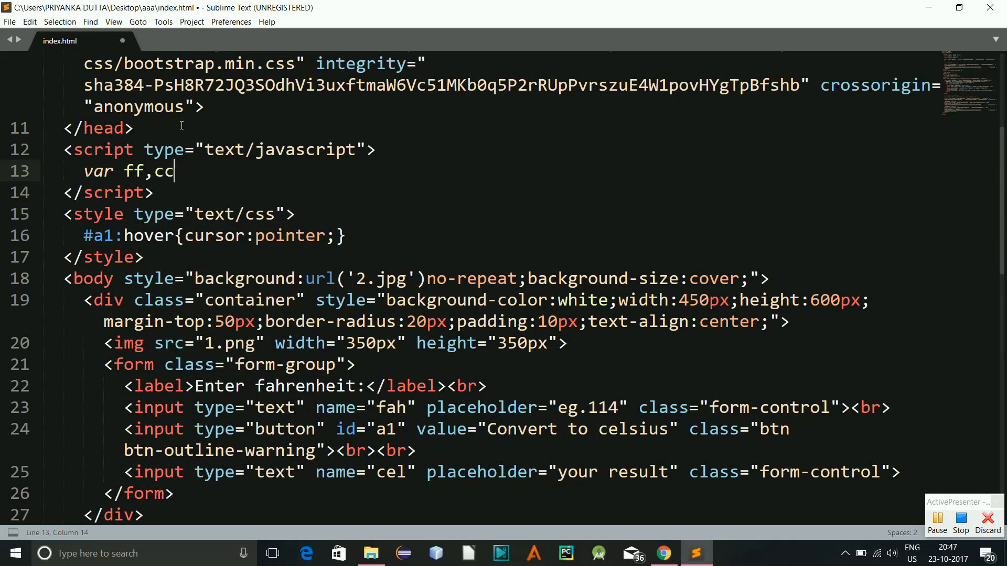
{"action": "key", "text": "Enter"}
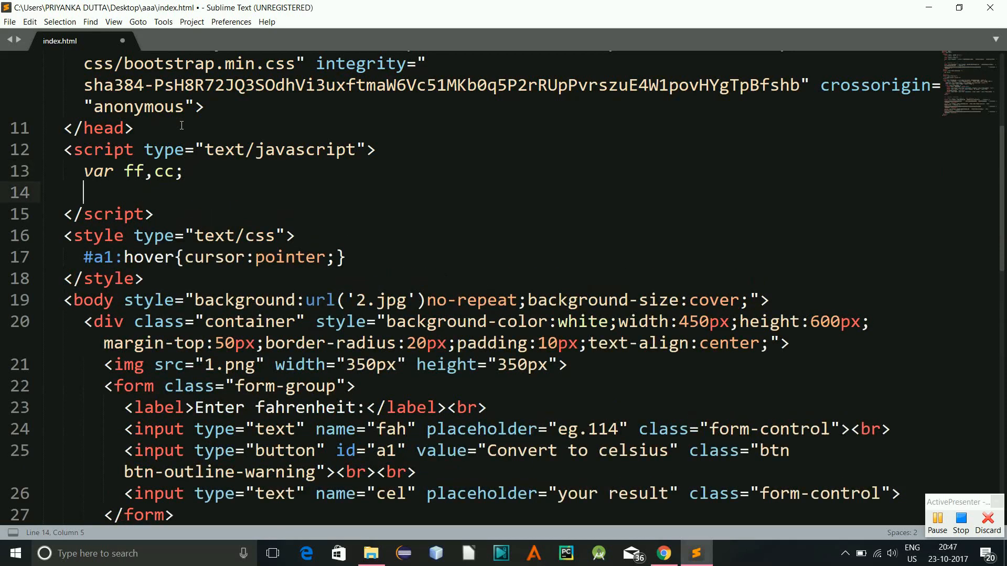
Begin function calc(f){ with ff=parseInt(f.fah.value.
{"action": "type", "text": "function"}
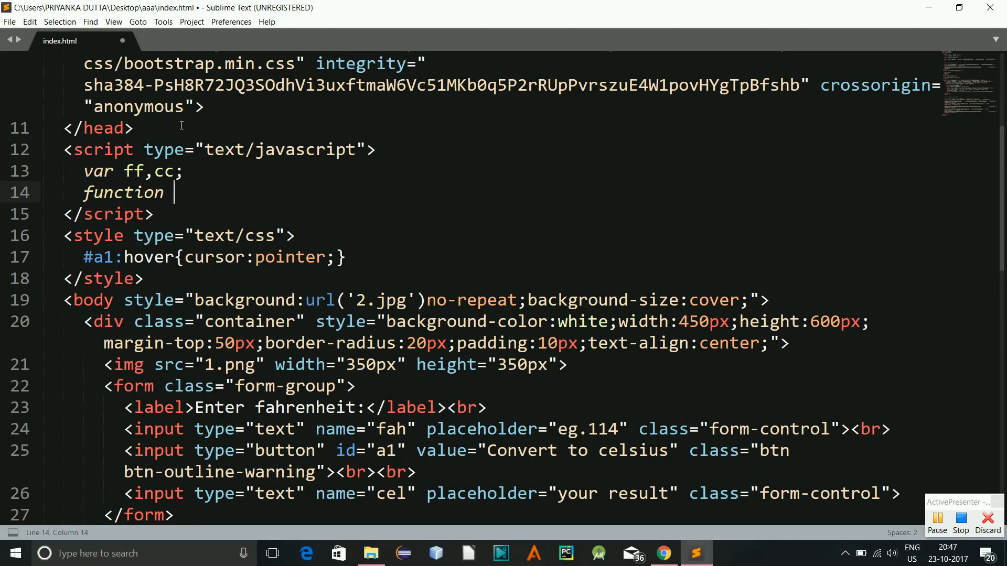
{"action": "type", "text": "calc()"}
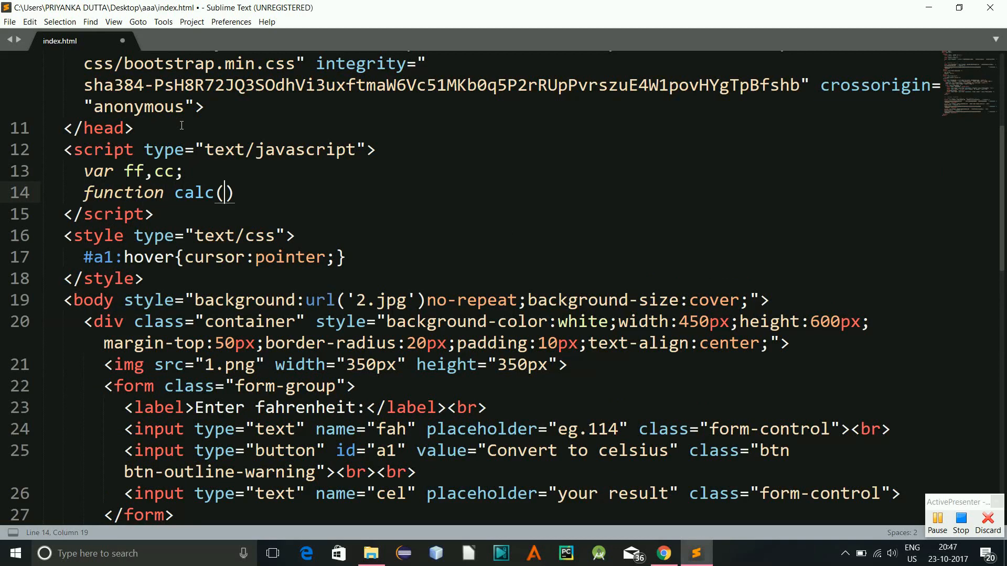
{"action": "type", "text": "f"}
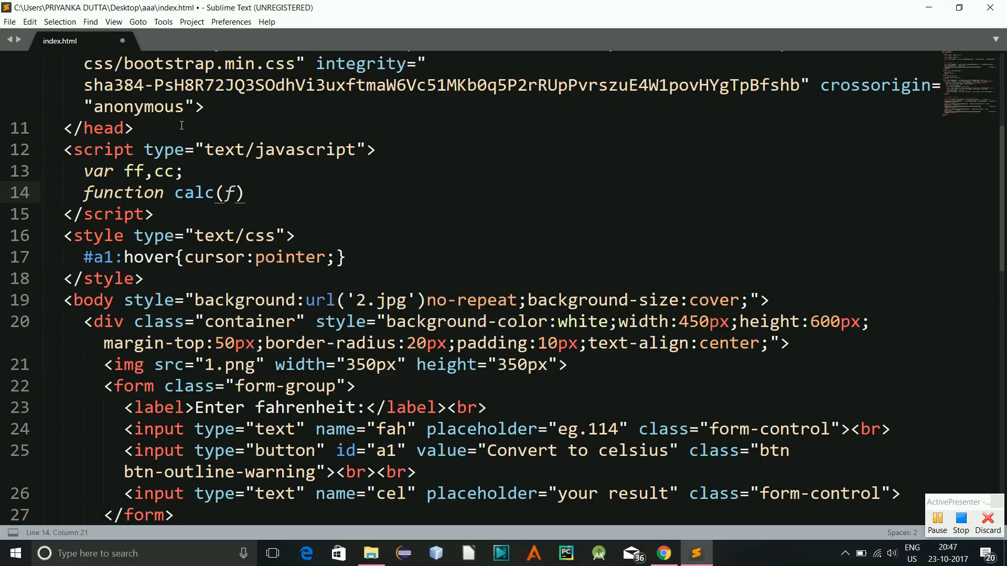
{"action": "type", "text": "{"}
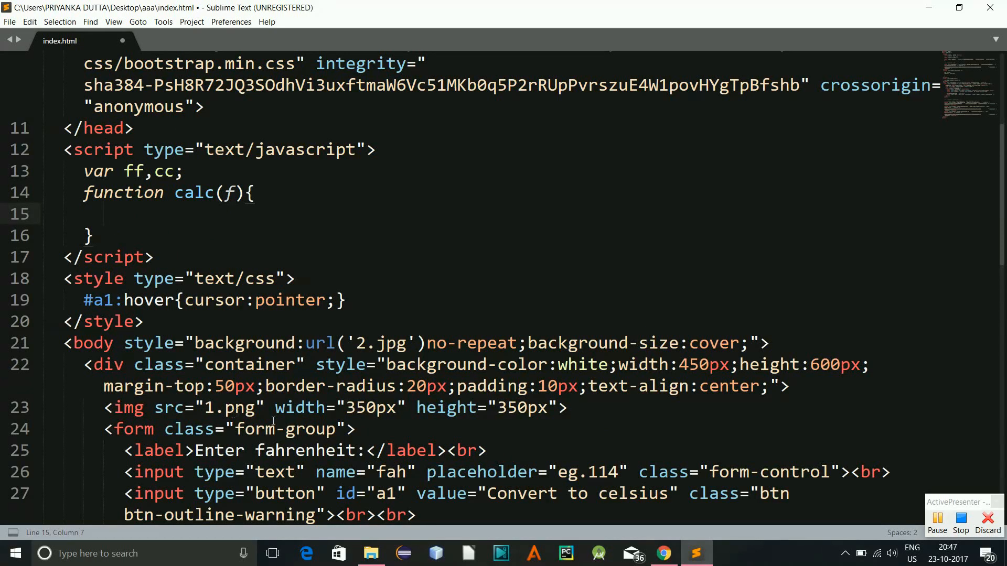
{"action": "type", "text": "ff"}
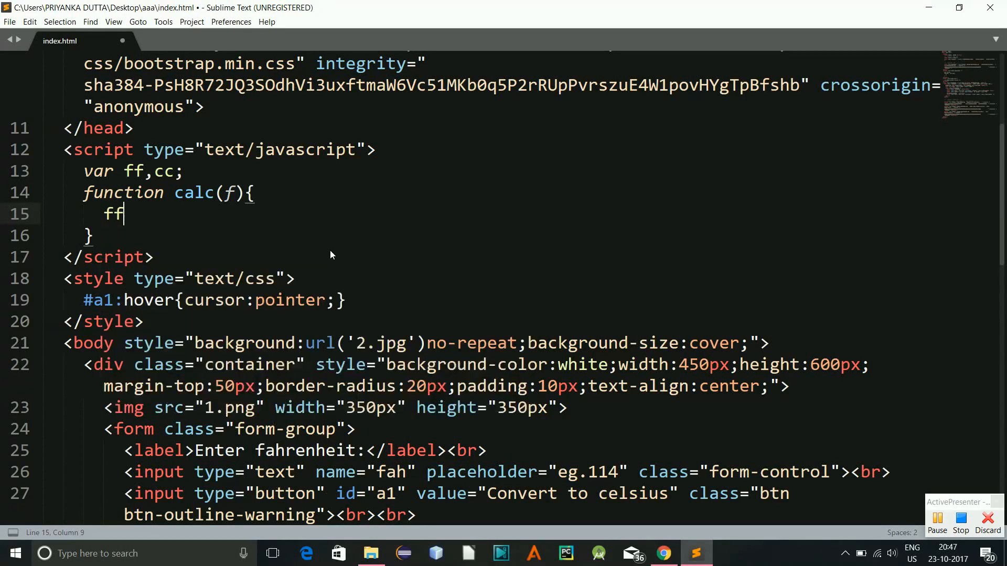
{"action": "type", "text": "=parseI"}
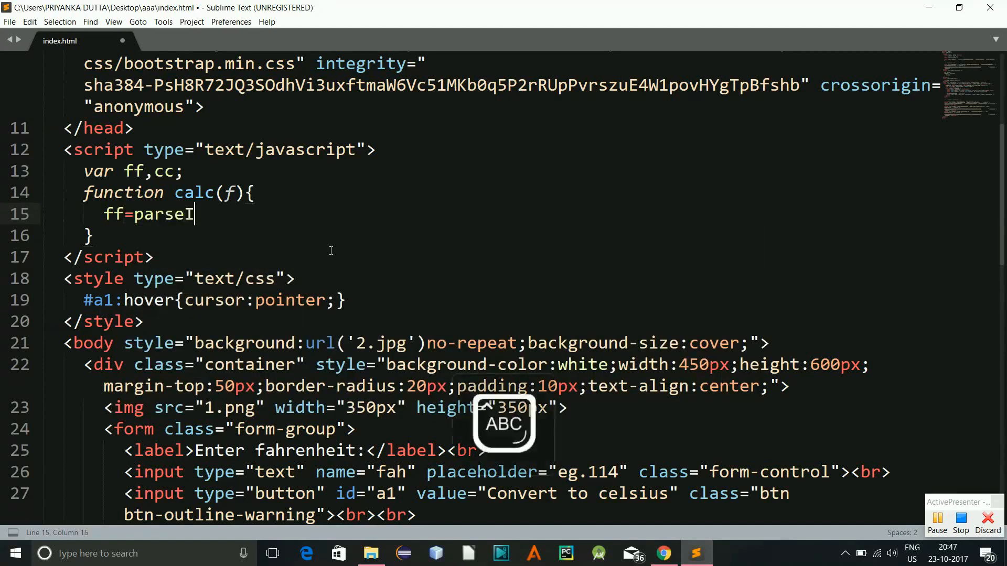
{"action": "type", "text": "nt()"}
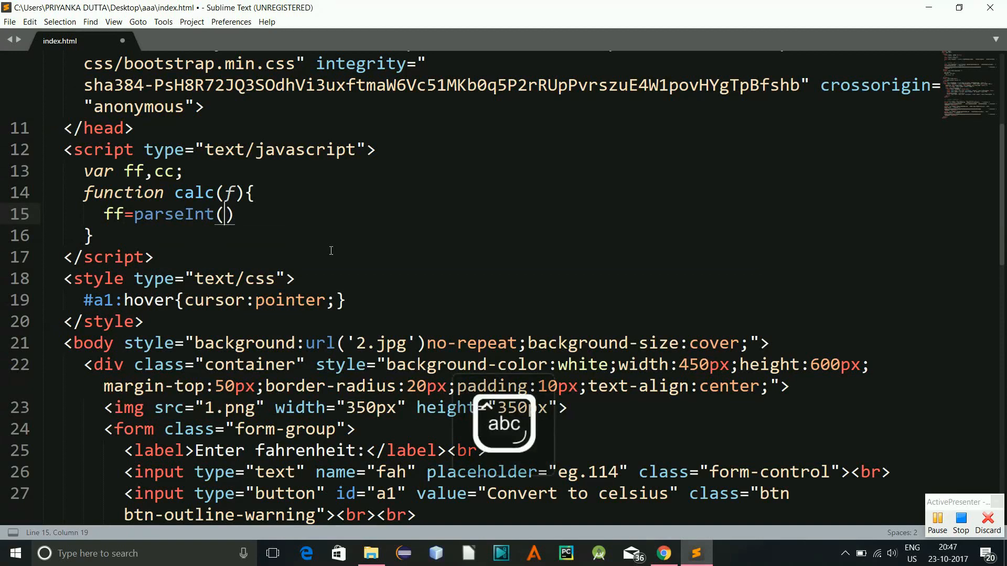
{"action": "type", "text": "f/"}
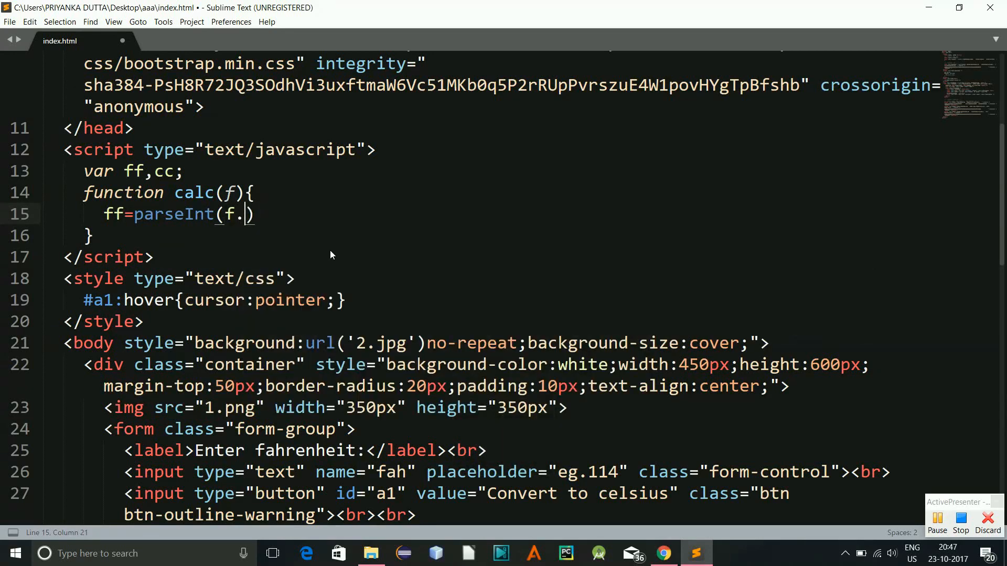
{"action": "type", "text": "fah"}
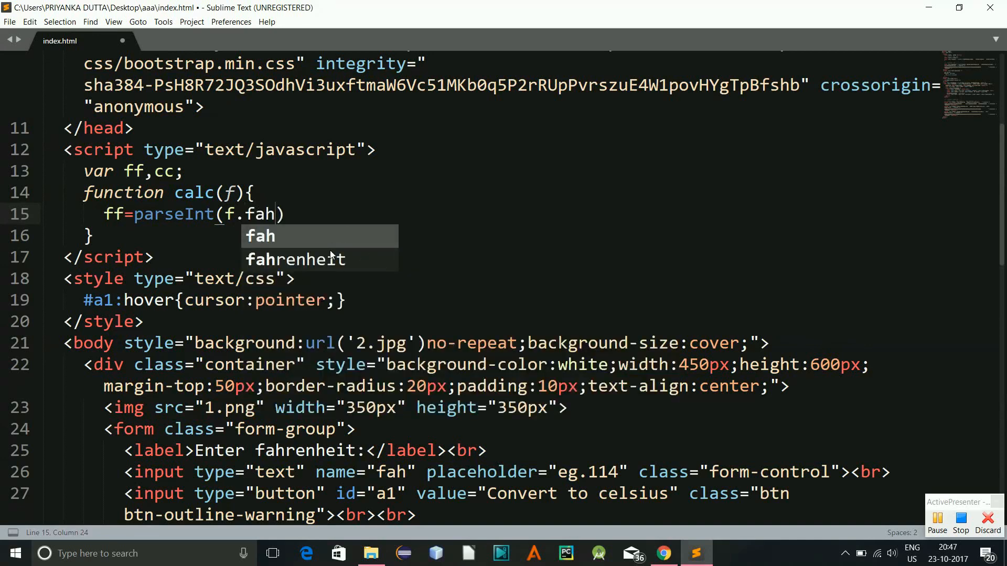
{"action": "type", "text": ".val"}
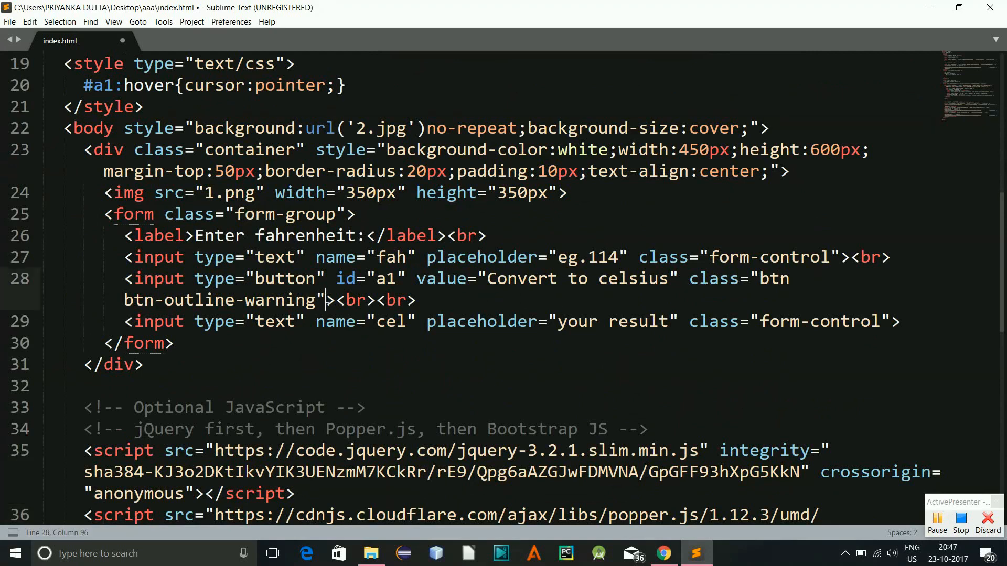
Give the button onclick="calc(this.form)" and save.
{"action": "type", "text": "onclick=\""}
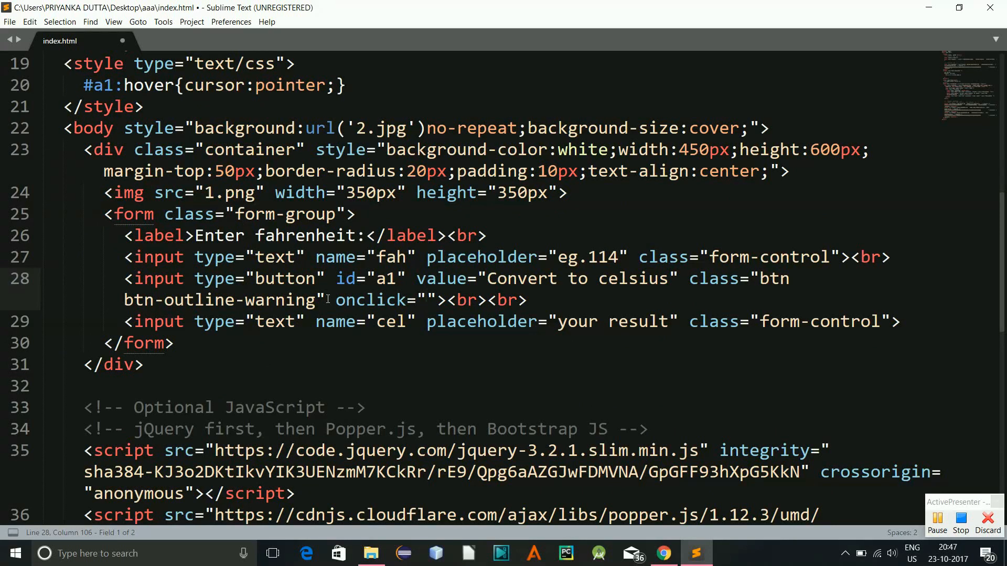
{"action": "type", "text": "calc"}
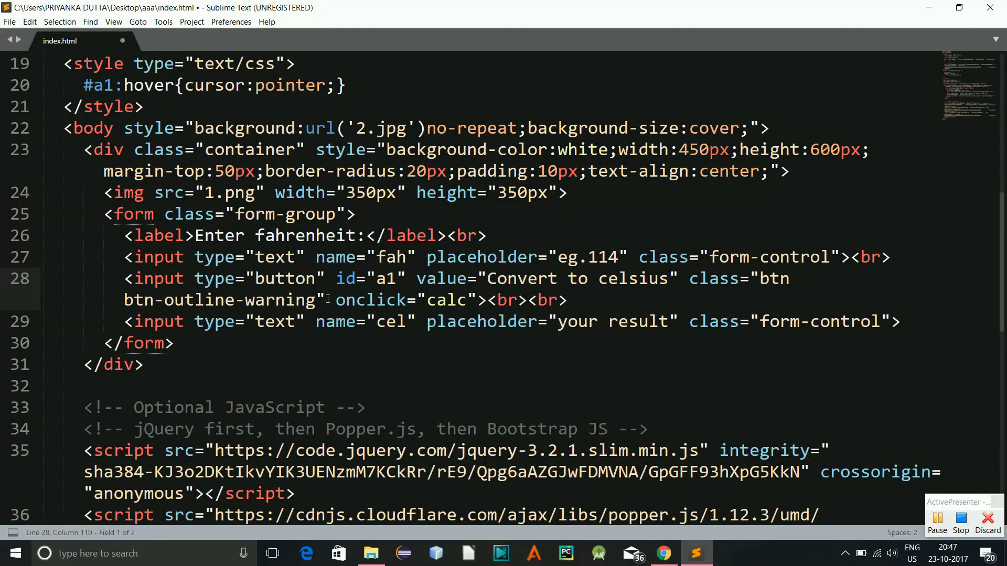
{"action": "type", "text": "(this.f"}
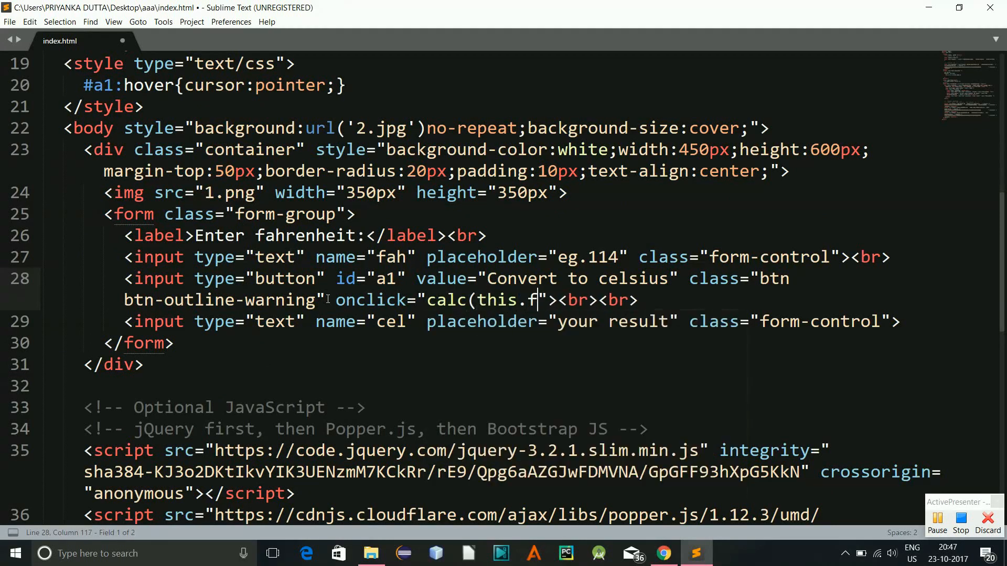
{"action": "type", "text": "orm)"}
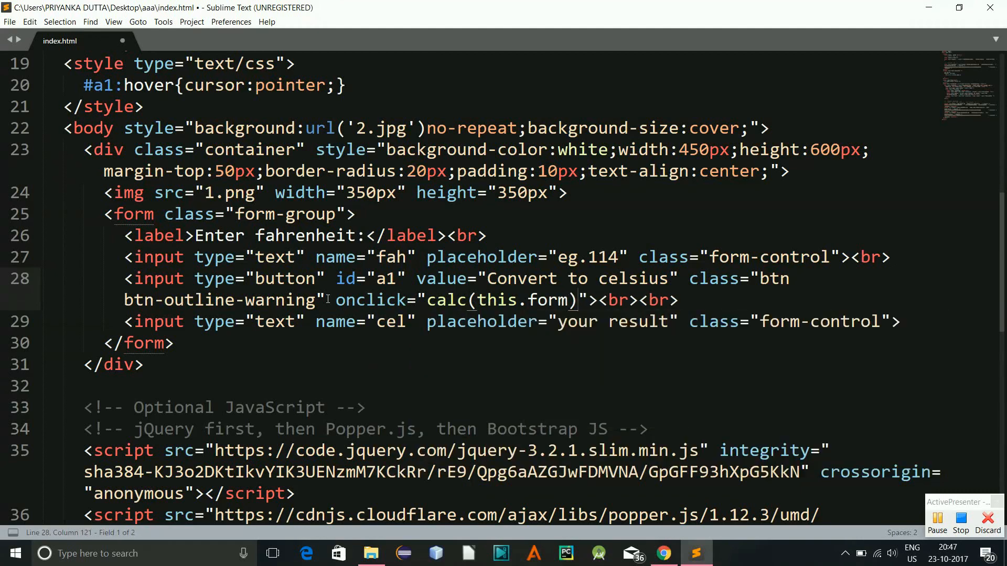
{"action": "key", "text": "ctrl+s"}
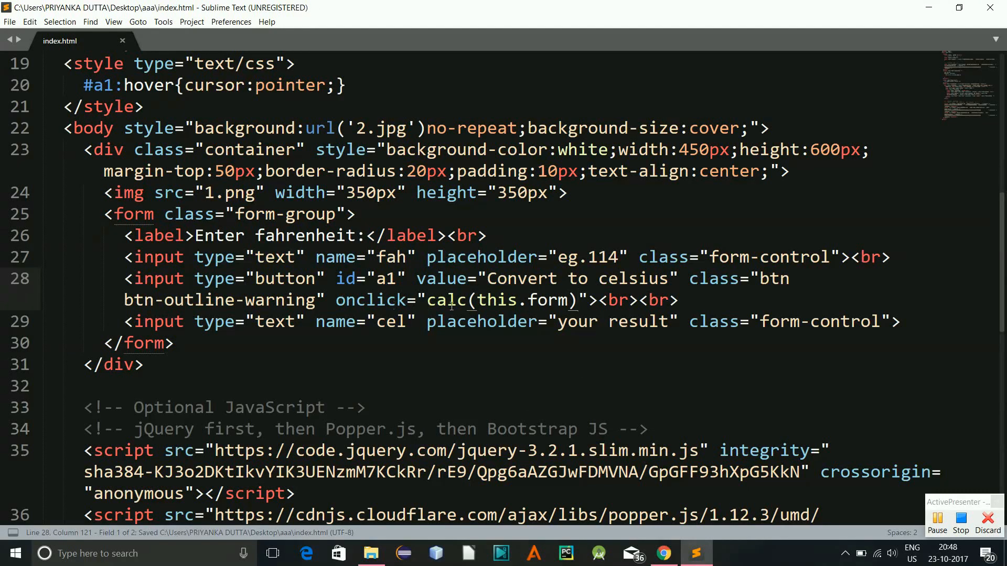
{"action": "left_click", "coordinate": [447, 300]}
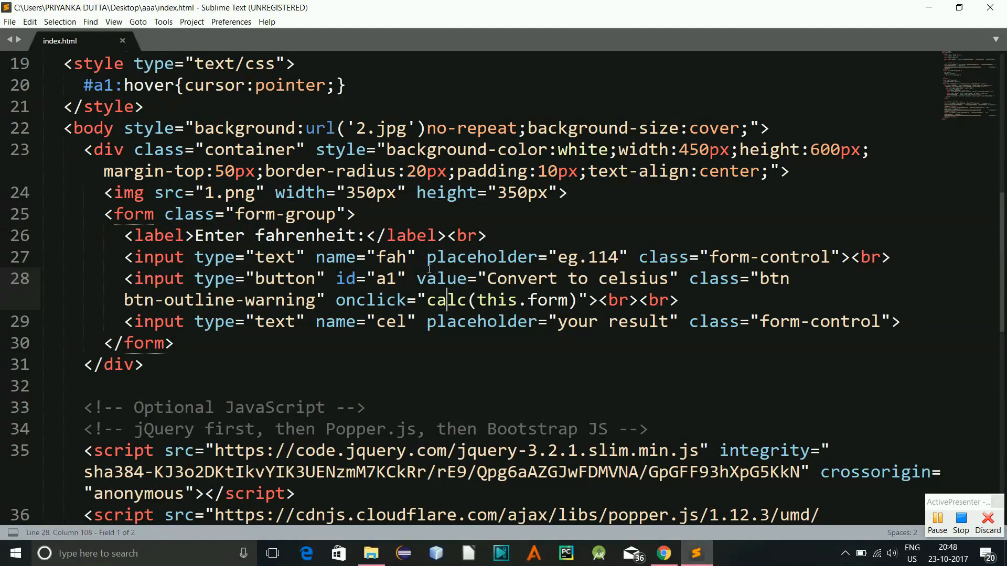
{"action": "double_click", "coordinate": [391, 257]}
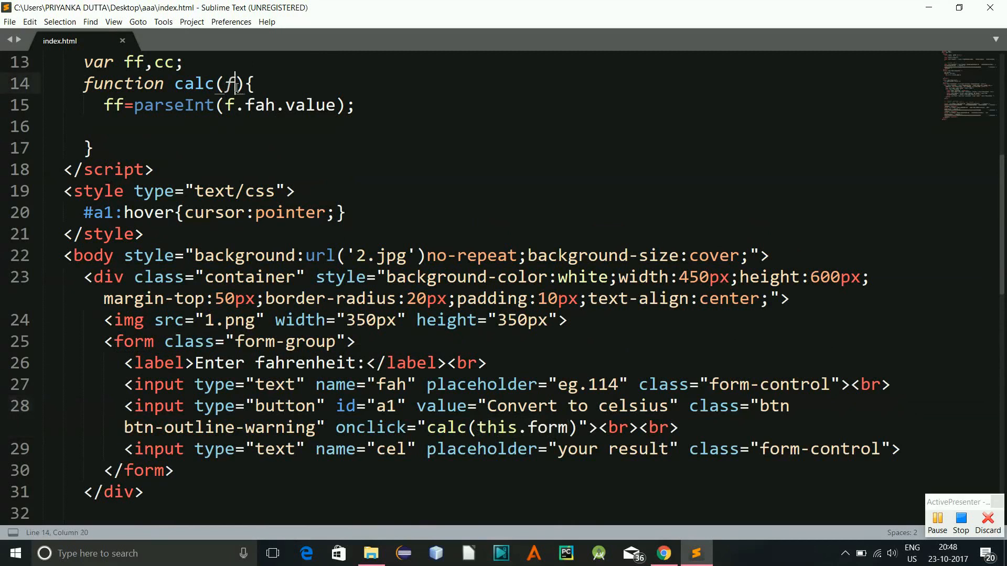
{"action": "left_click", "coordinate": [135, 105]}
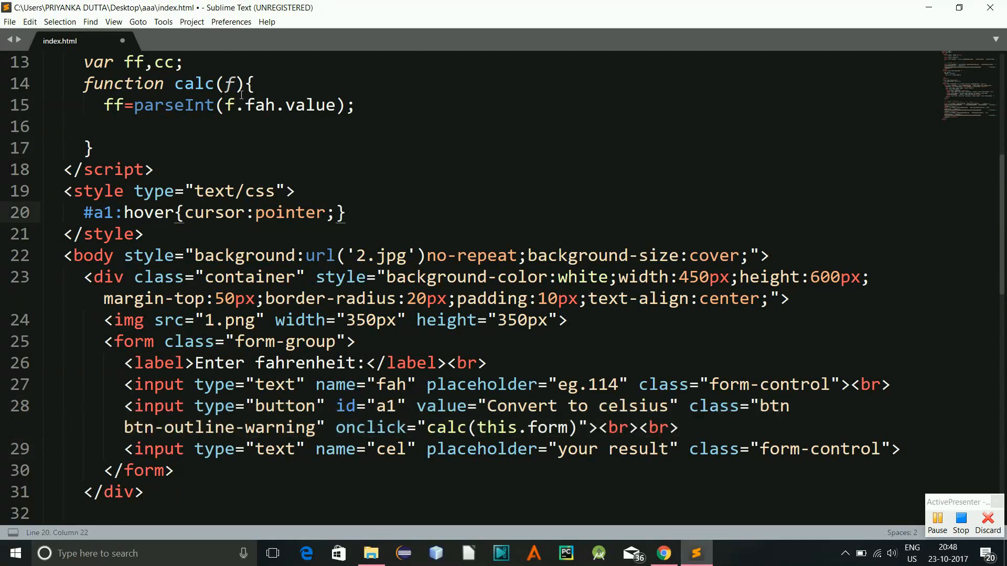
Add the line cc=(f-32)*(5/9) inside calc.
{"action": "double_click", "coordinate": [172, 105]}
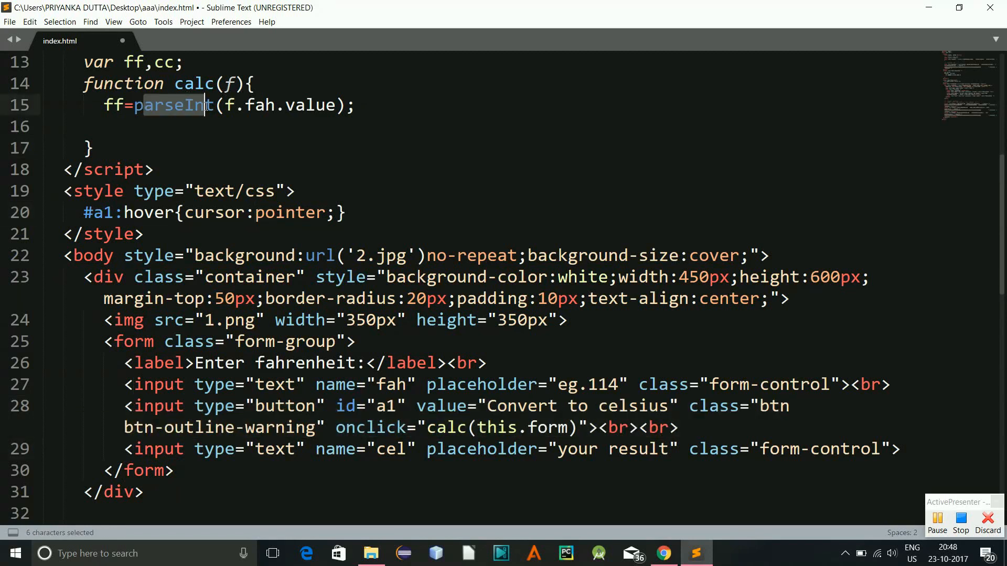
{"action": "left_click", "coordinate": [213, 105]}
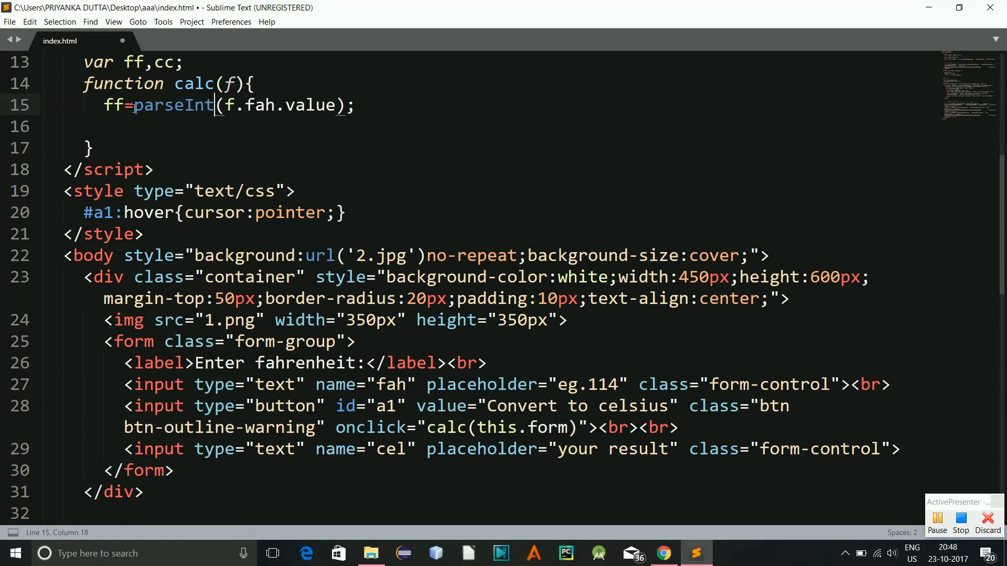
{"action": "type", "text": "cc"}
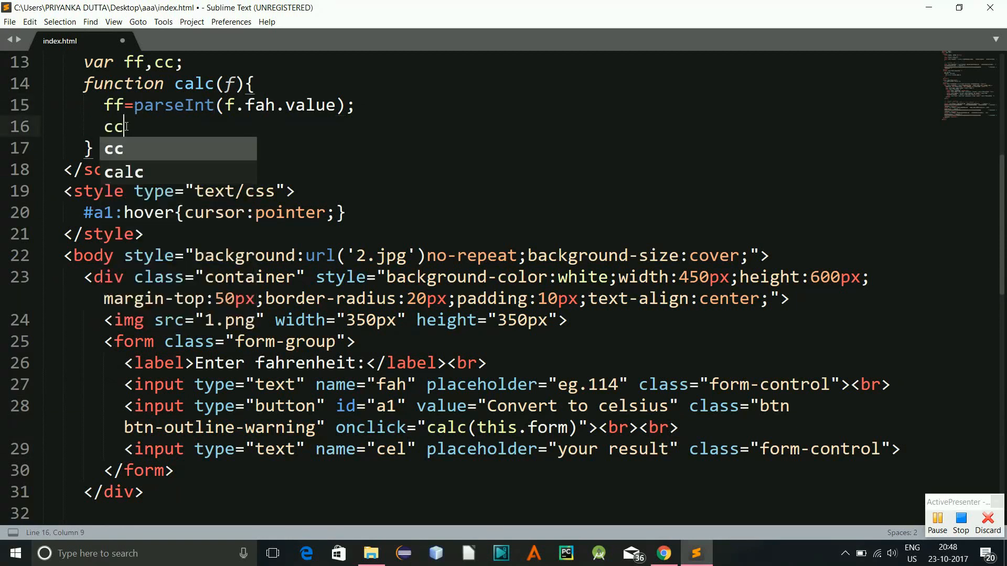
{"action": "type", "text": "="}
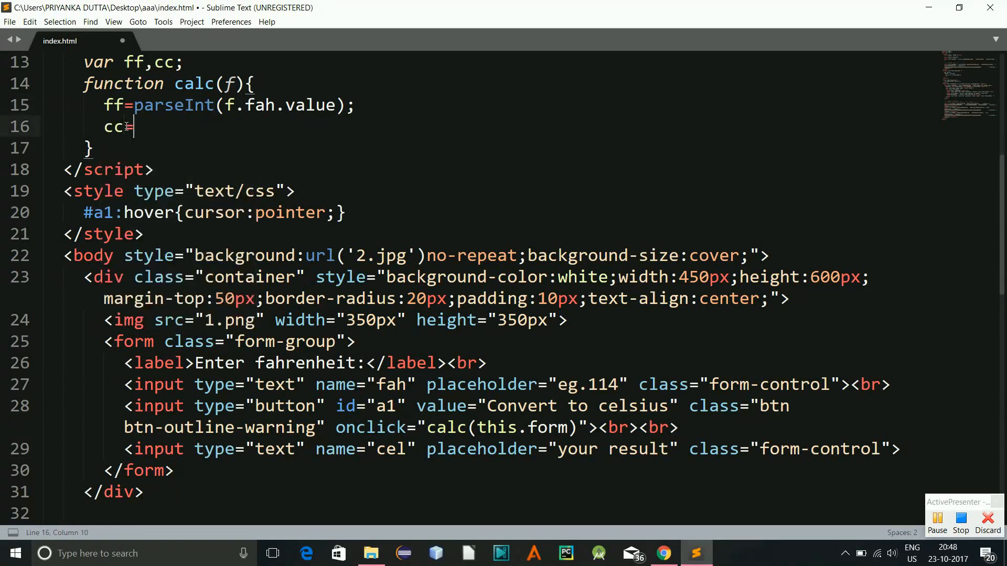
{"action": "type", "text": ")"}
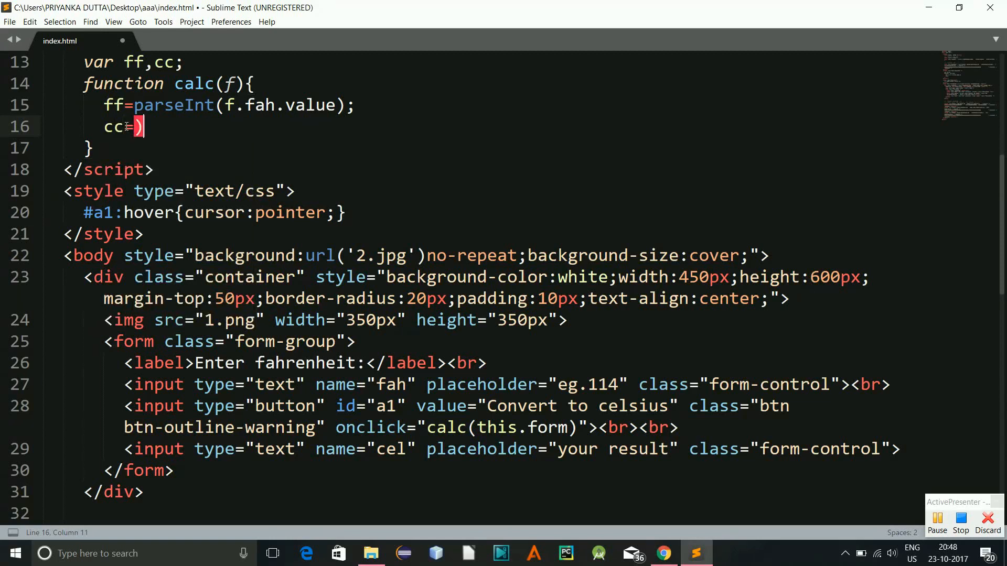
{"action": "type", "text": "f"}
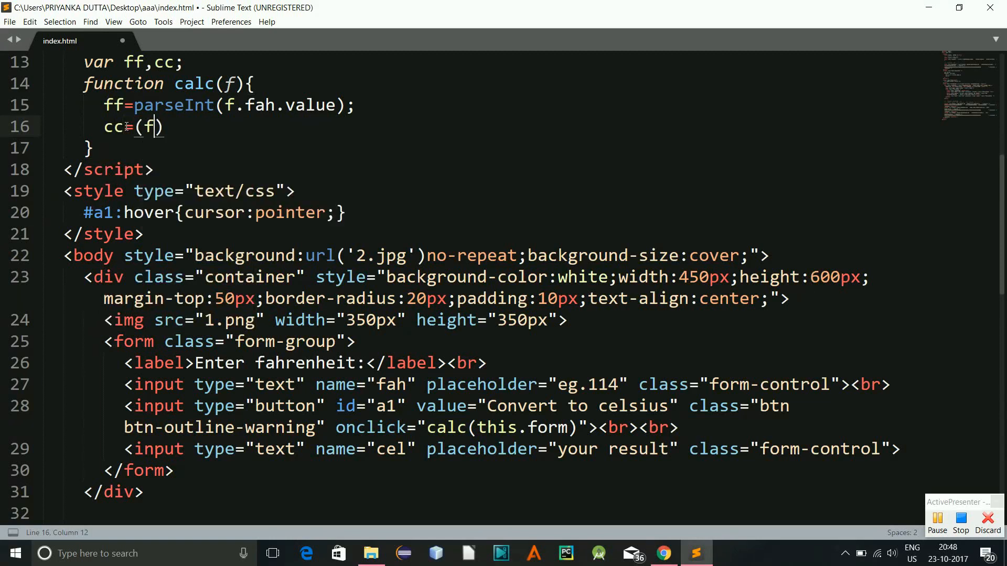
{"action": "type", "text": "-32"}
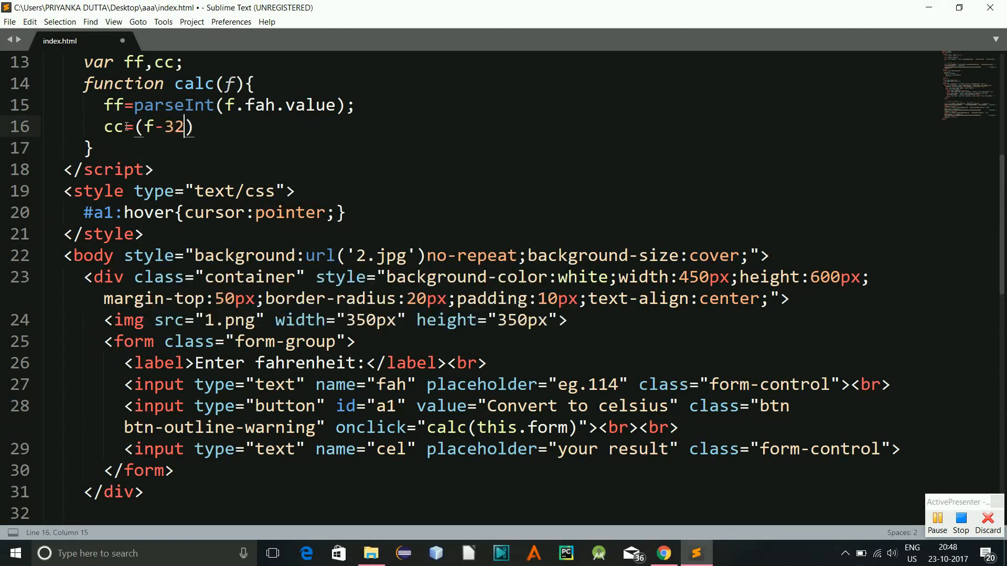
{"action": "type", "text": "*"}
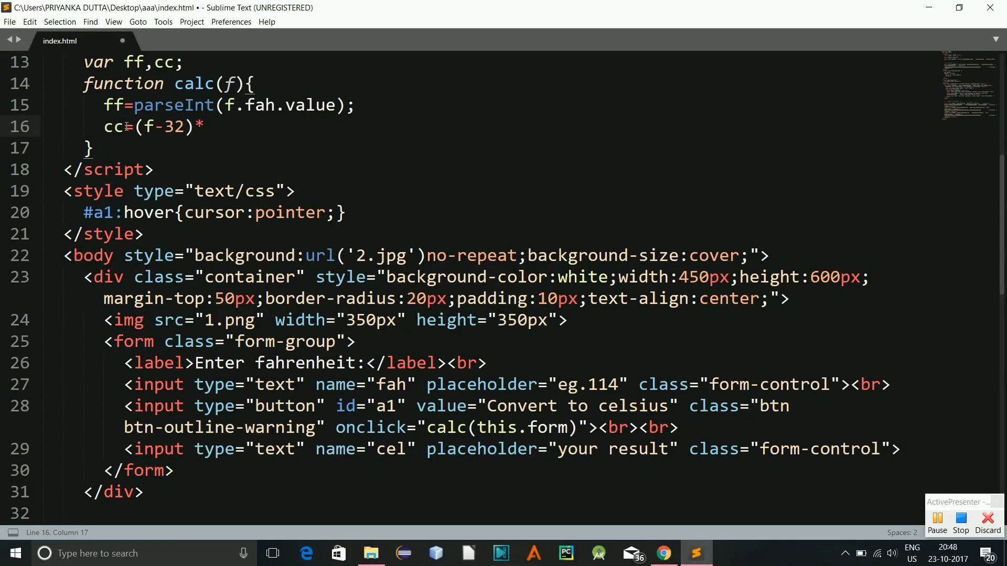
{"action": "type", "text": "(5)"}
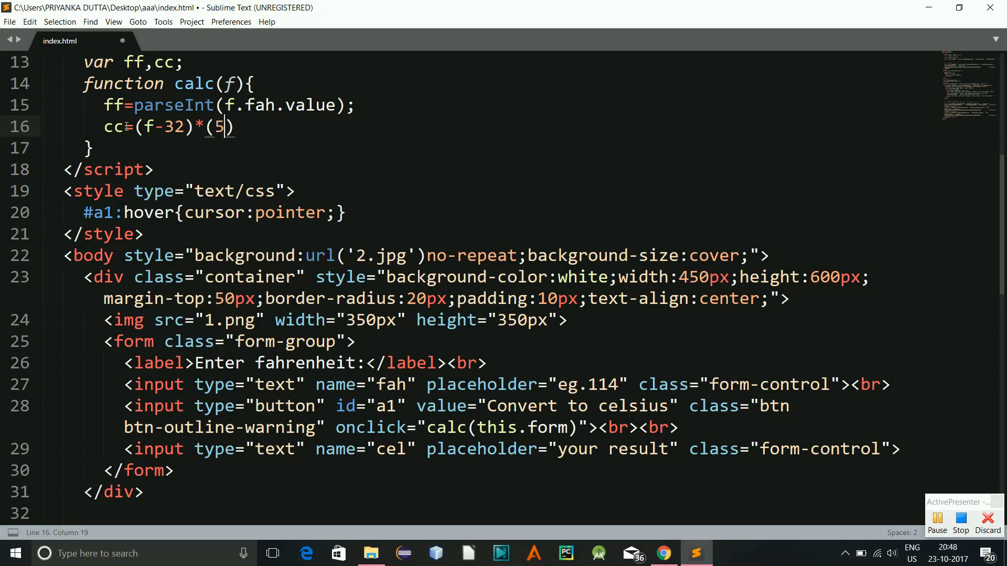
{"action": "type", "text": "/9"}
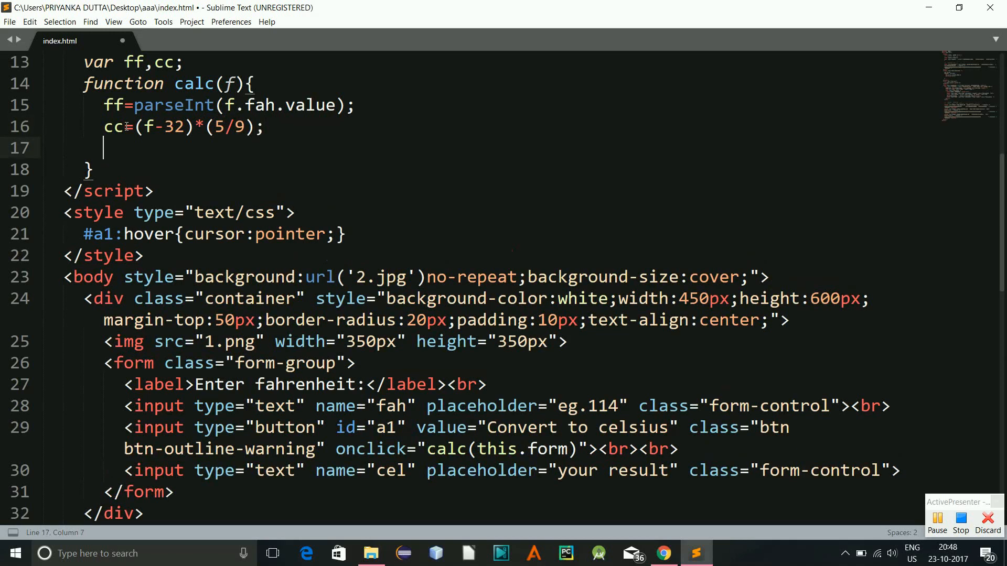
Add f.cel.value=cc; to fill the result box, fixing the mistyped start.
{"action": "type", "text": "c"}
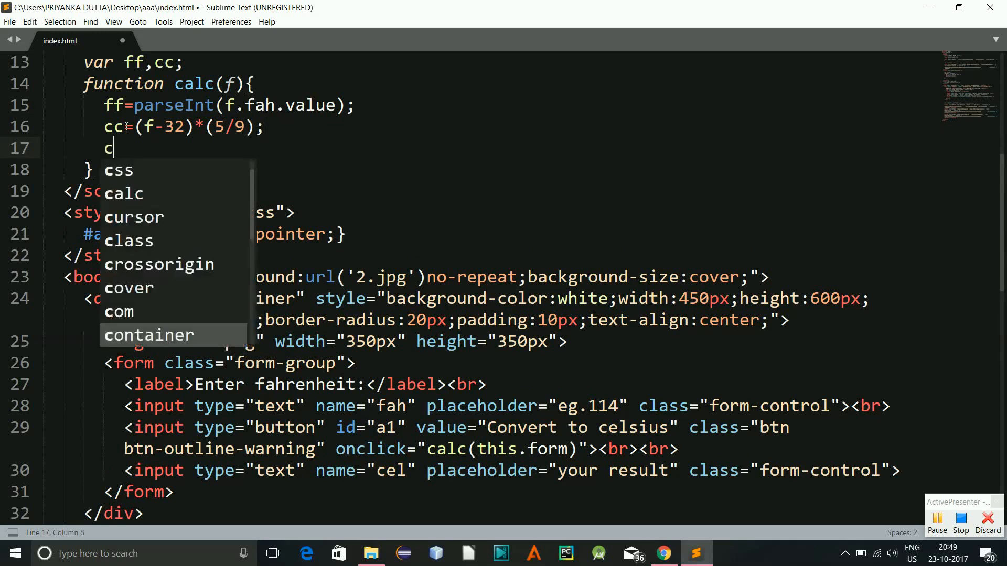
{"action": "type", "text": "el="}
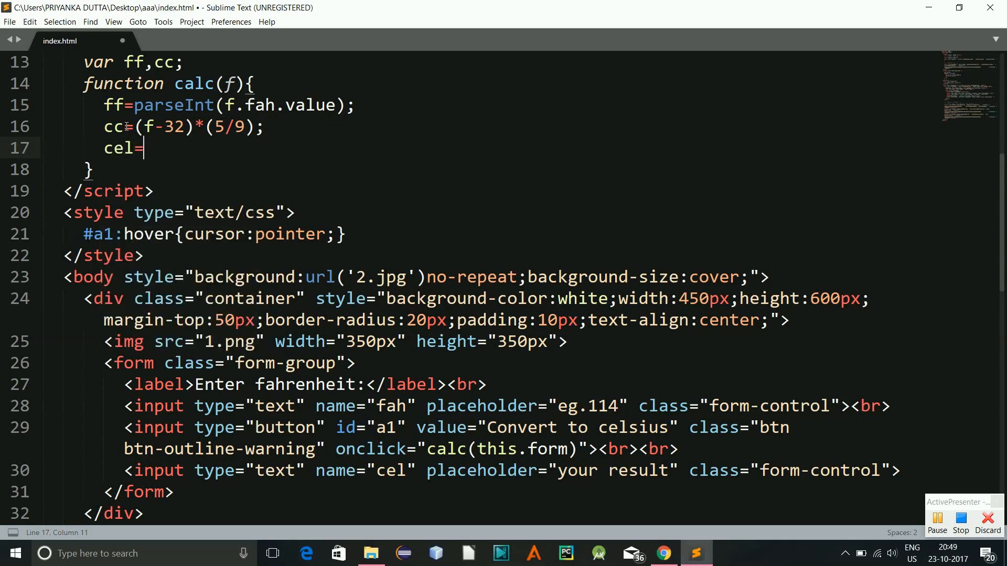
{"action": "key", "text": "BackSpace"}
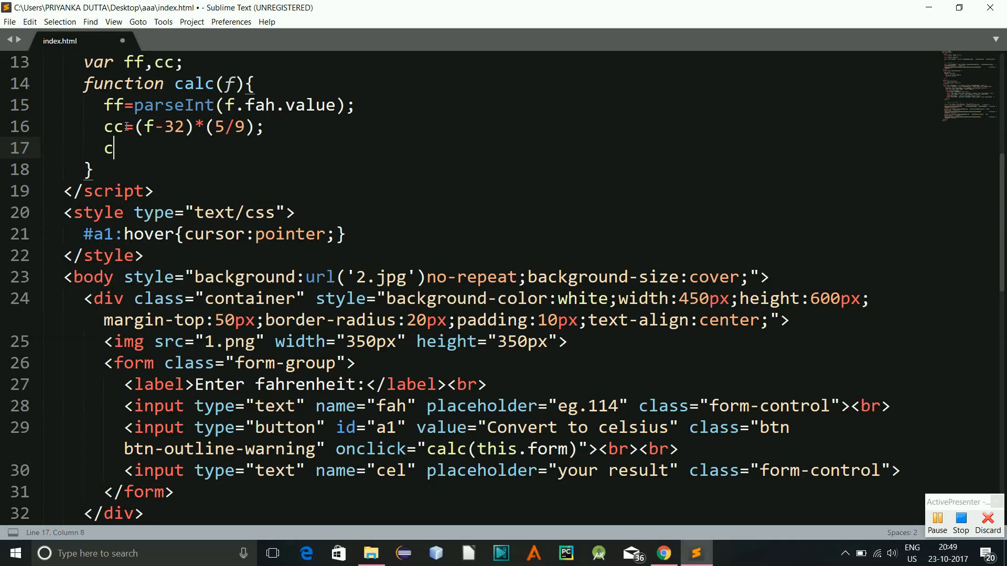
{"action": "type", "text": "."}
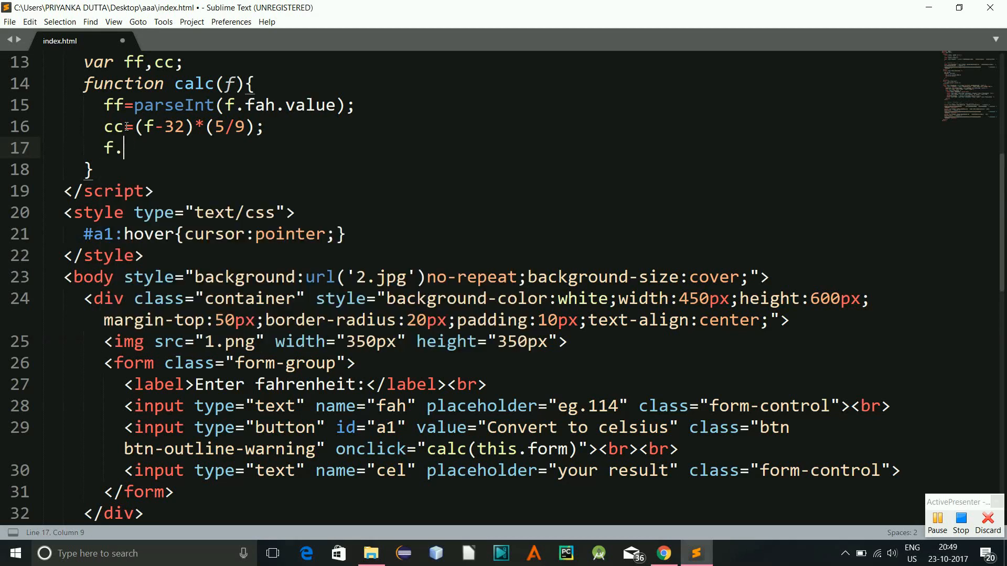
{"action": "type", "text": "cel.value="}
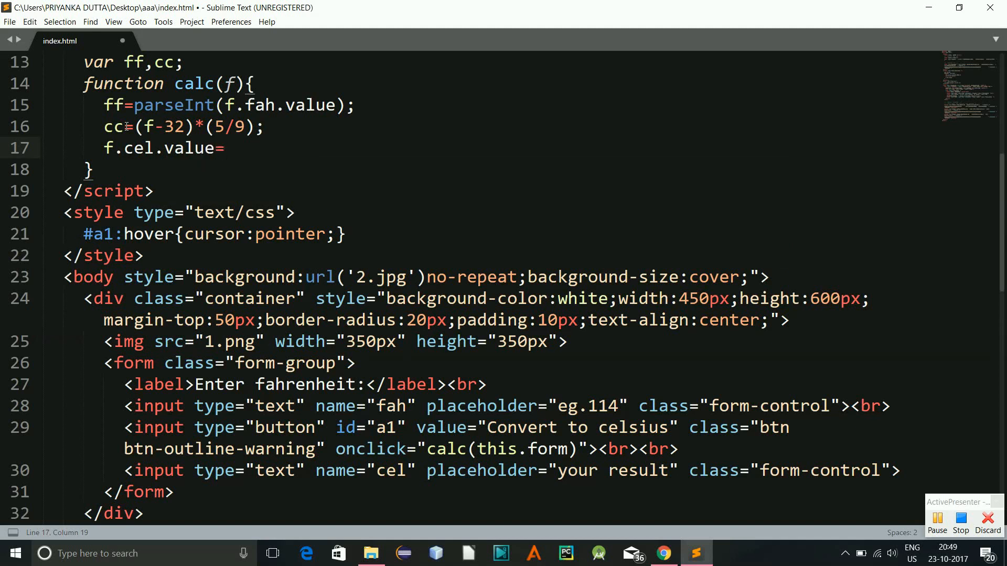
{"action": "type", "text": "cc;"}
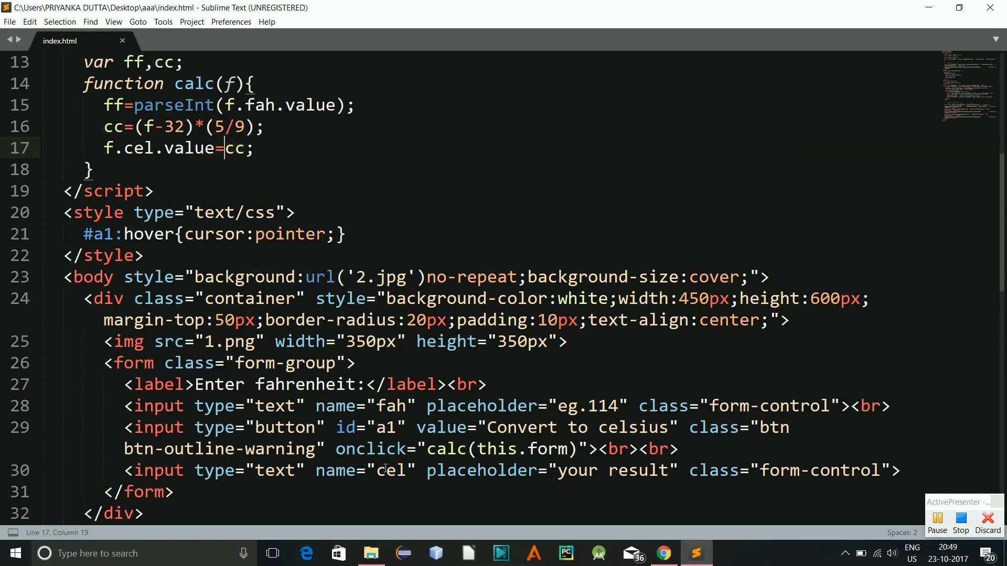
{"action": "left_click", "coordinate": [411, 470]}
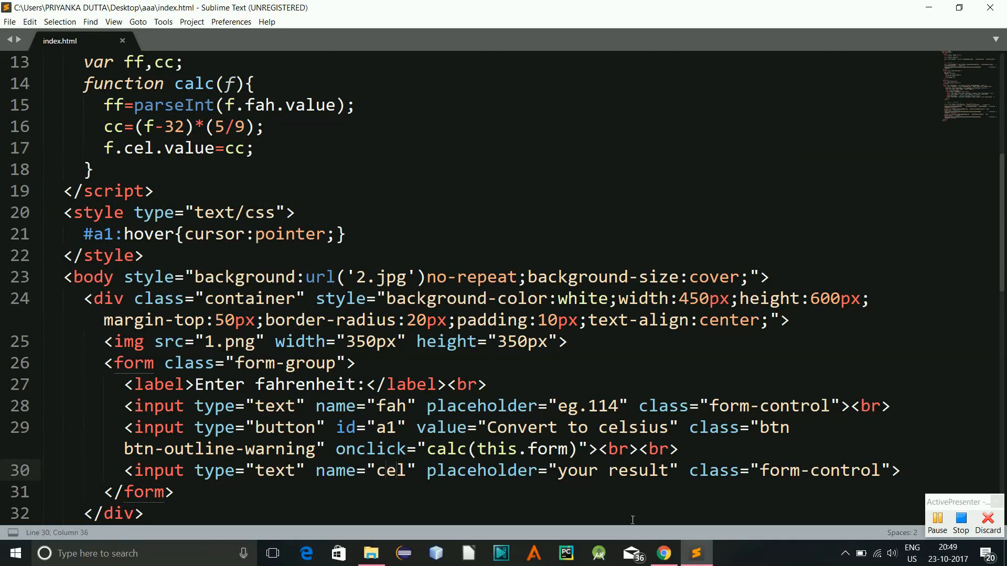
Convert 114 in Chrome, getting NaN in the result box, and return to the editor.
{"action": "left_click", "coordinate": [664, 552]}
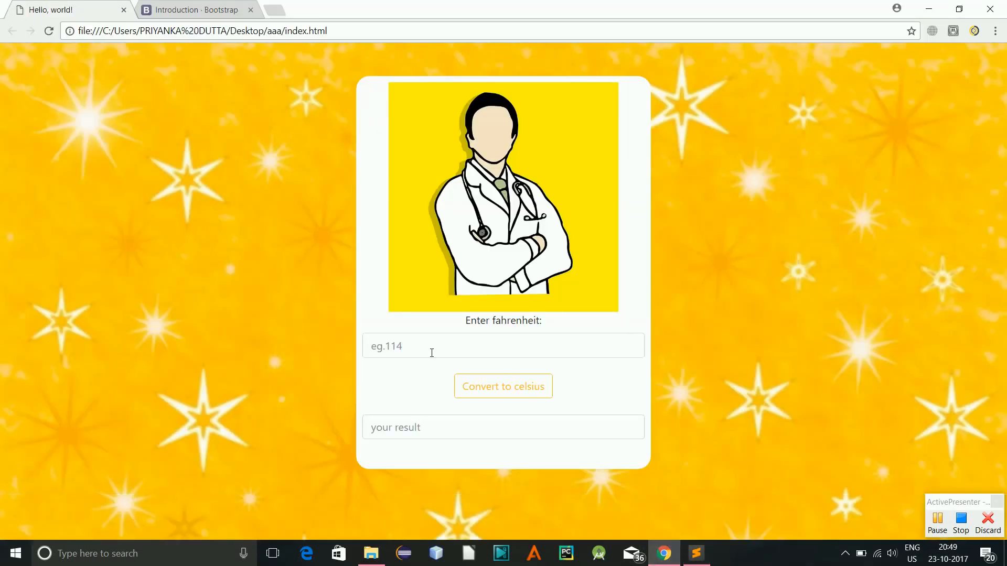
{"action": "left_click", "coordinate": [402, 352]}
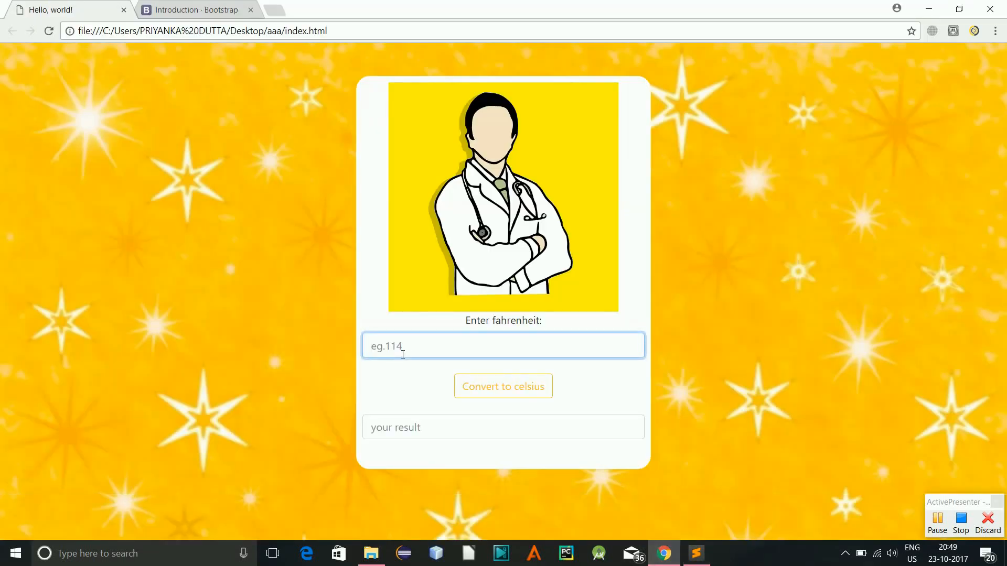
{"action": "type", "text": "114"}
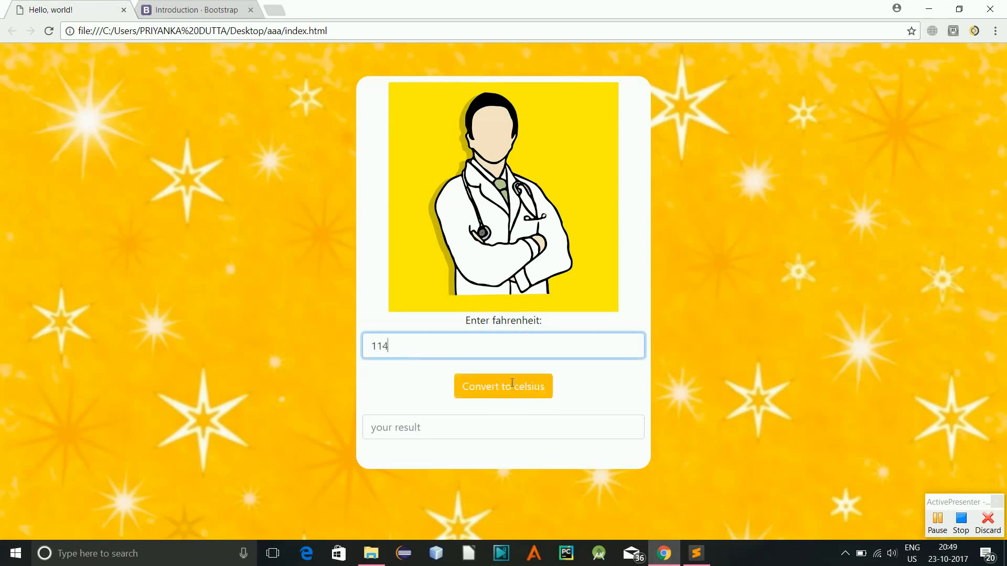
{"action": "left_click", "coordinate": [504, 386]}
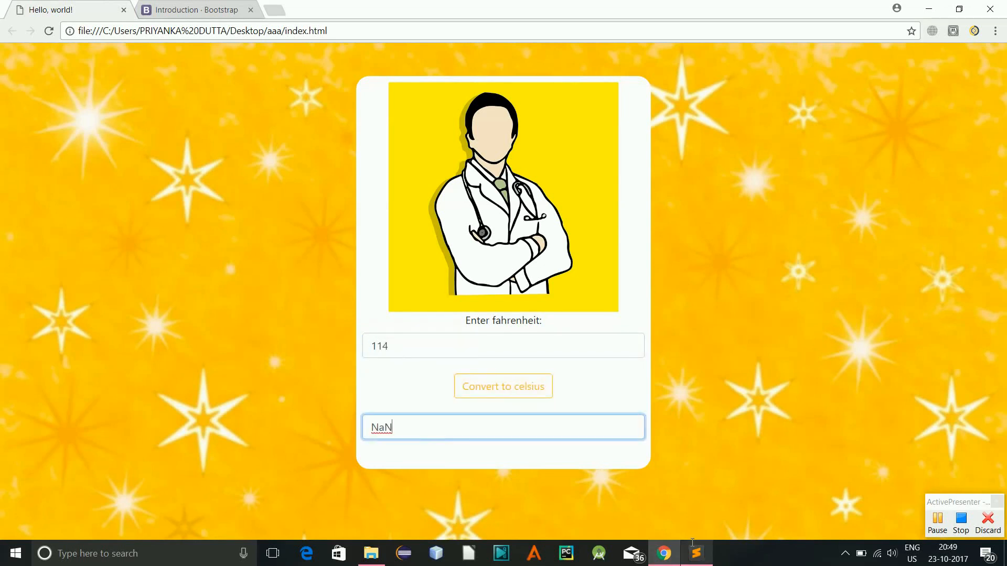
{"action": "left_click", "coordinate": [697, 553]}
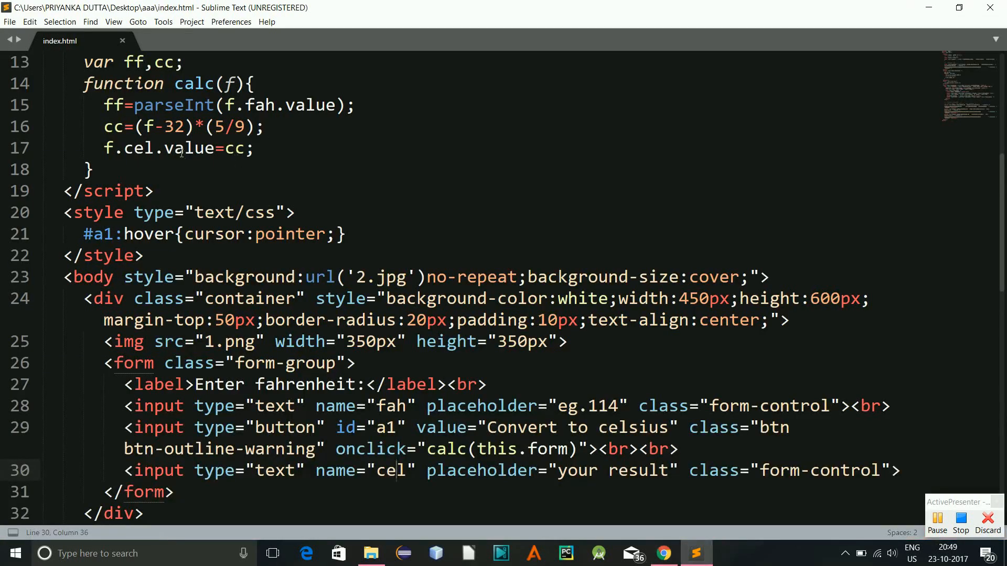
{"action": "mouse_move", "coordinate": [260, 187]}
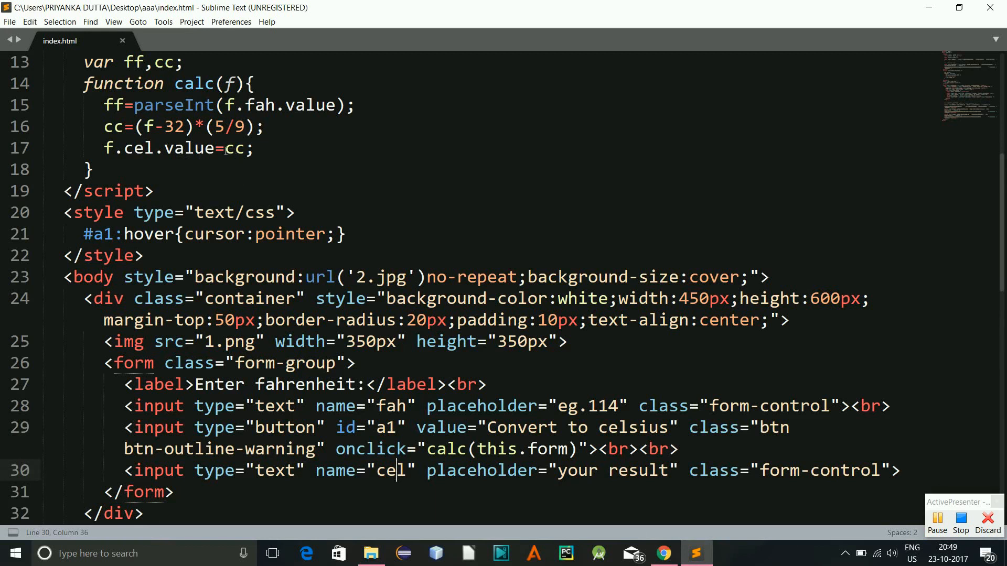
{"action": "mouse_move", "coordinate": [447, 478]}
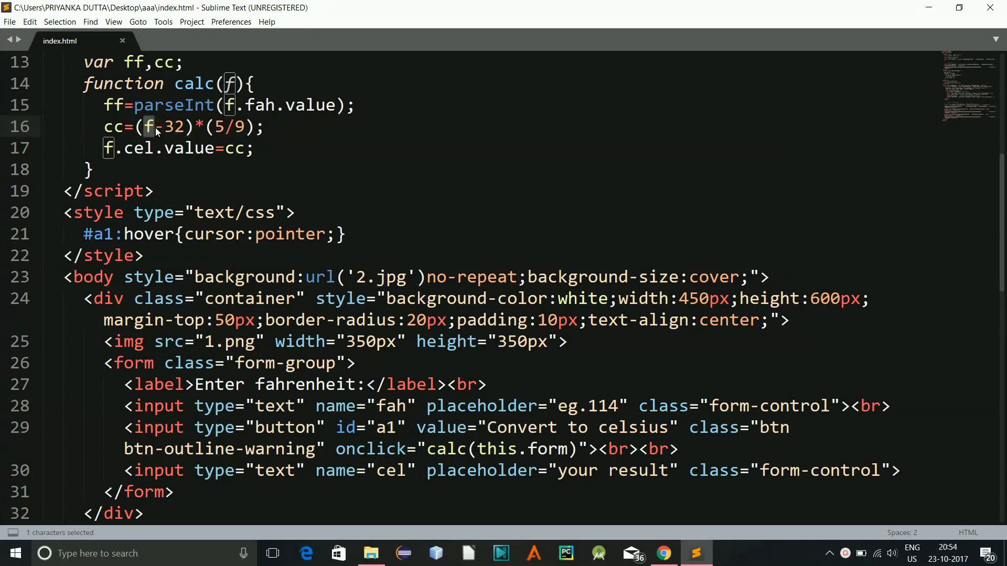
Change (f-32) to (ff-32) in the formula and save index.html.
{"action": "left_click", "coordinate": [160, 127]}
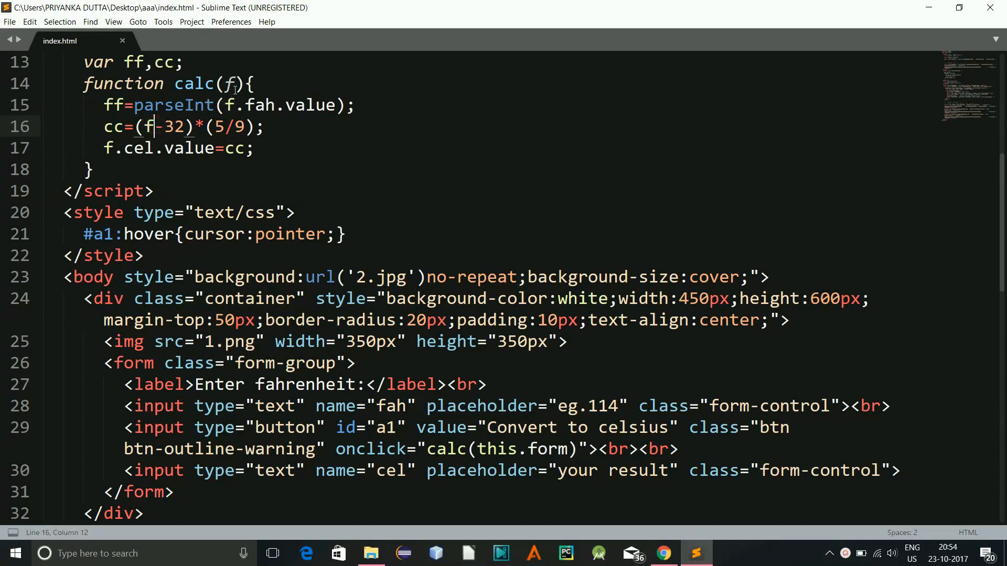
{"action": "left_click", "coordinate": [140, 63]}
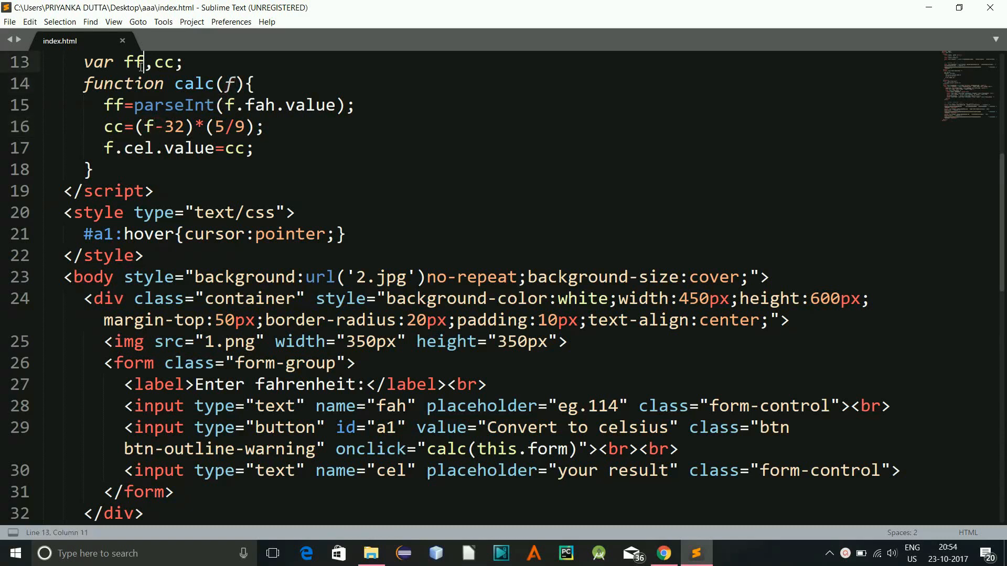
{"action": "double_click", "coordinate": [113, 104]}
{"action": "type", "text": "f"}
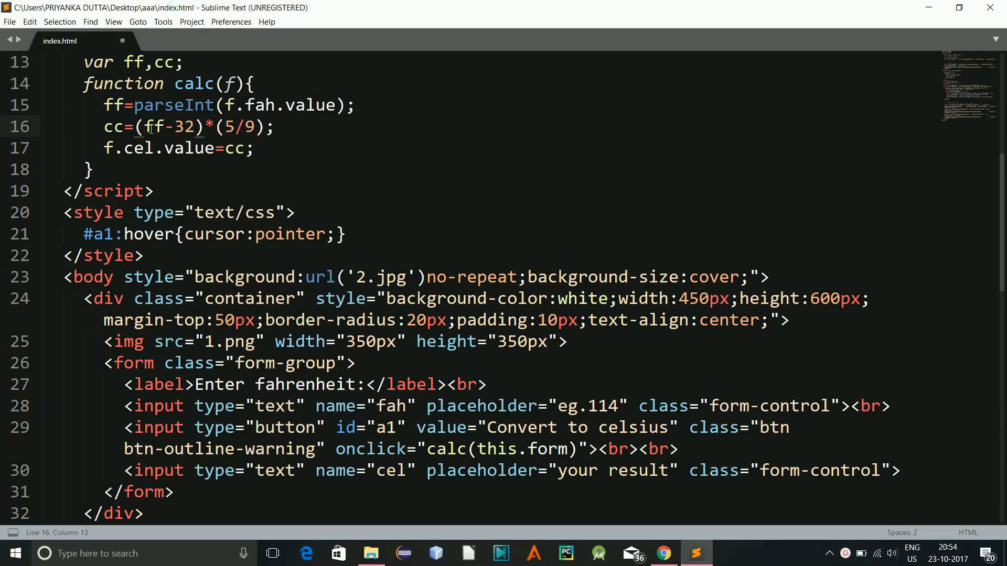
{"action": "key", "text": "ctrl+s"}
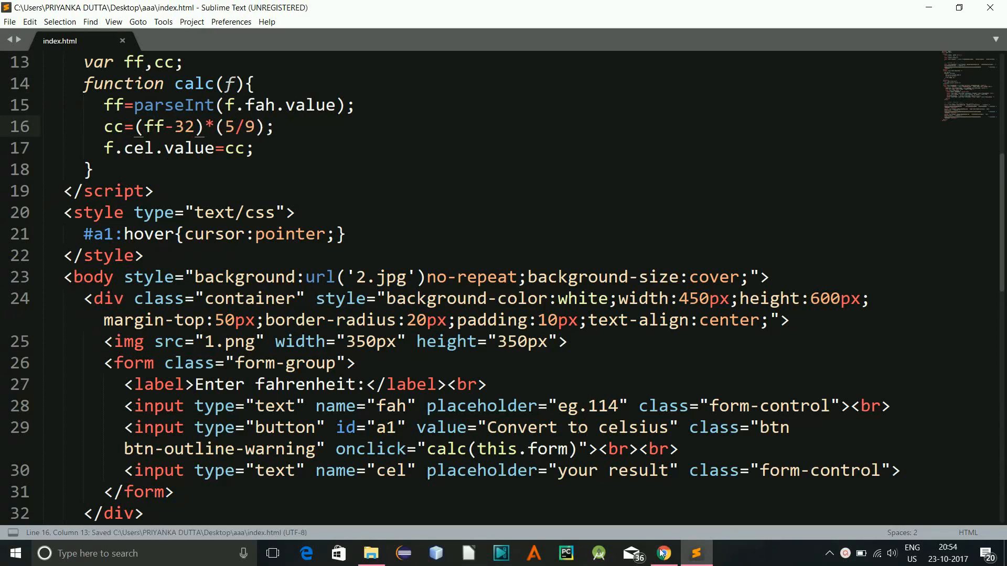
Convert 113, 114 and 0 in Chrome, confirming results like 45.5555… and -17.7777….
{"action": "left_click", "coordinate": [663, 552]}
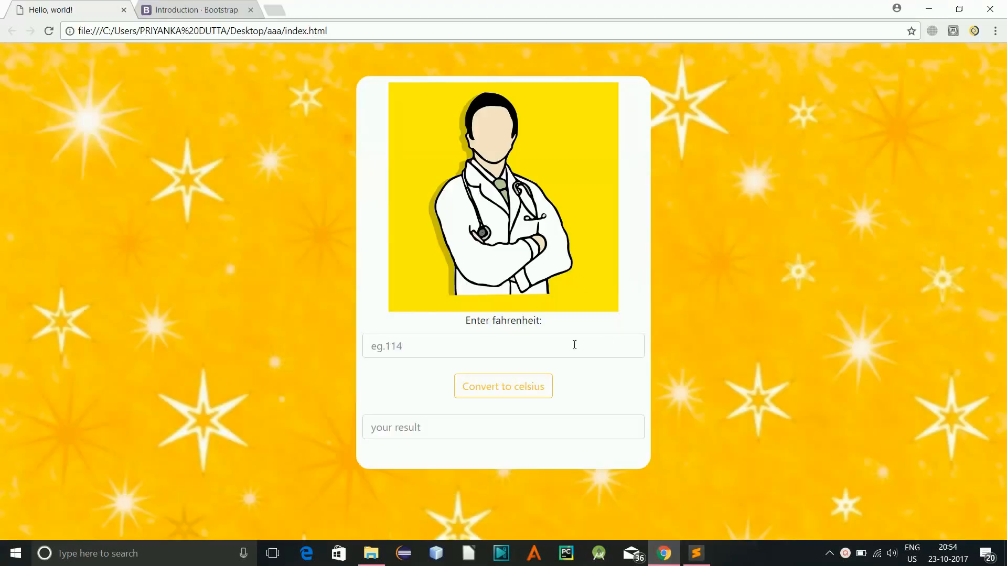
{"action": "type", "text": "113"}
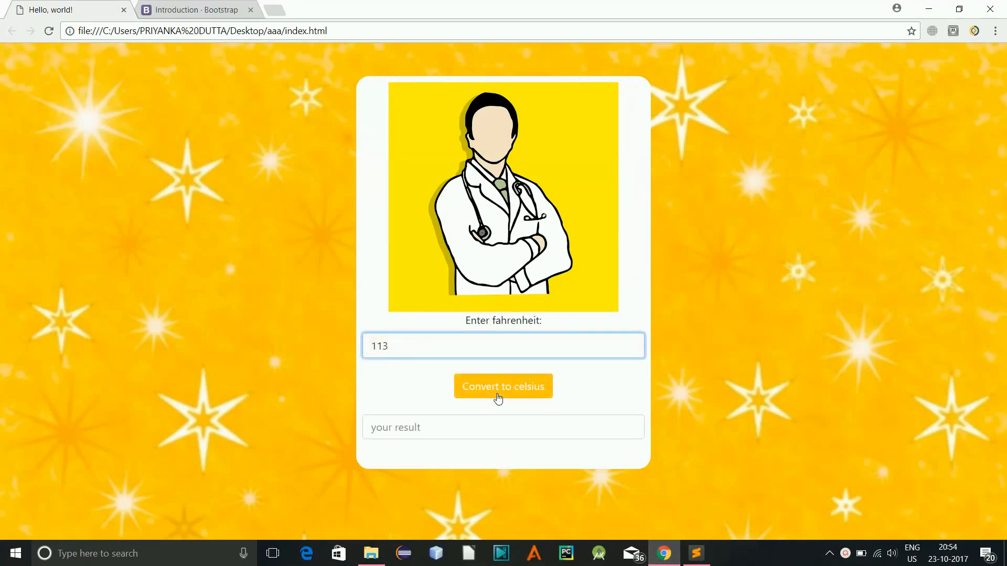
{"action": "left_click", "coordinate": [504, 386]}
{"action": "type", "text": "114"}
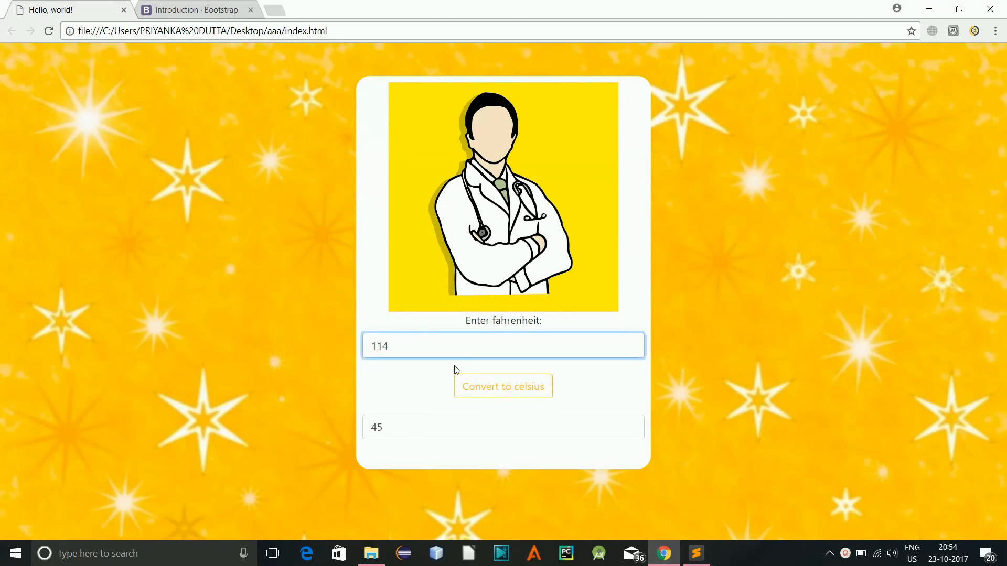
{"action": "left_click", "coordinate": [504, 386]}
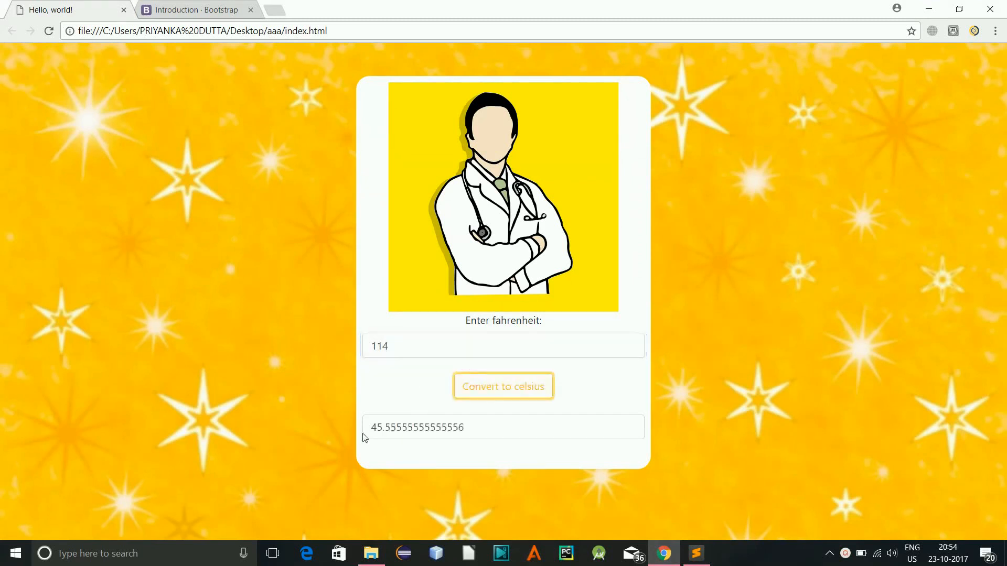
{"action": "left_click", "coordinate": [398, 346]}
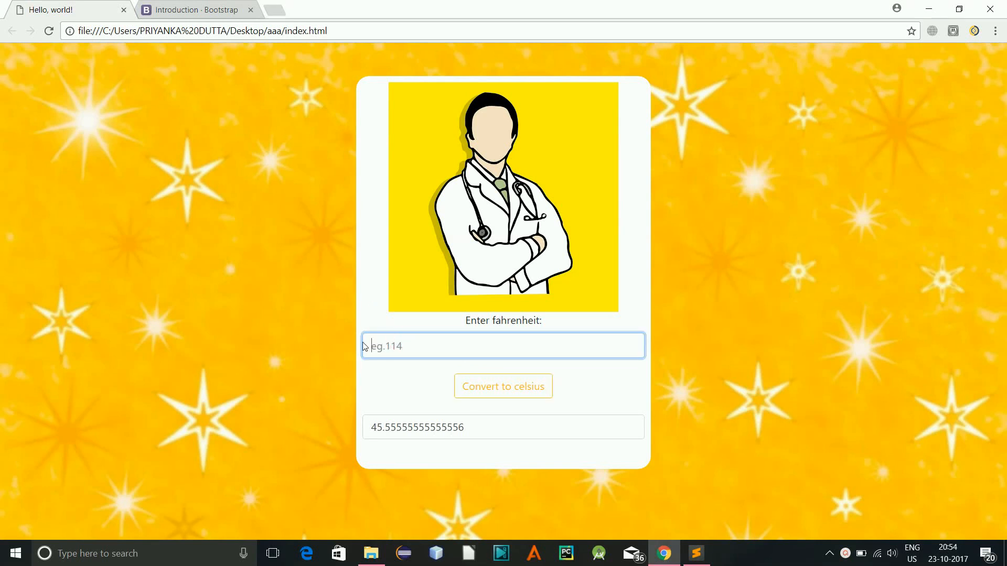
{"action": "type", "text": "0"}
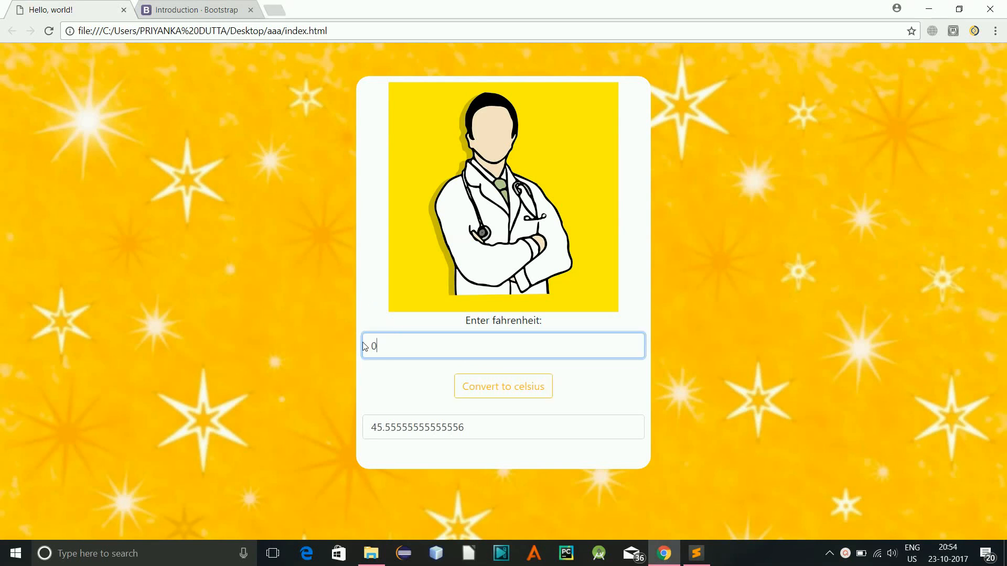
{"action": "left_click", "coordinate": [504, 386]}
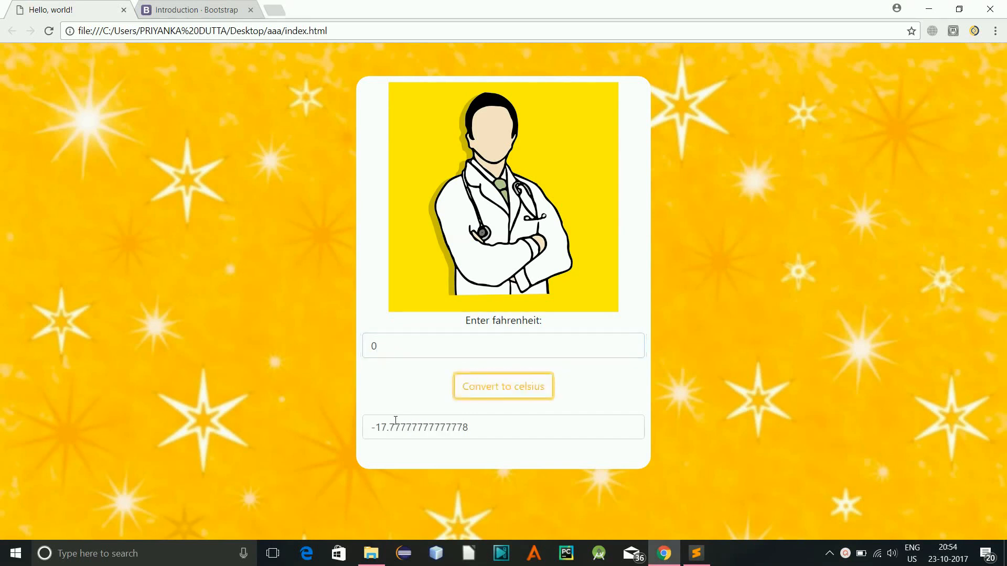
{"action": "left_click", "coordinate": [446, 428]}
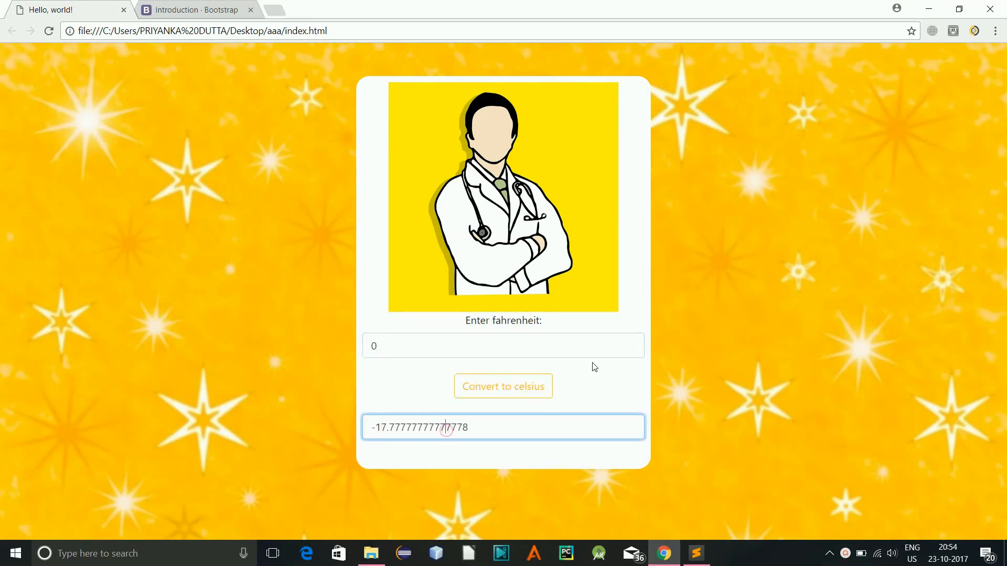
{"action": "mouse_move", "coordinate": [208, 172]}
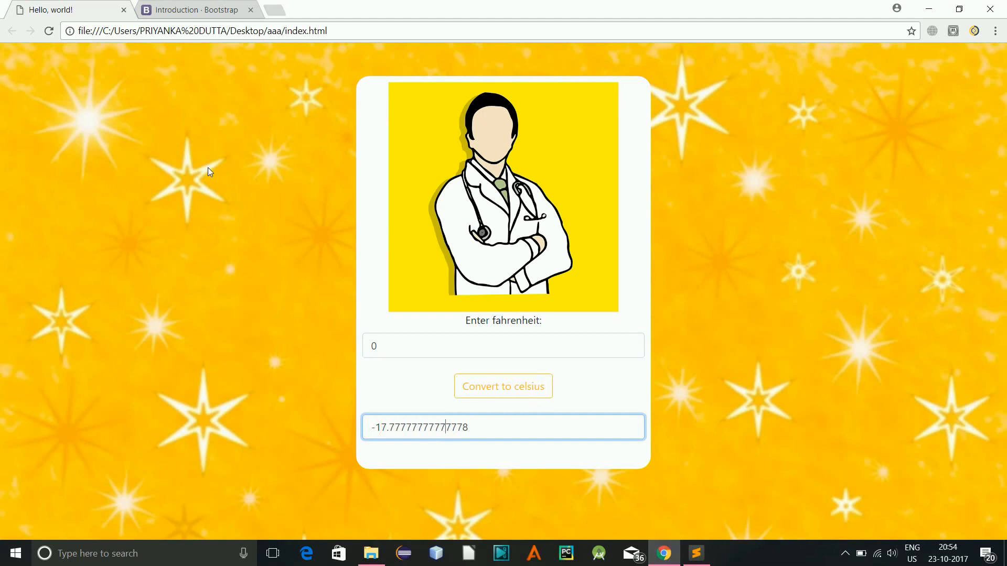
{"action": "mouse_move", "coordinate": [692, 277]}
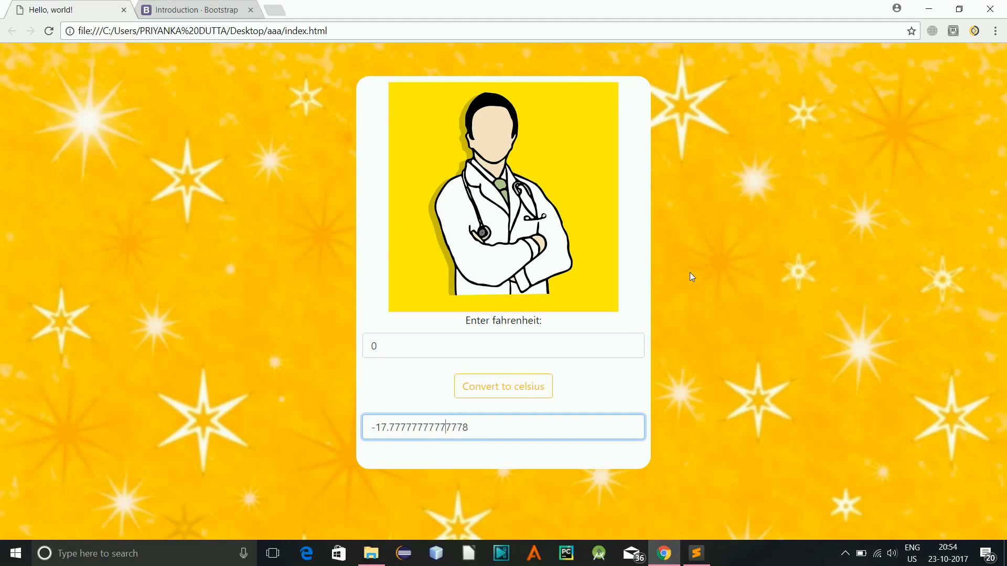
{"action": "mouse_move", "coordinate": [226, 66]}
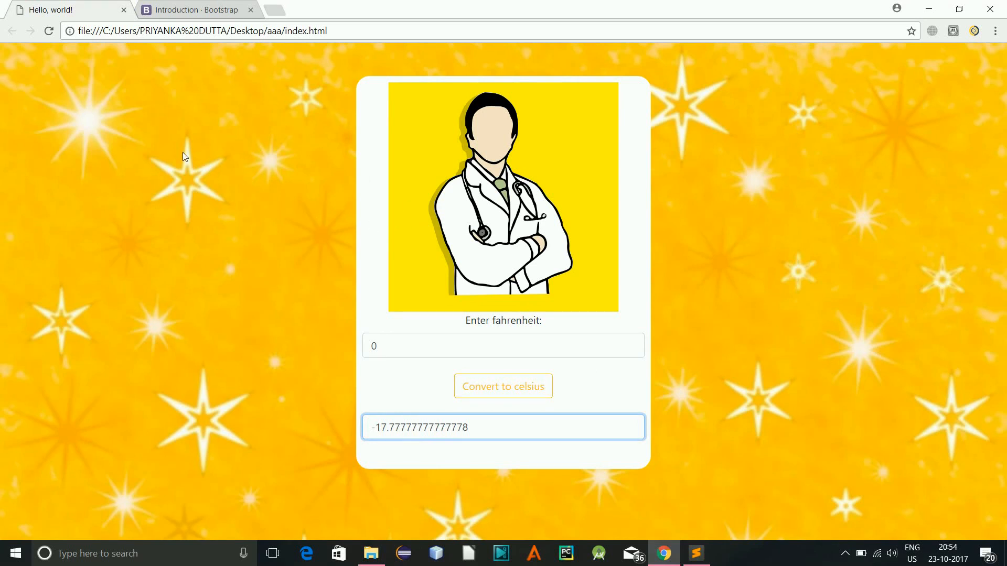
{"action": "mouse_move", "coordinate": [748, 63]}
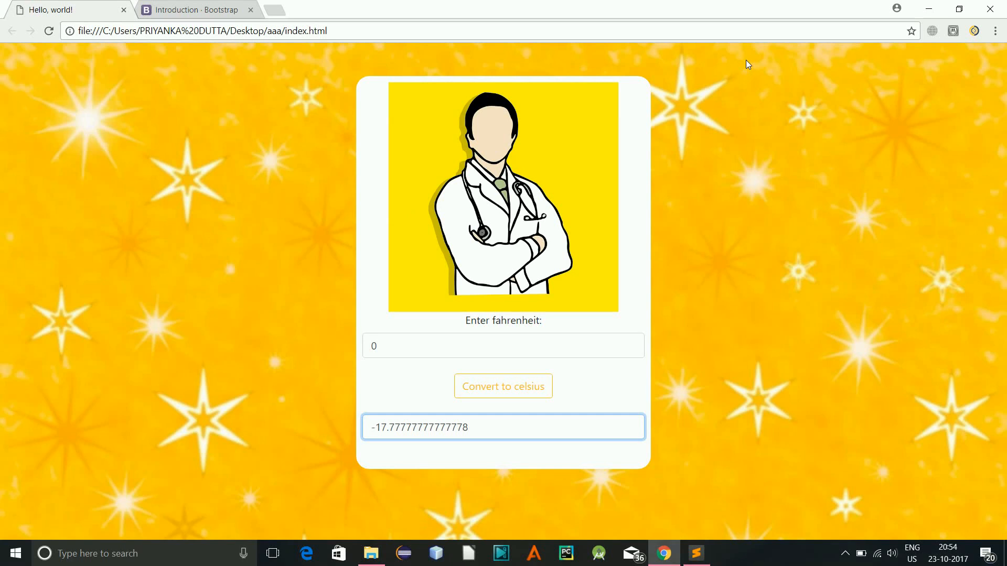
{"action": "mouse_move", "coordinate": [236, 438]}
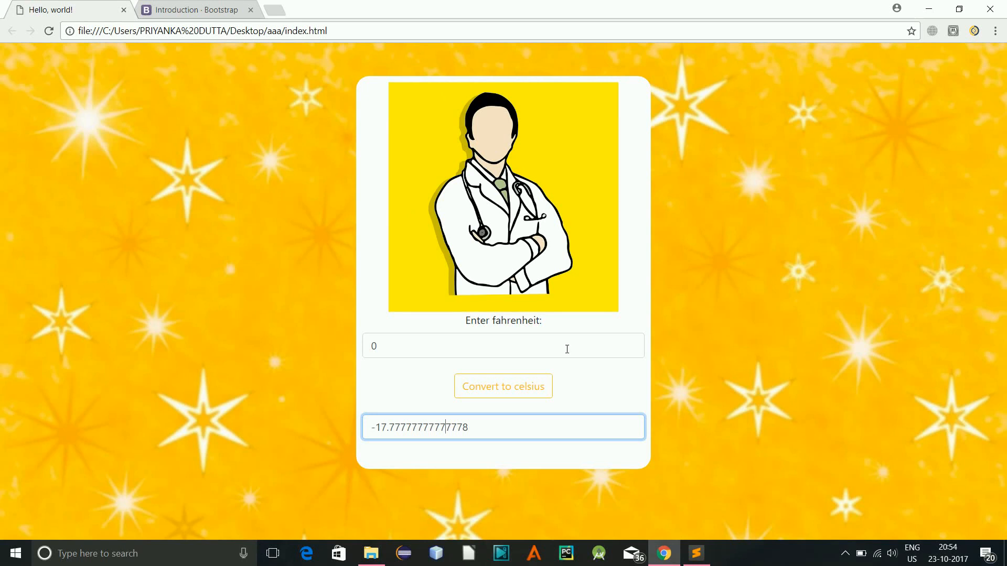
{"action": "mouse_move", "coordinate": [417, 304]}
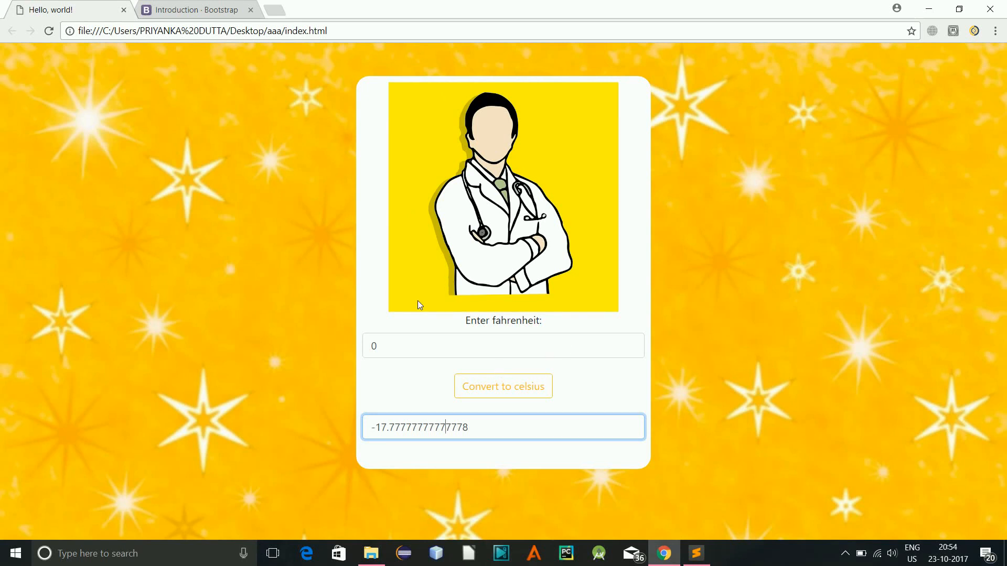
{"action": "mouse_move", "coordinate": [395, 79]}
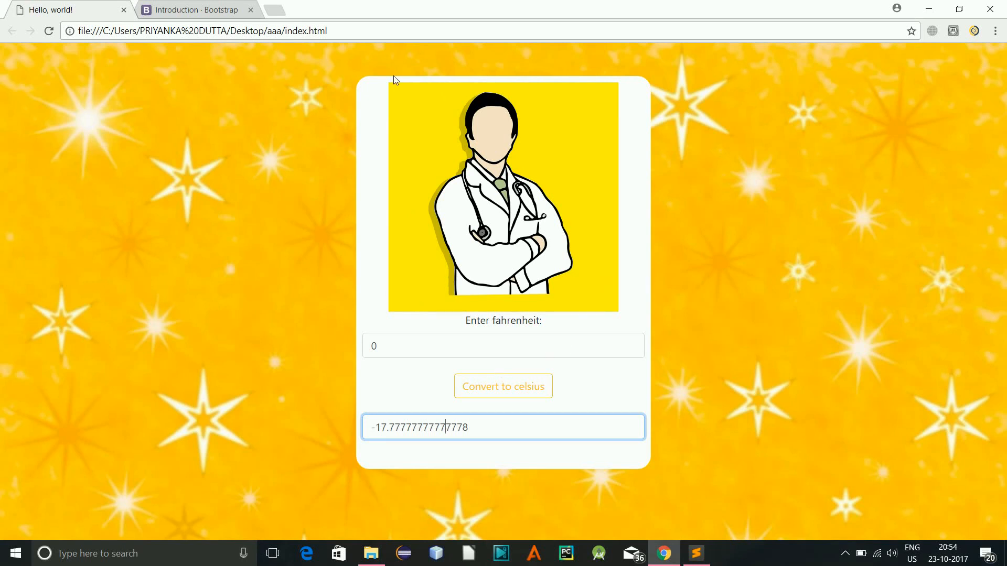